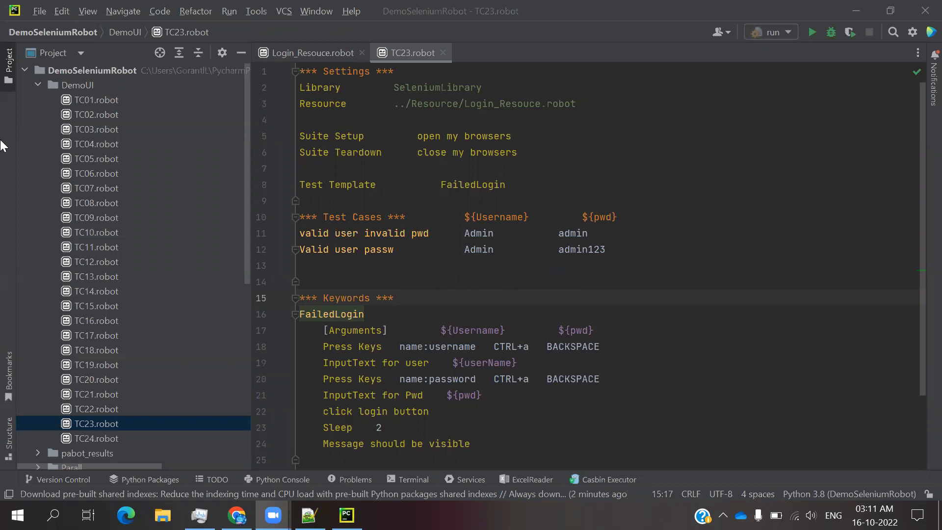
Collapse the DemoUI folder and bring the Login_Resouce.robot keyword file into view
click(78, 86)
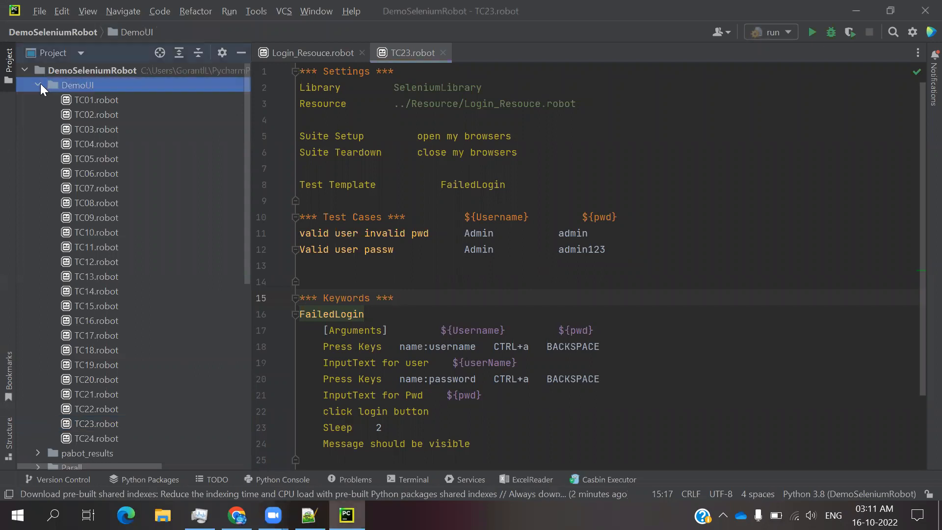
click(36, 84)
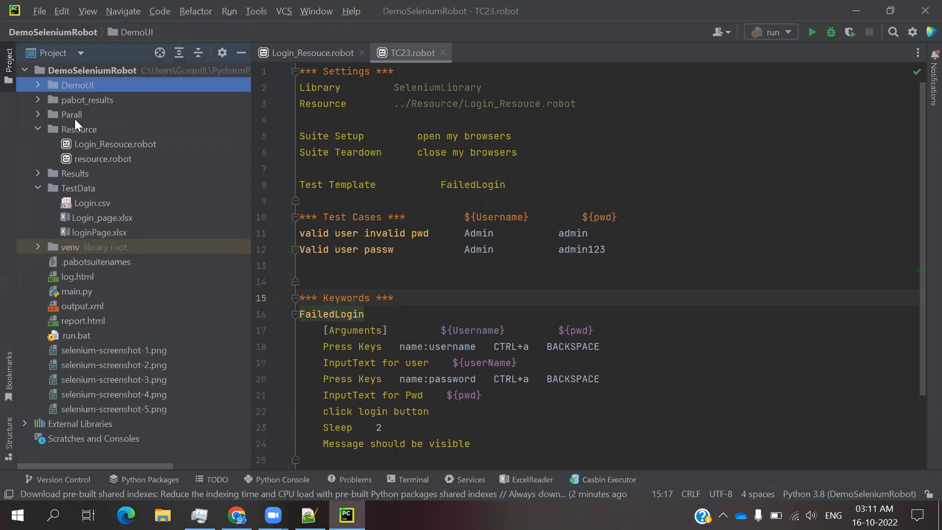
mouse_move(117, 320)
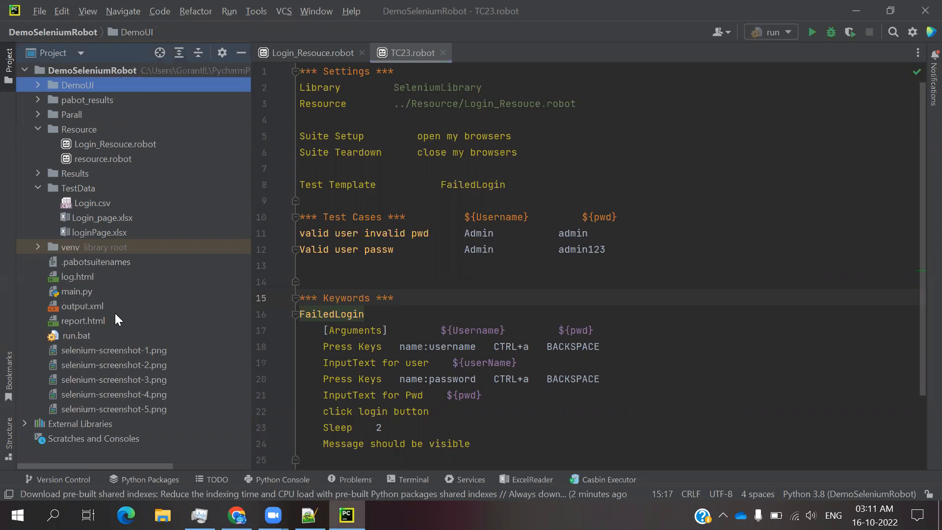
mouse_move(127, 357)
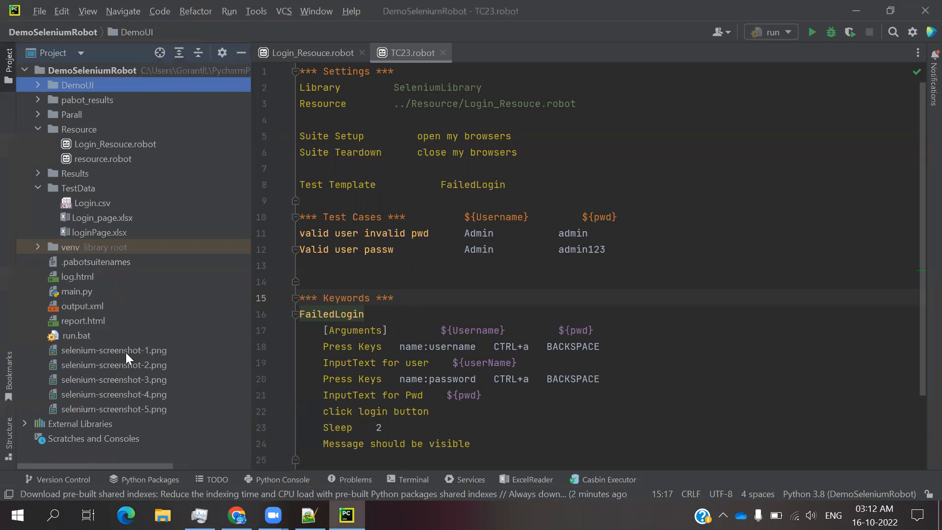
click(325, 165)
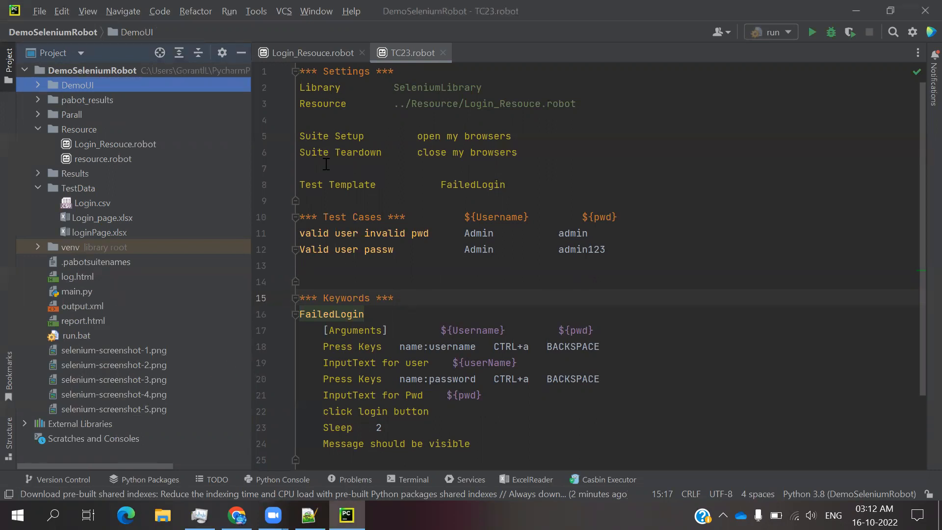
click(309, 53)
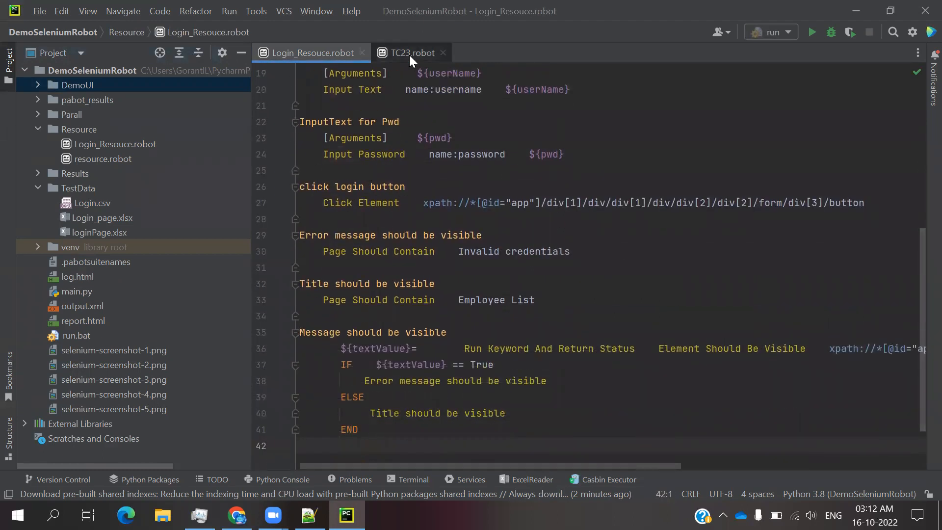
Switch back to TC23.robot and review its FailedLogin template and test rows
click(411, 52)
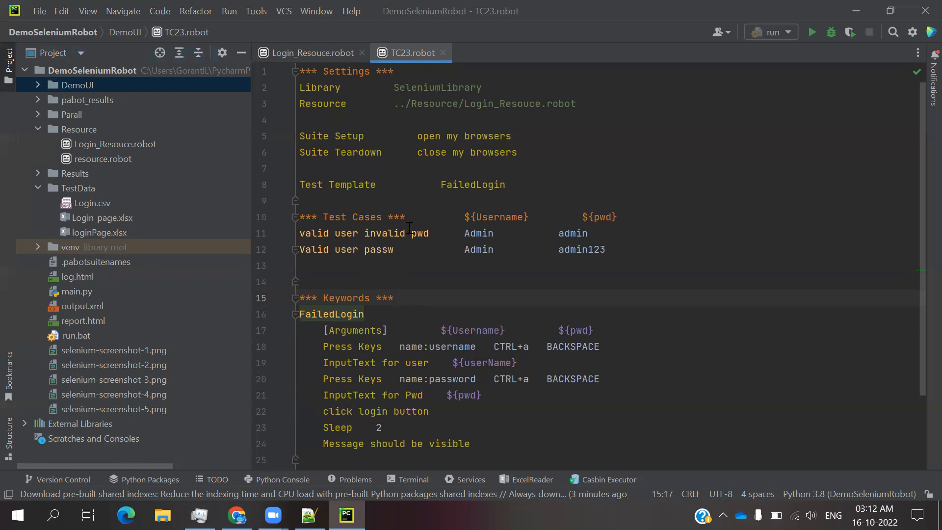
mouse_move(439, 246)
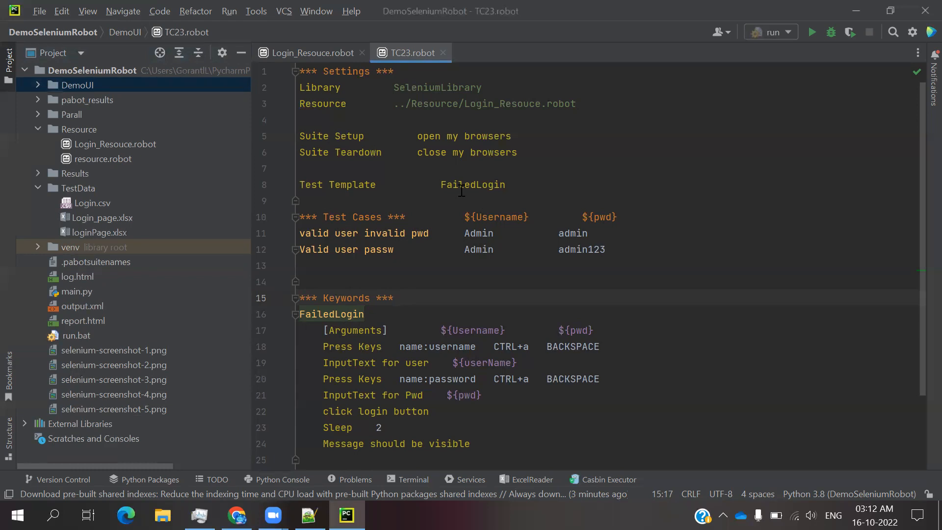
mouse_move(348, 317)
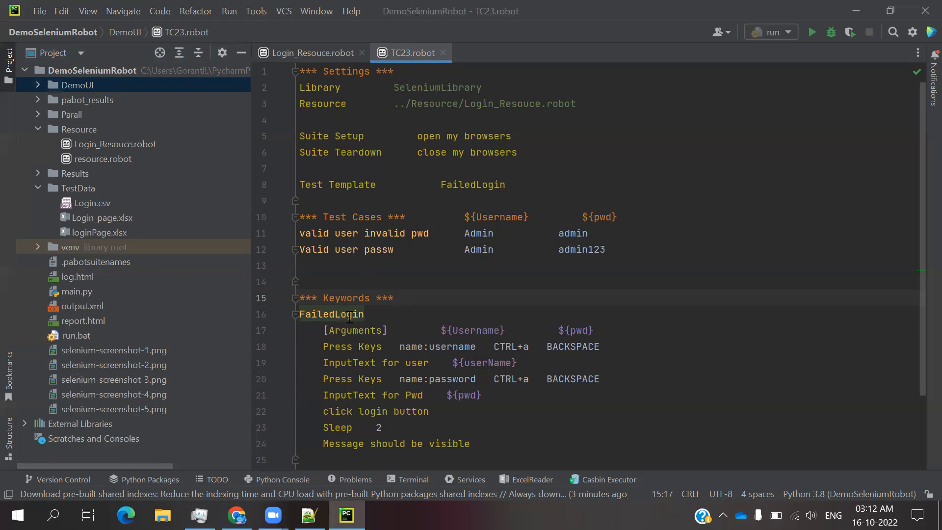
click(393, 297)
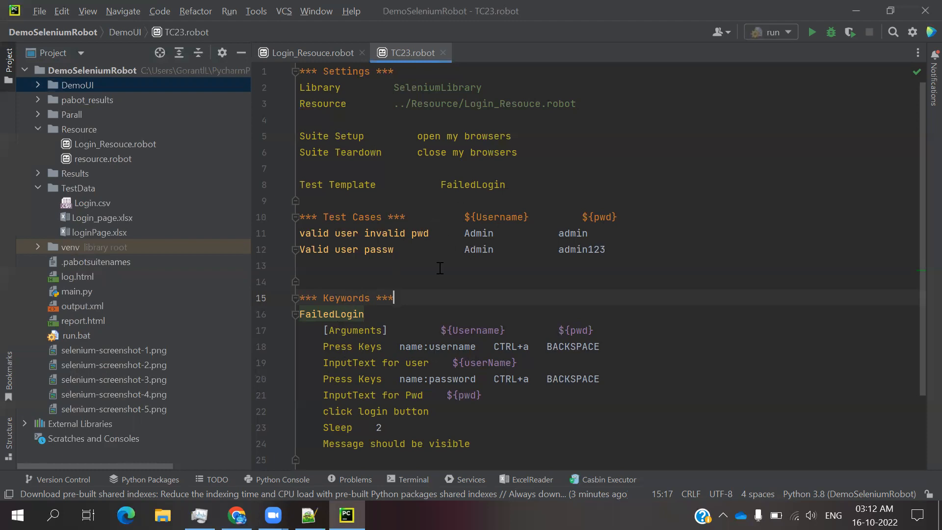
mouse_move(512, 265)
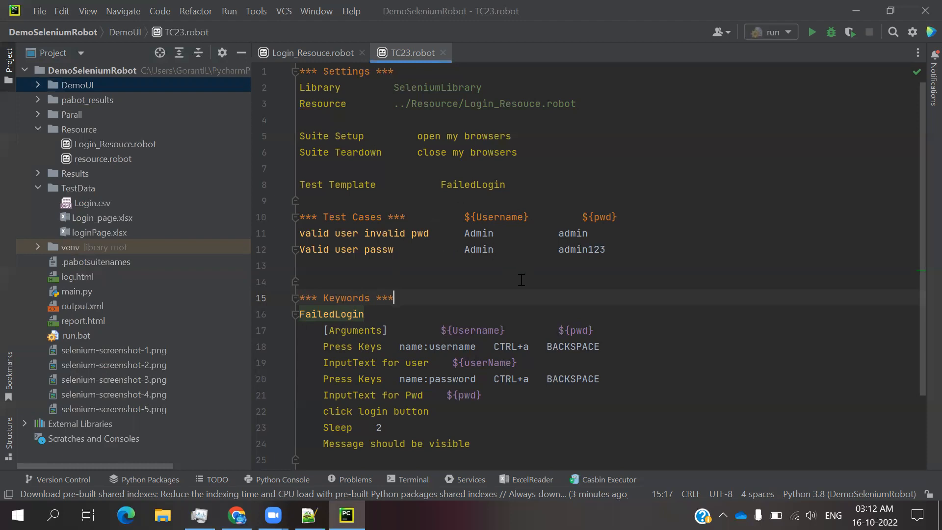
mouse_move(524, 265)
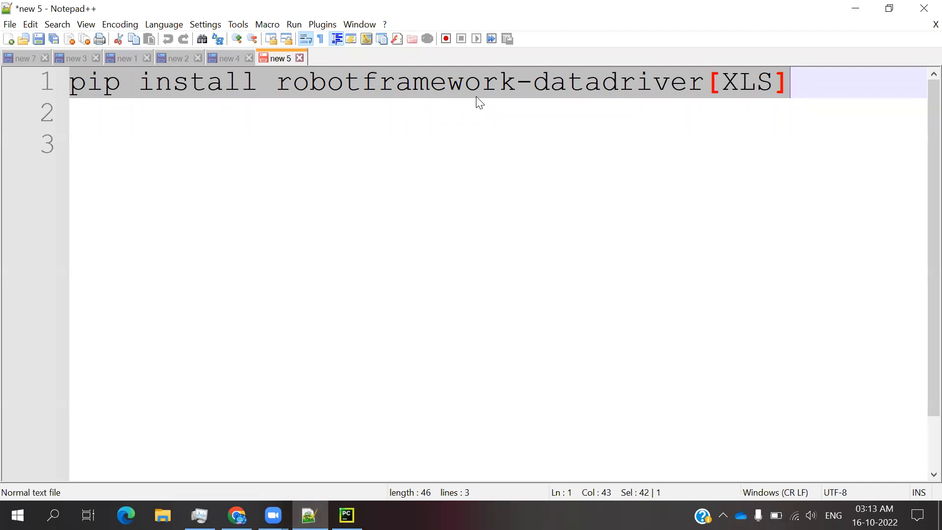
mouse_move(551, 96)
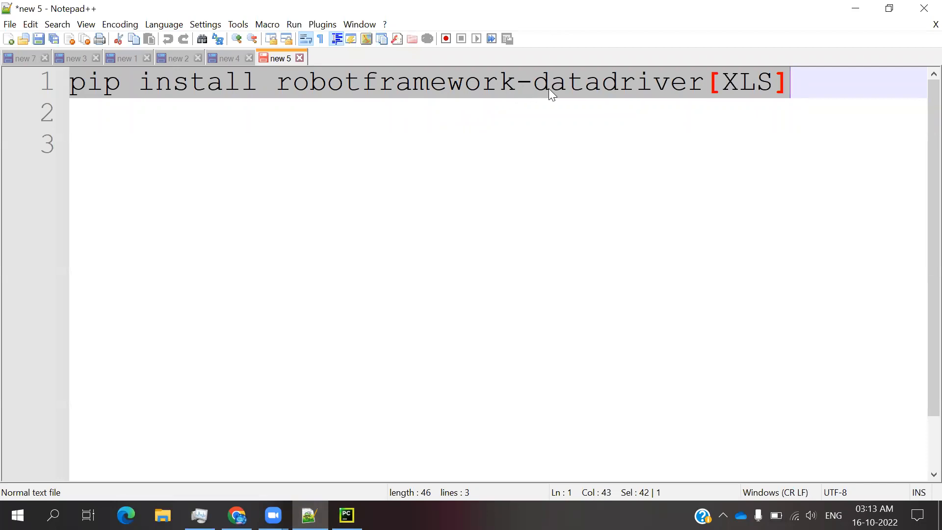
mouse_move(743, 95)
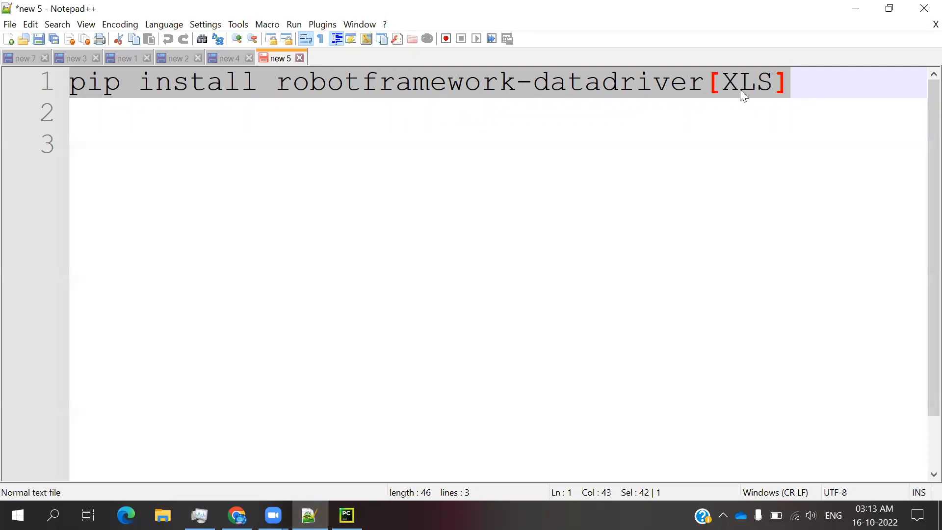
mouse_move(711, 133)
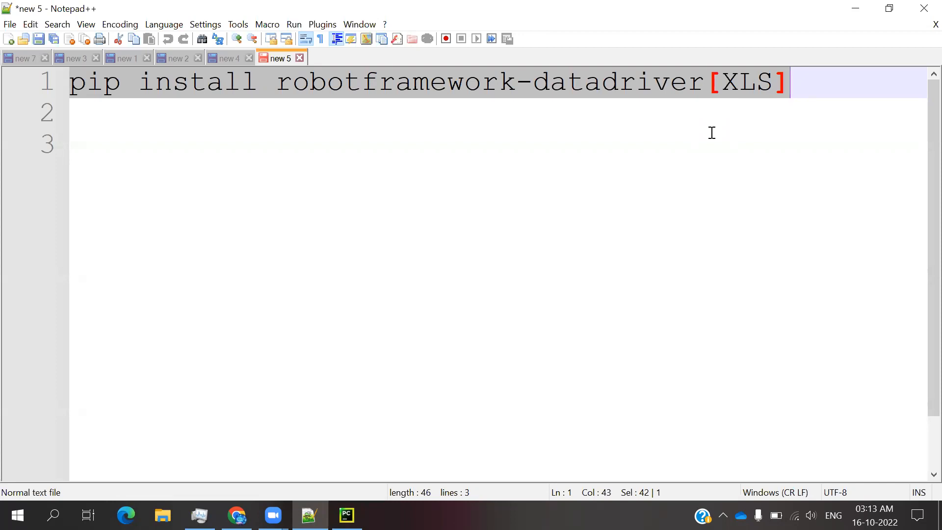
mouse_move(583, 157)
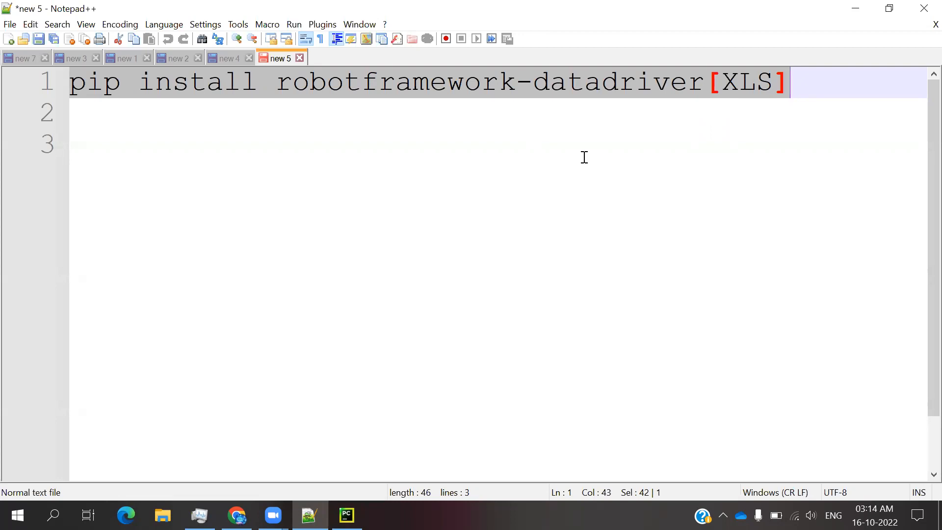
mouse_move(503, 101)
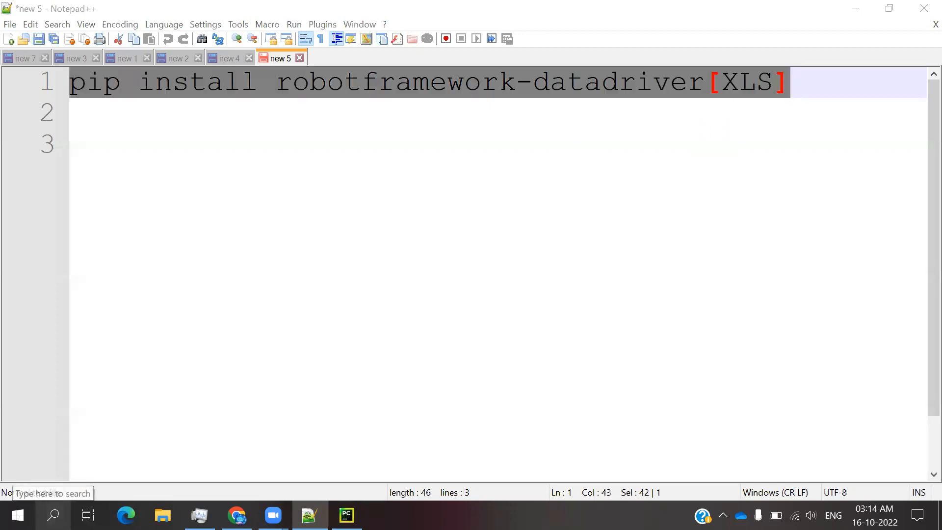
Search Windows for cmd to launch a Command Prompt
text(cmd)
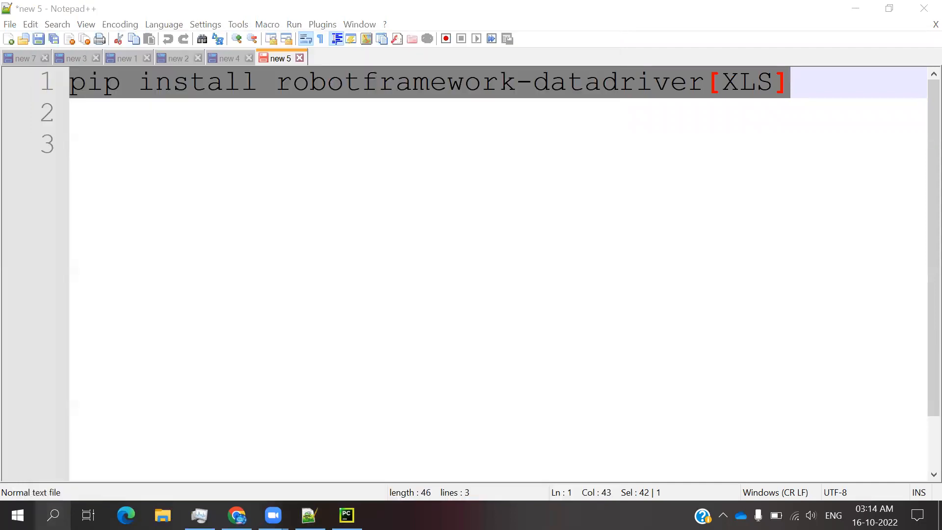
Run 'pip install robotframework-datadriver[XLS]' in Command Prompt, then close the window
click(383, 515)
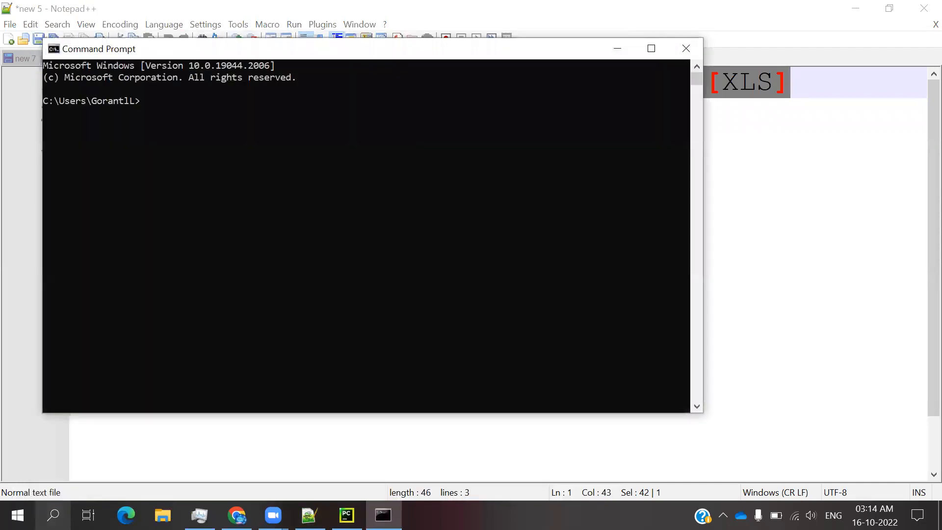
text(pip install robotframework-datadriver[XLS])
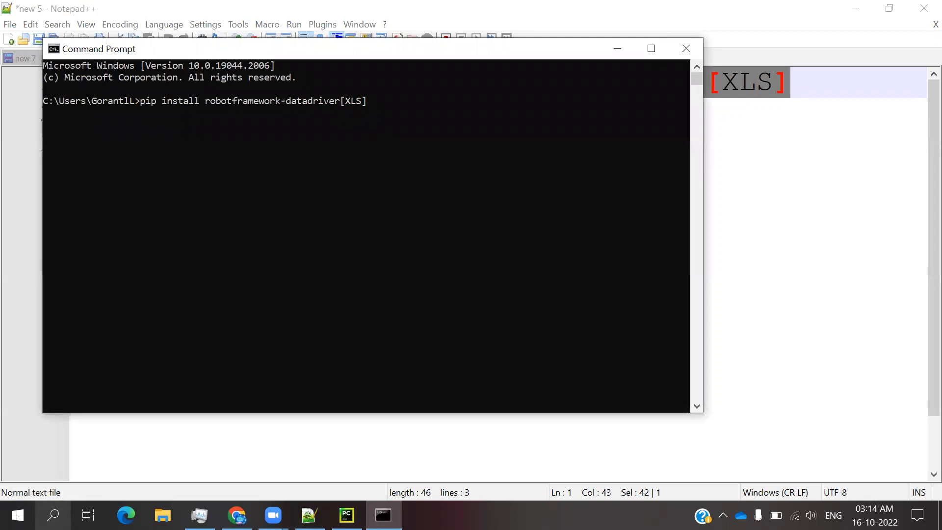
key(enter)
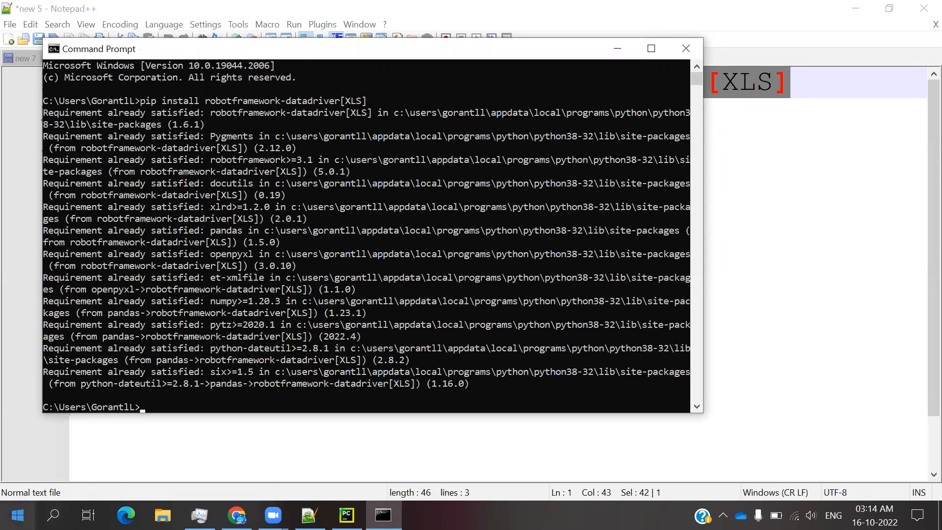
mouse_move(203, 288)
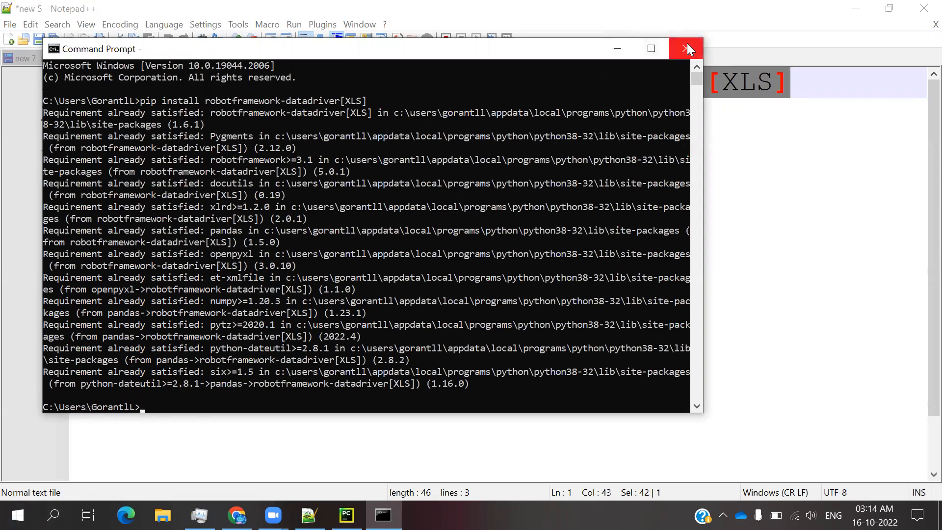
mouse_move(462, 226)
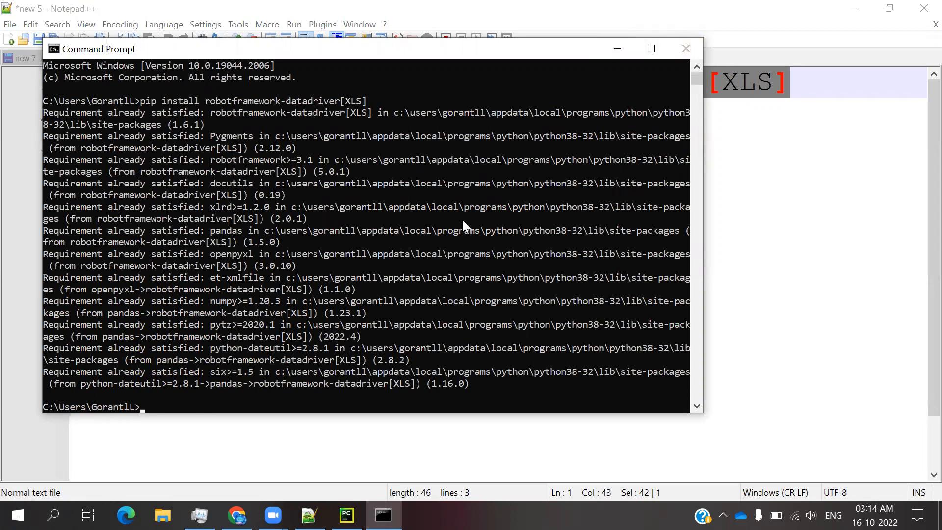
mouse_move(340, 266)
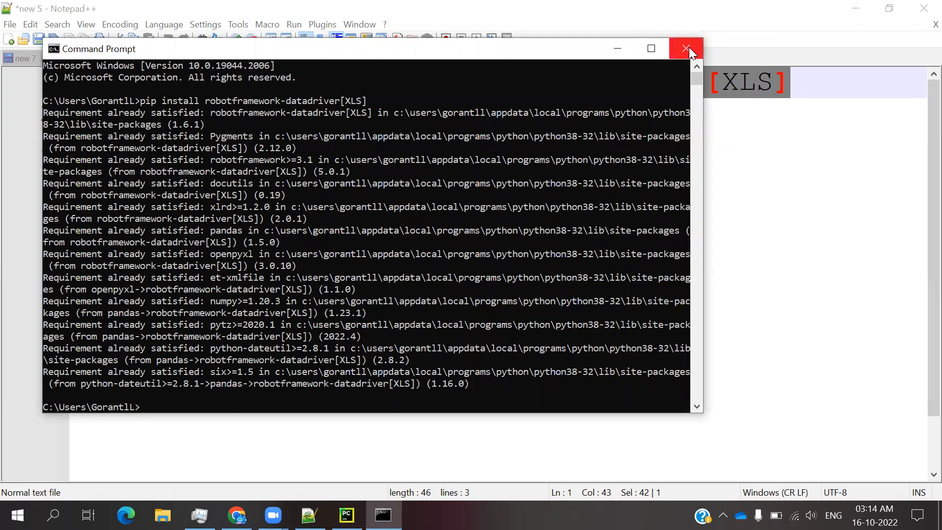
click(686, 48)
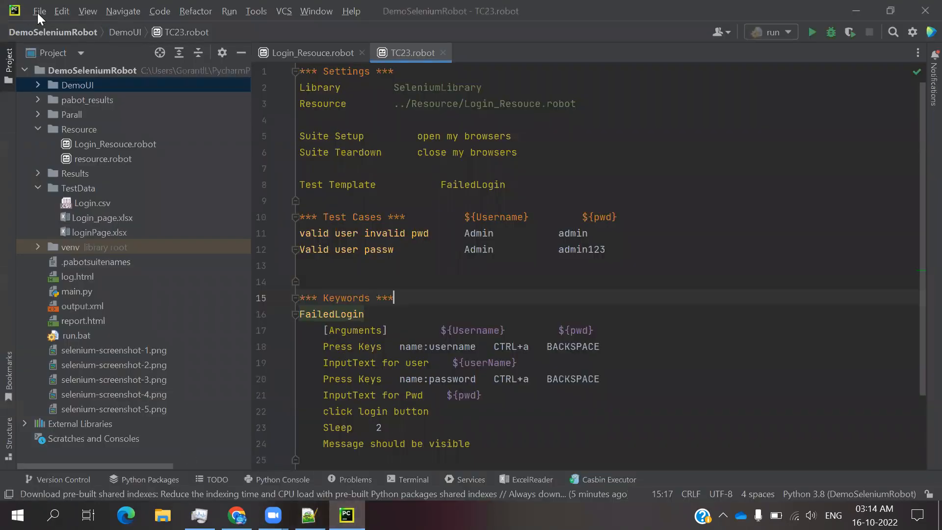
Show the DemoSeleniumRobot project's Python Interpreter package list in Settings
click(38, 11)
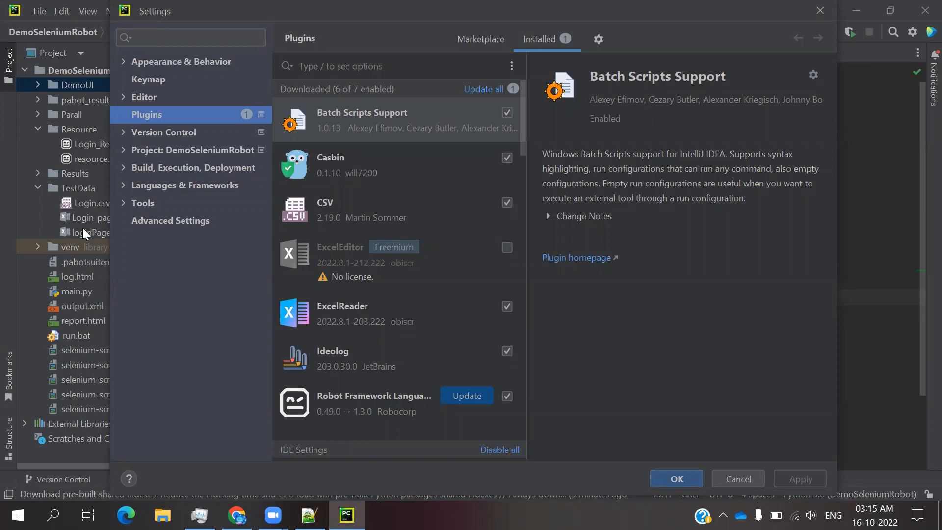
mouse_move(125, 186)
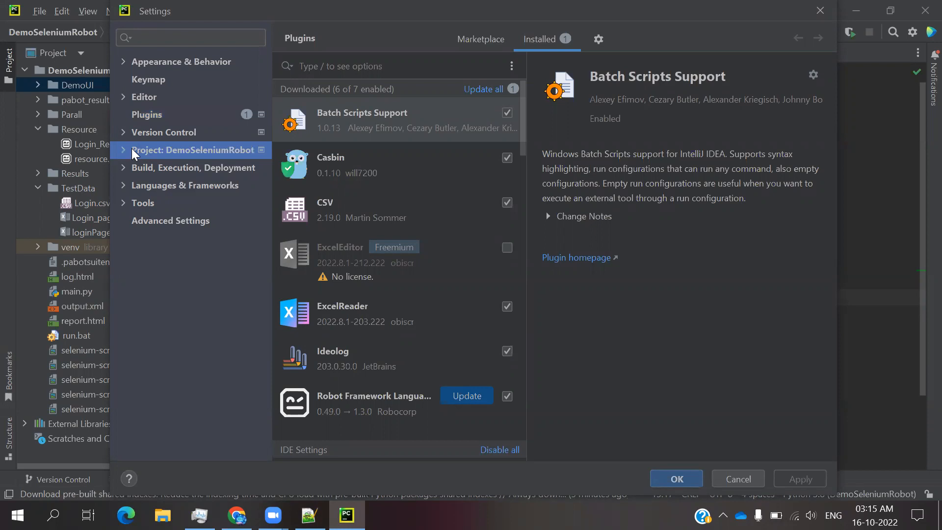
click(193, 150)
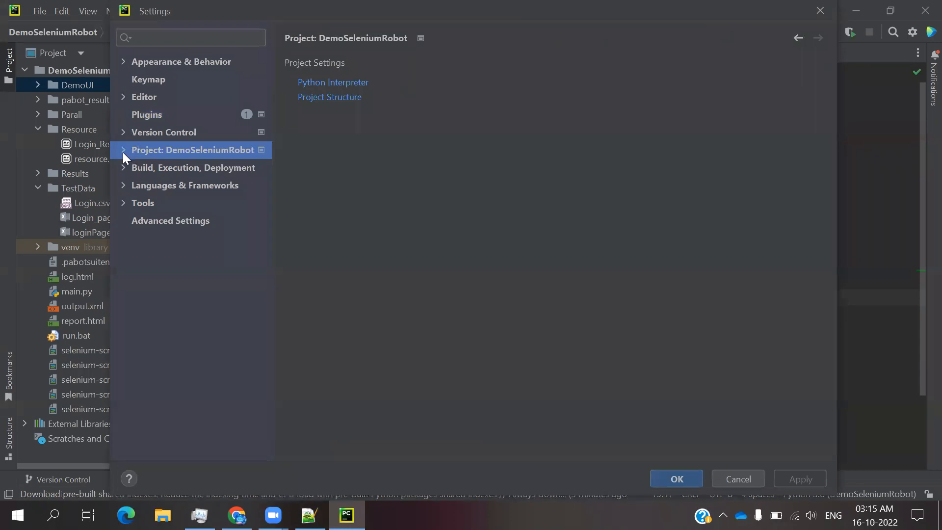
click(332, 83)
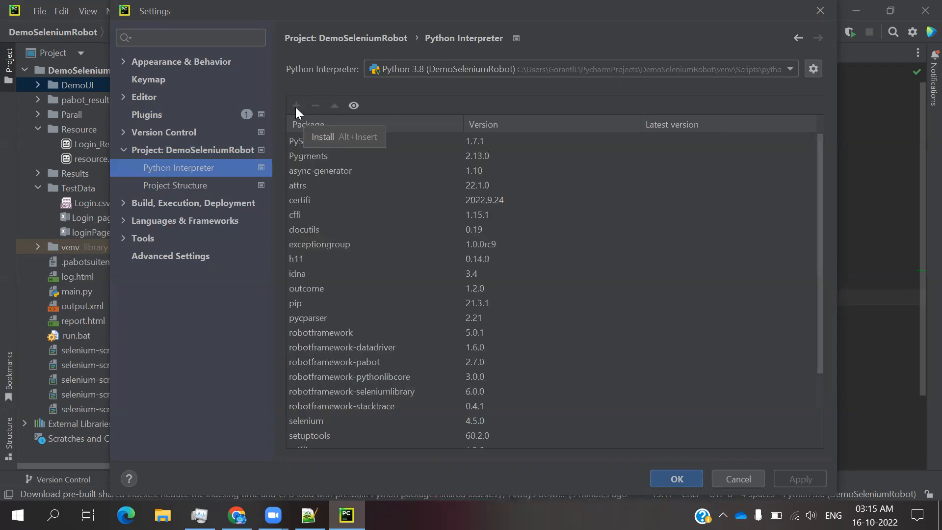
Search available packages for robotframework-datadriver and select it without pinning a version
click(296, 106)
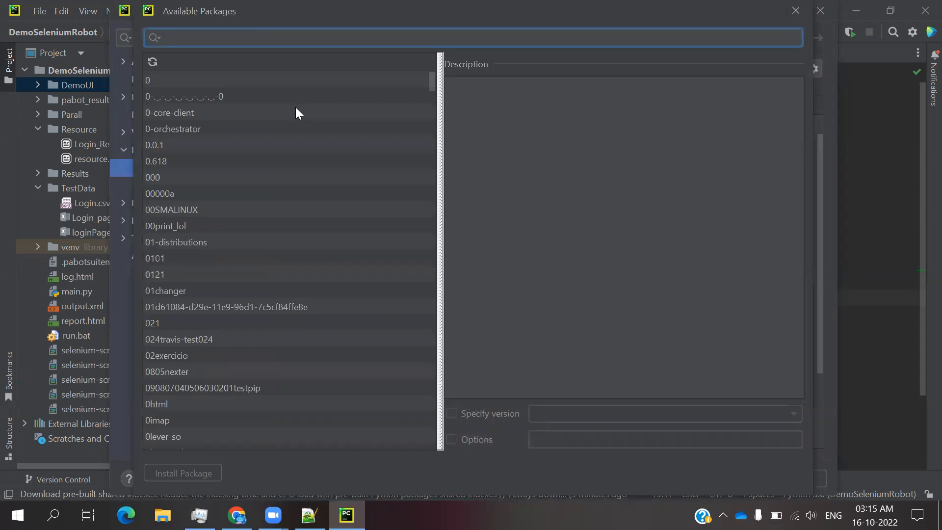
text(robotframework-datadriven)
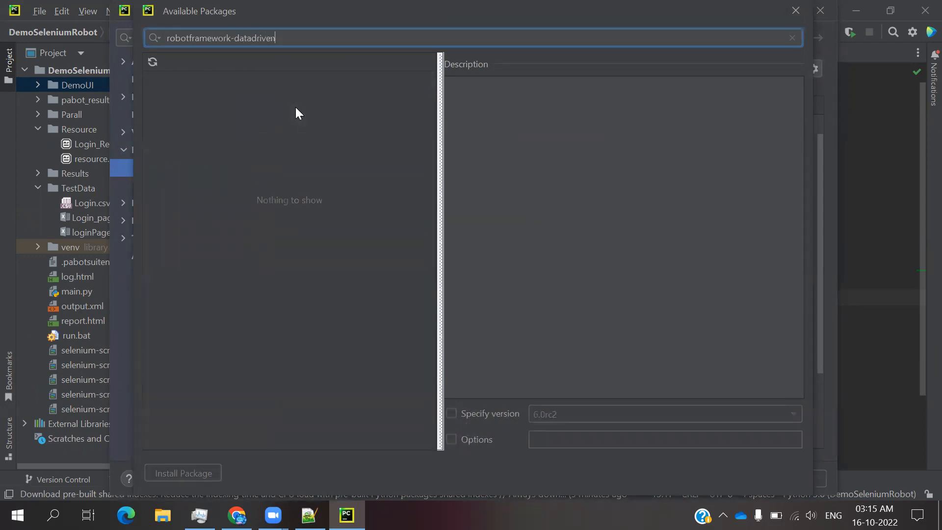
key(Backspace)
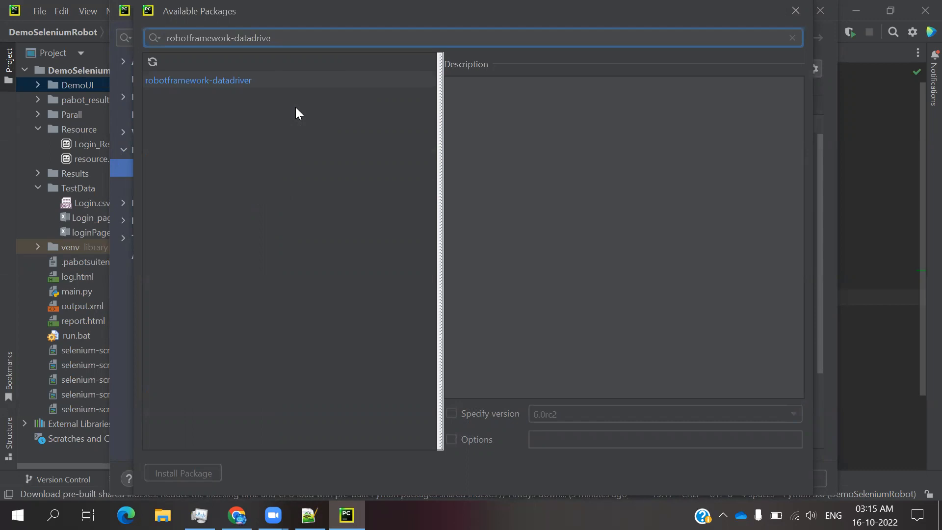
click(198, 79)
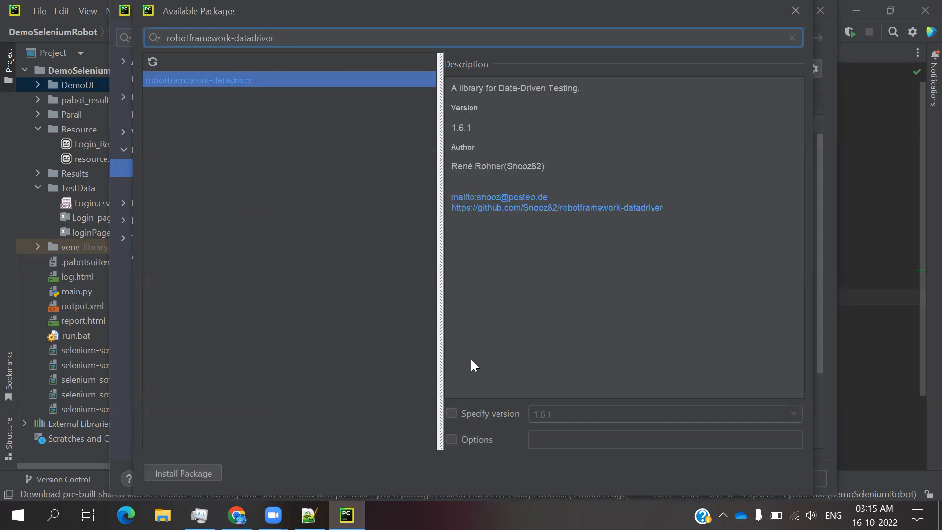
click(452, 413)
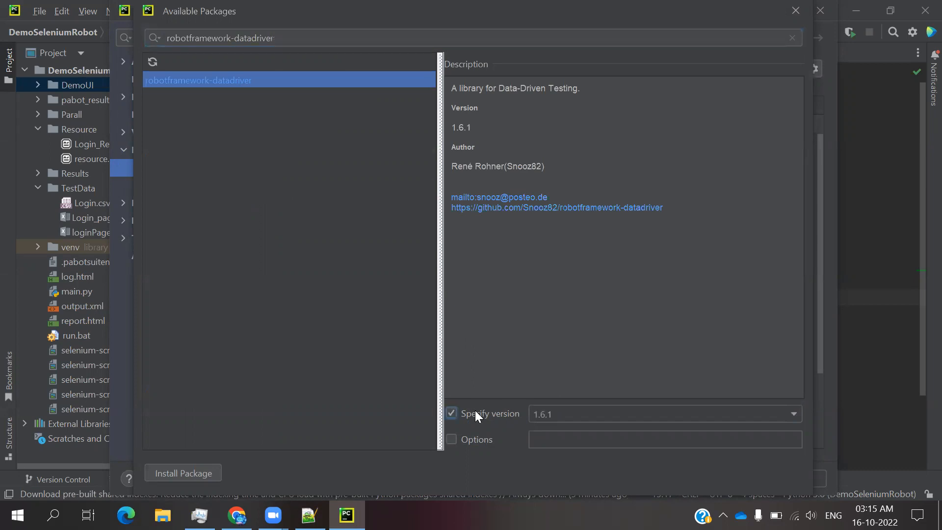
click(452, 413)
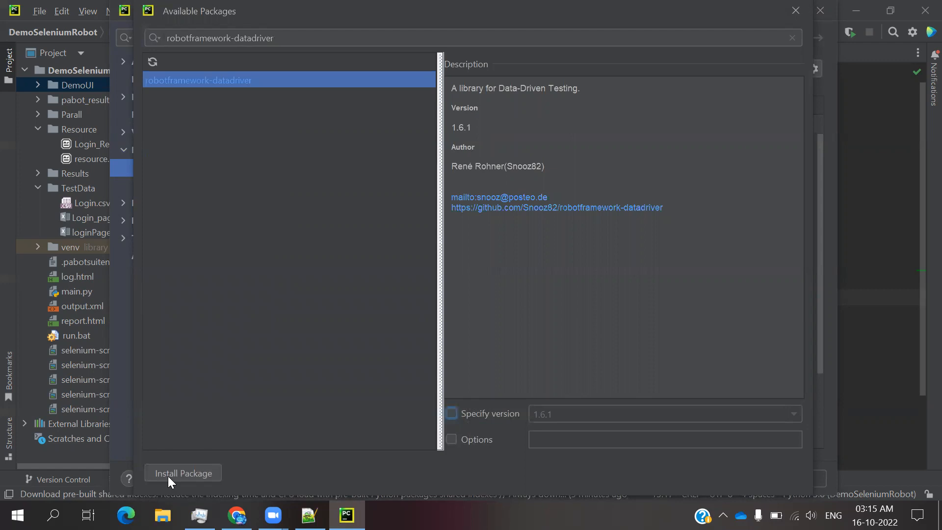
mouse_move(227, 451)
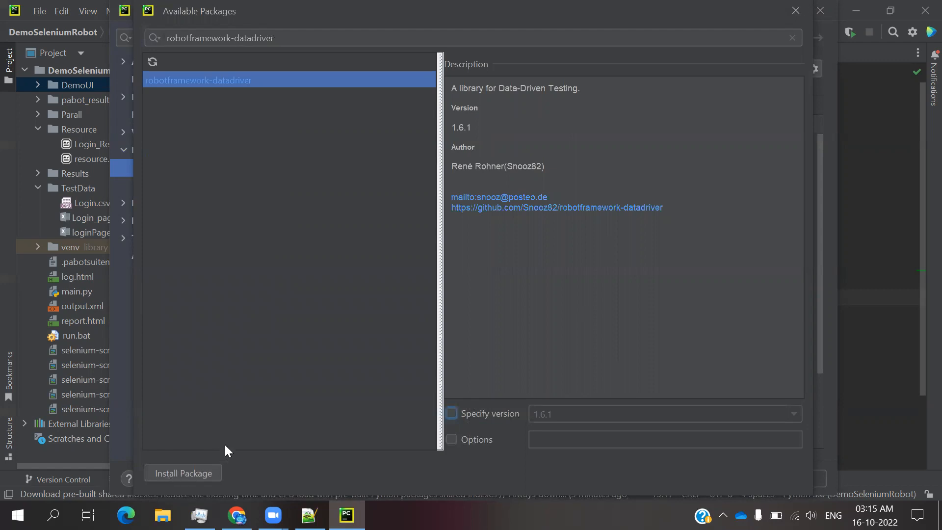
mouse_move(716, 147)
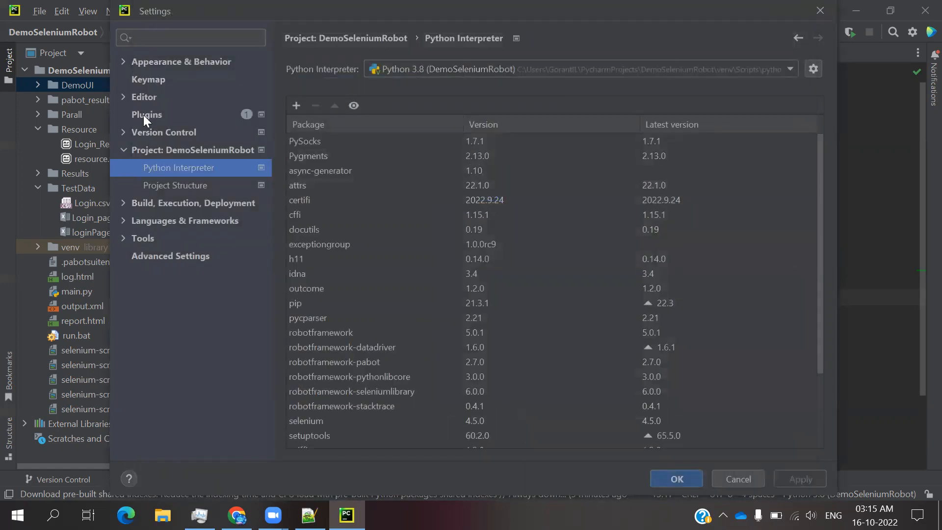
Review the installed plugins such as ExcelReader, then confirm and close Settings
click(146, 115)
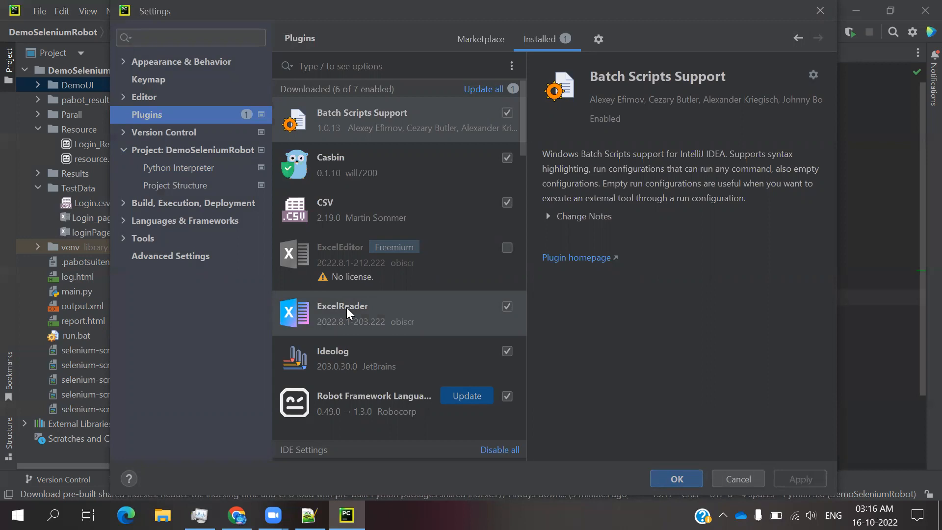
mouse_move(721, 144)
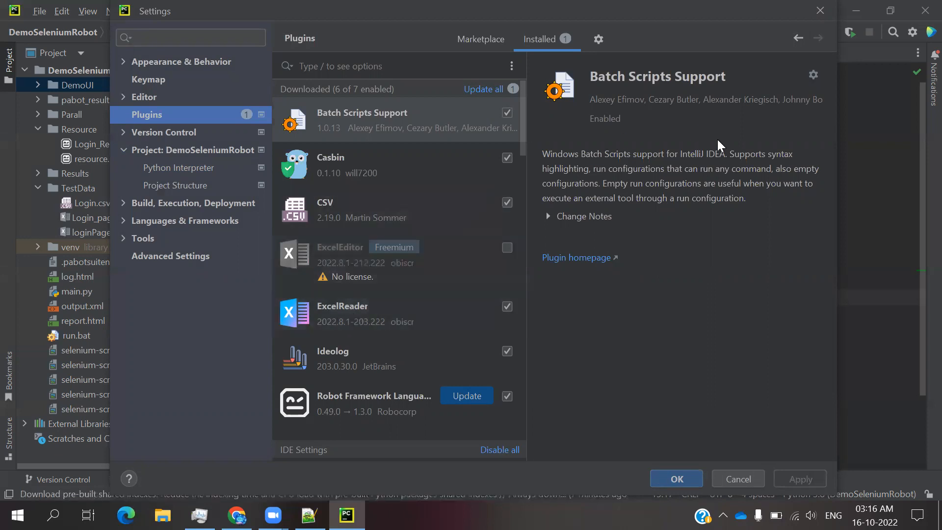
mouse_move(676, 479)
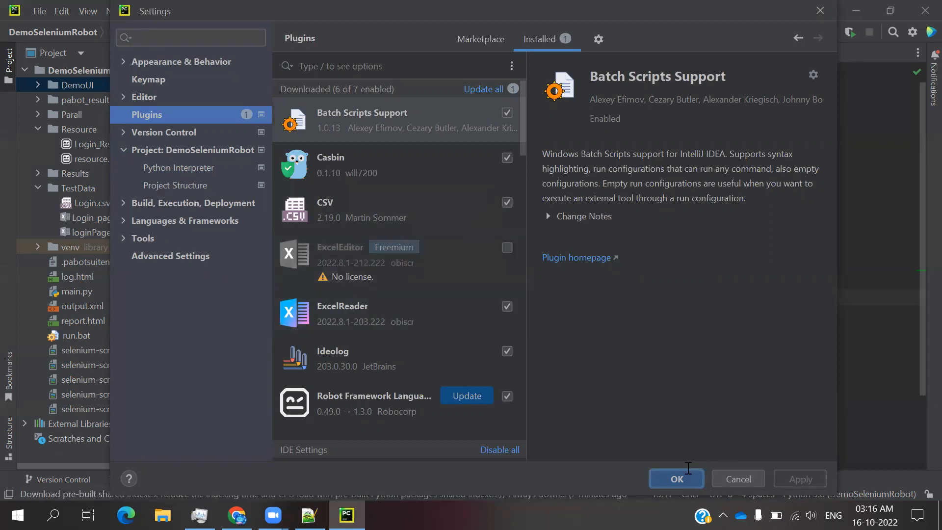
click(675, 479)
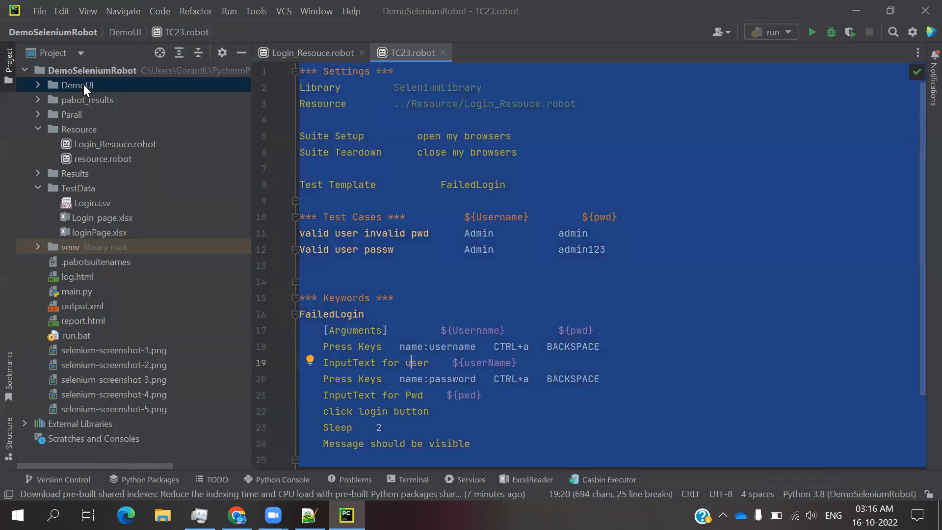
Create a new robot file named TC25 in the DemoUI folder
right_click(77, 84)
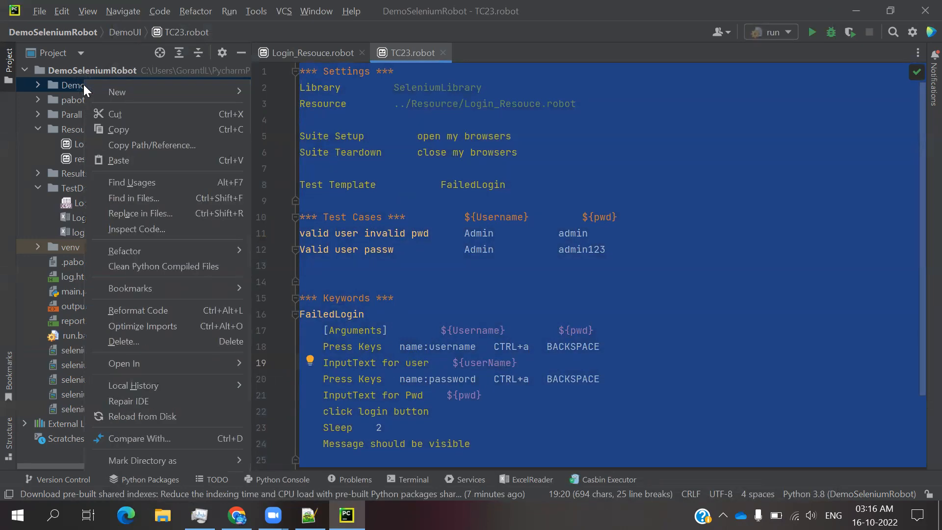
mouse_move(117, 92)
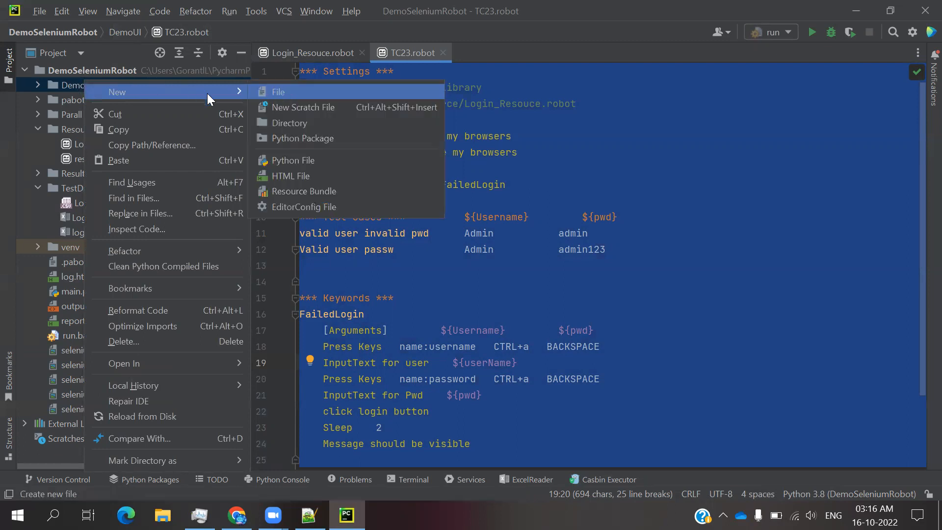
mouse_move(289, 176)
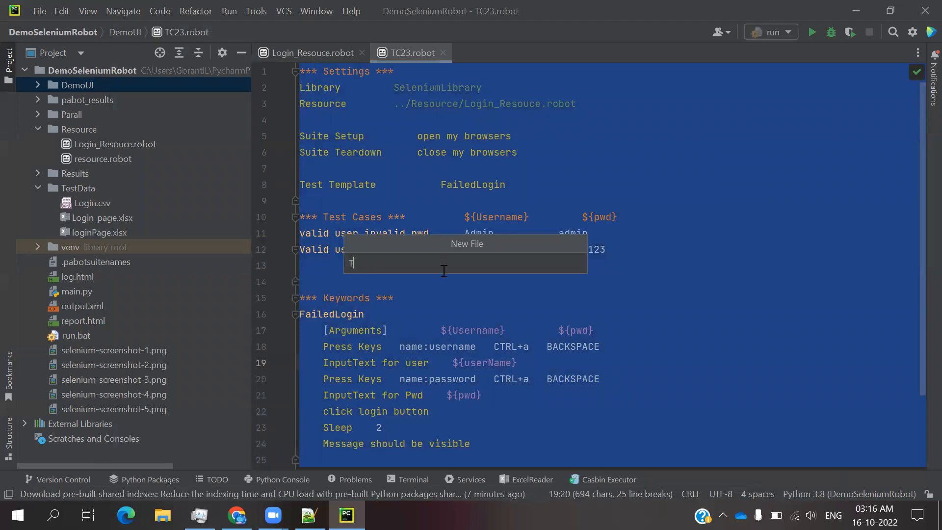
text(TC05)
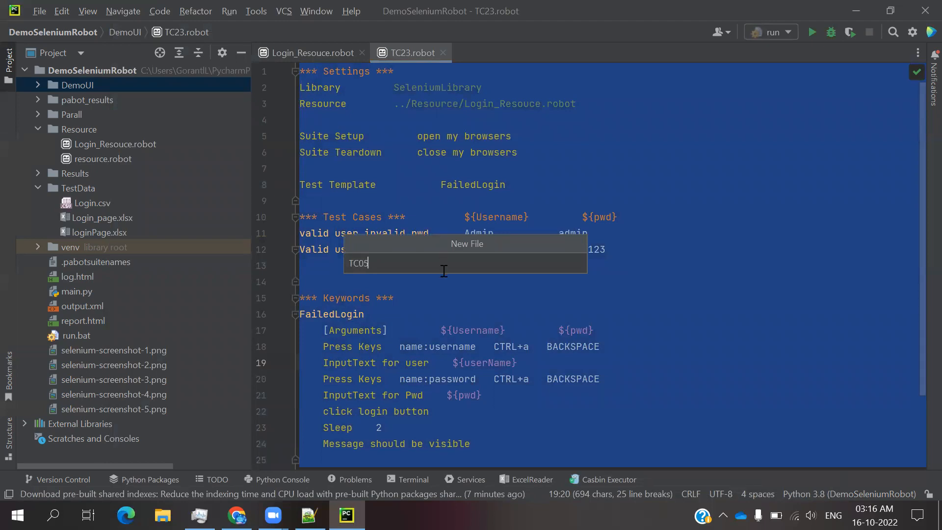
key(BackSpace)
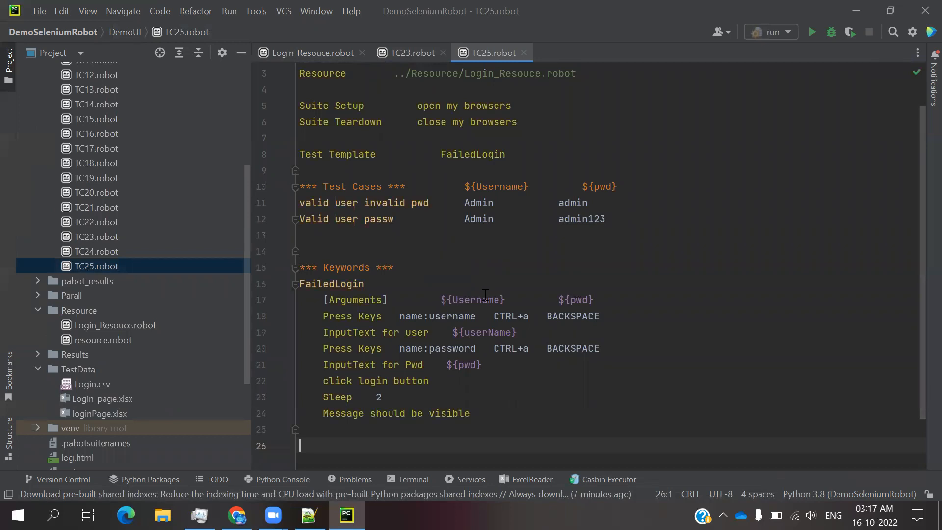
Fill TC25.robot with the TC23 content and place the cursor after the Resource line
click(478, 300)
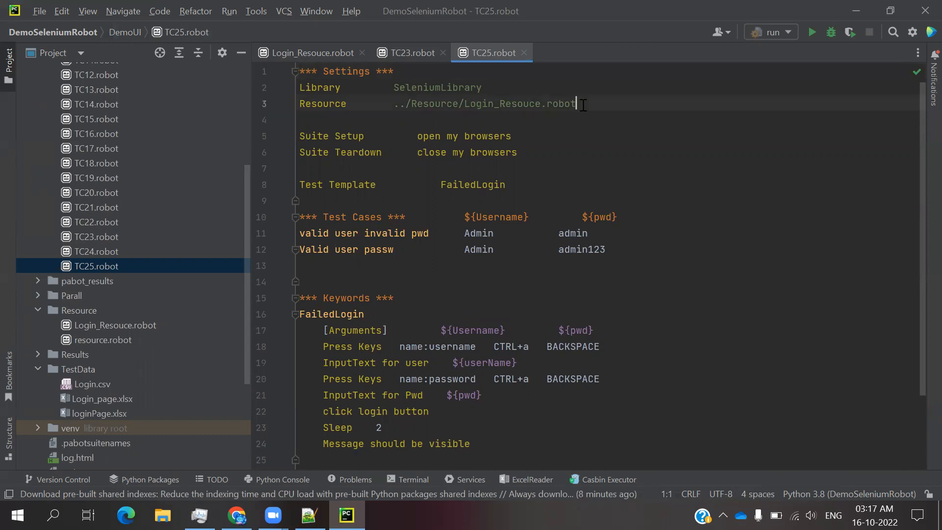
click(574, 104)
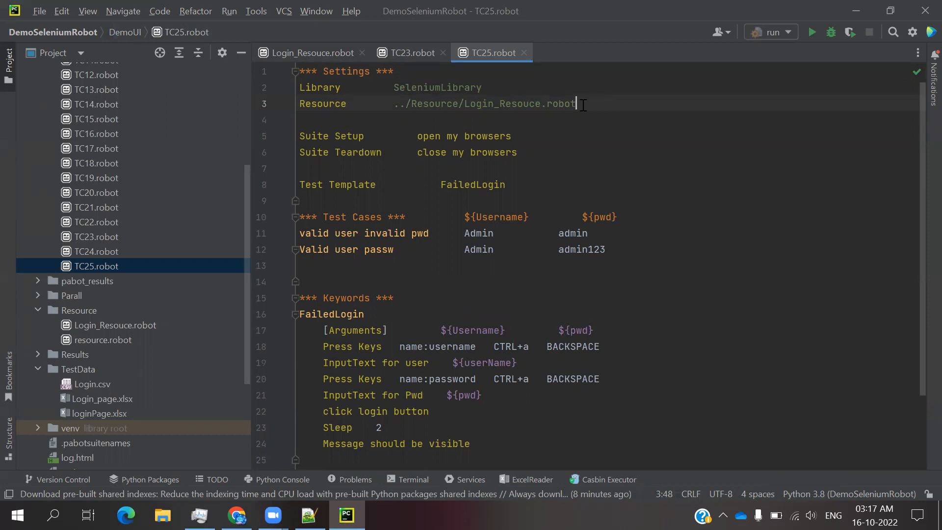
Add a 'Library DataDriver' line beneath the Resource import in Settings
key(enter)
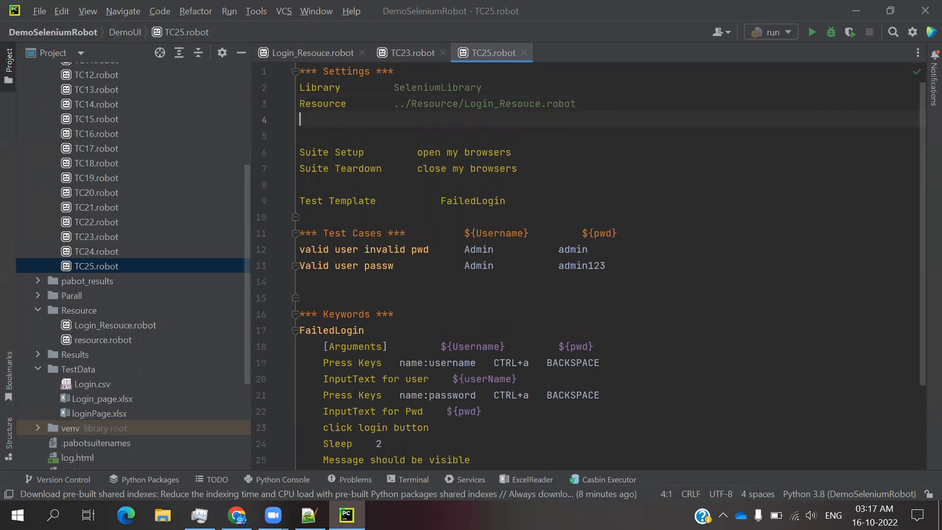
text(:L)
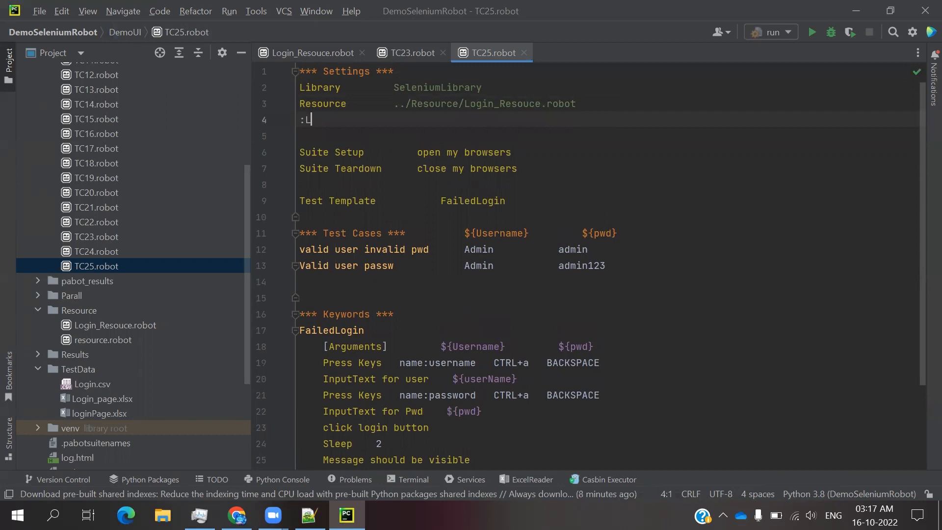
key(Backspace)
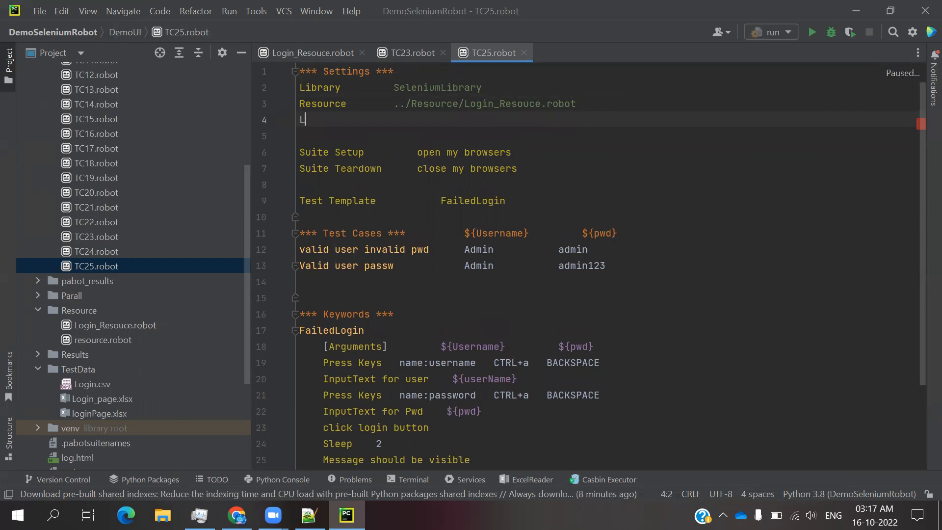
text(ibrary)
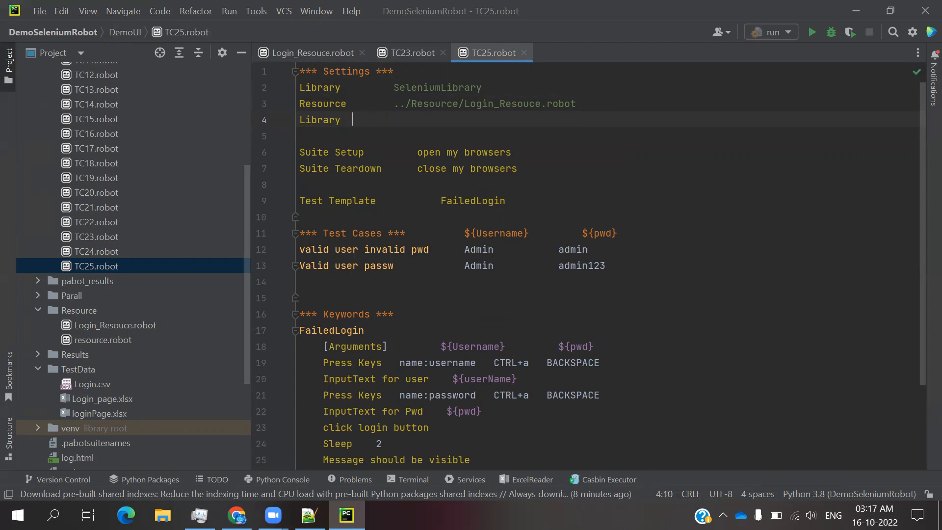
text("  ")
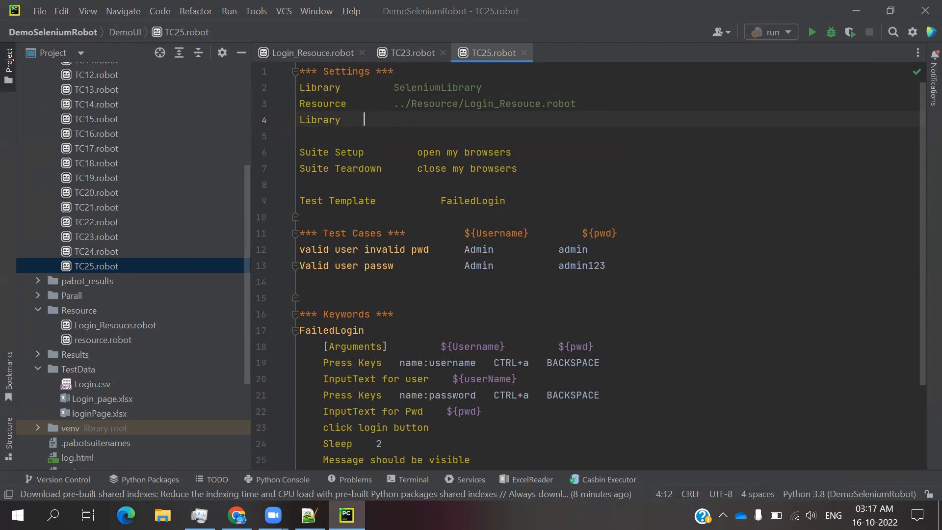
text(D)
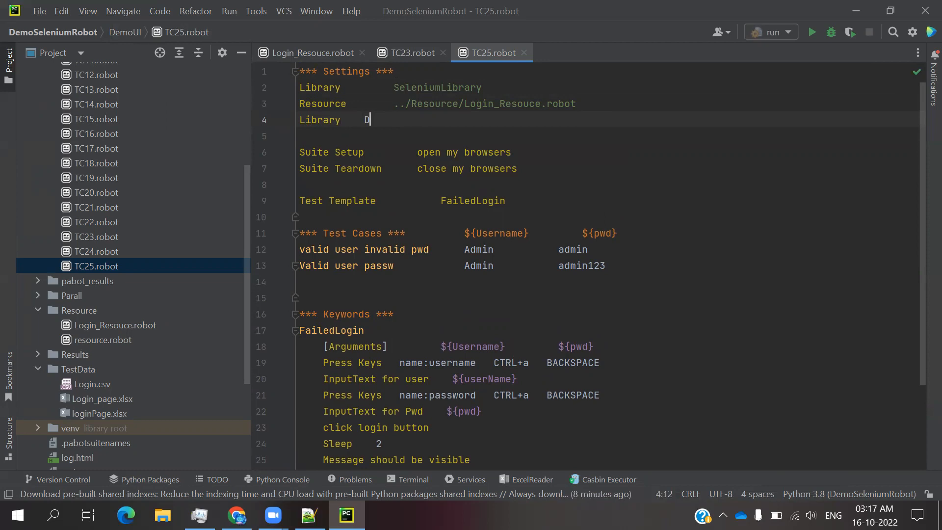
text(ataDri)
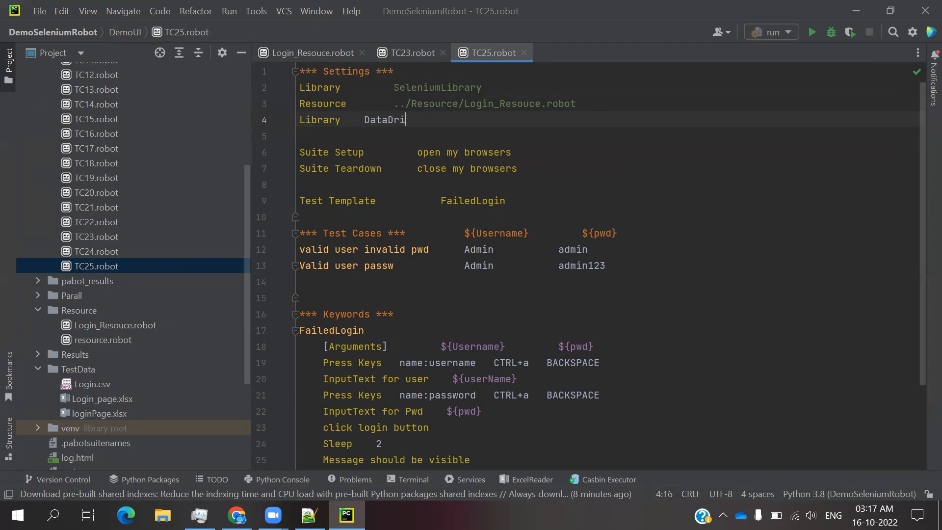
text(ve)
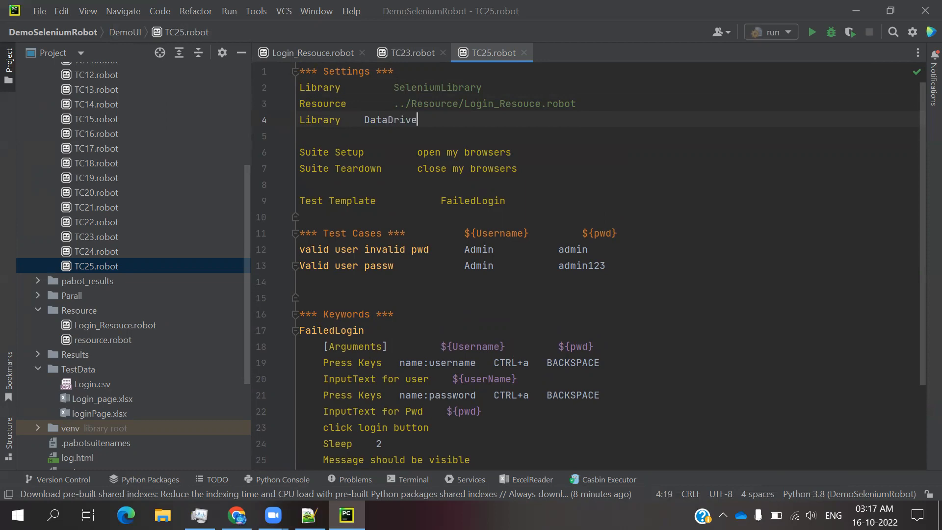
text(r)
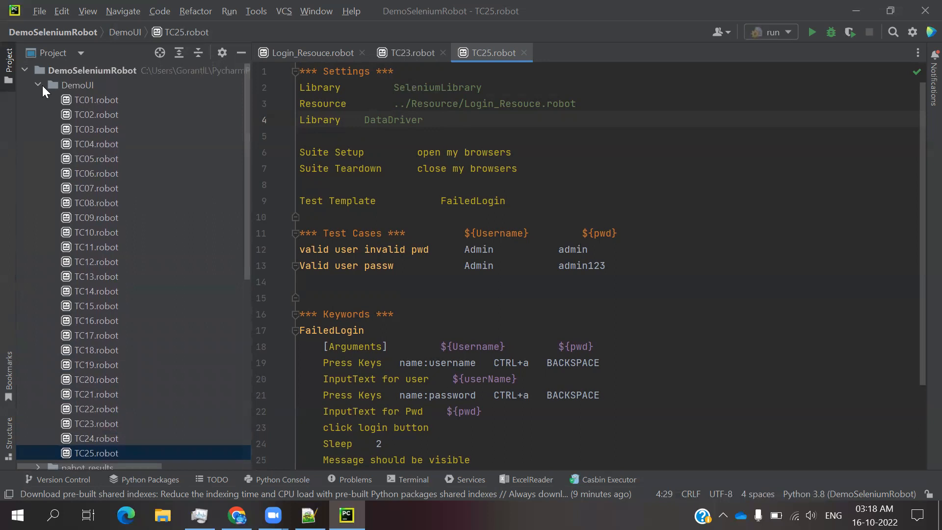
Show Login_page.xlsx in the ExcelReader tool window from the project tree's context menu
click(37, 85)
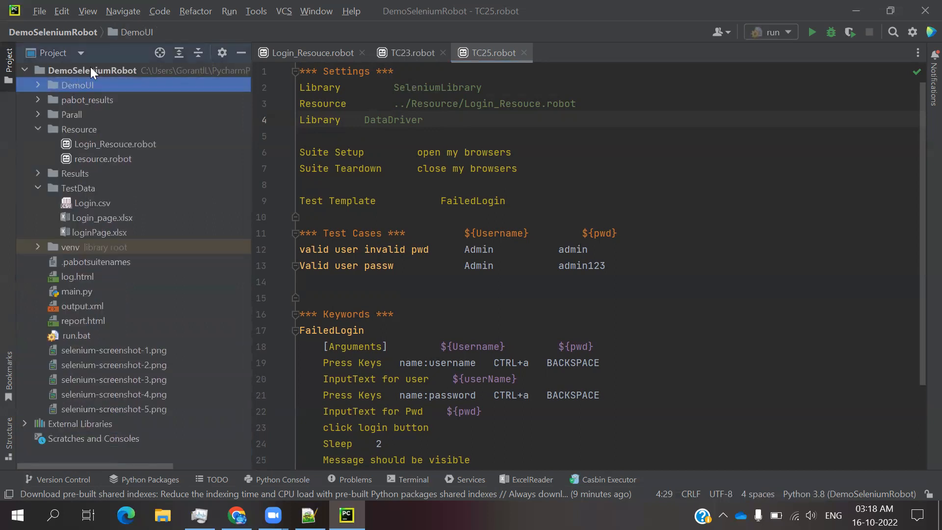
click(92, 70)
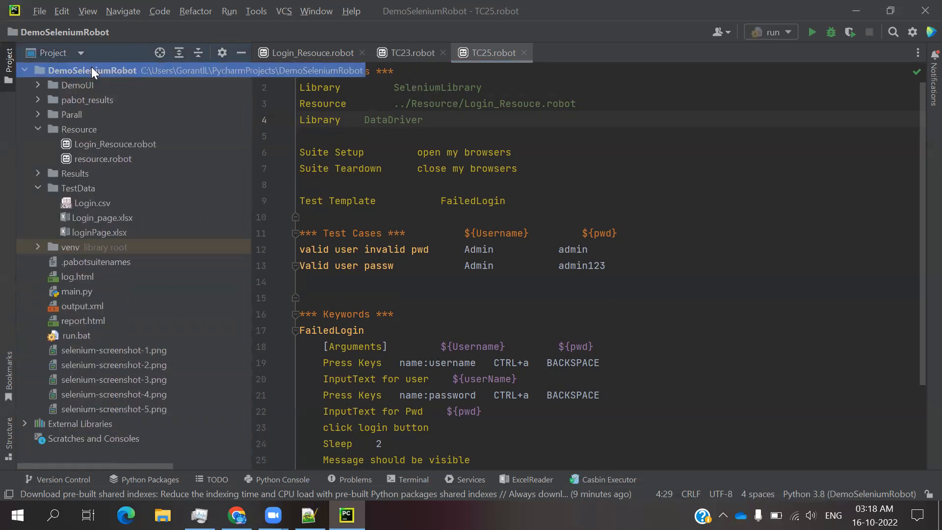
right_click(90, 70)
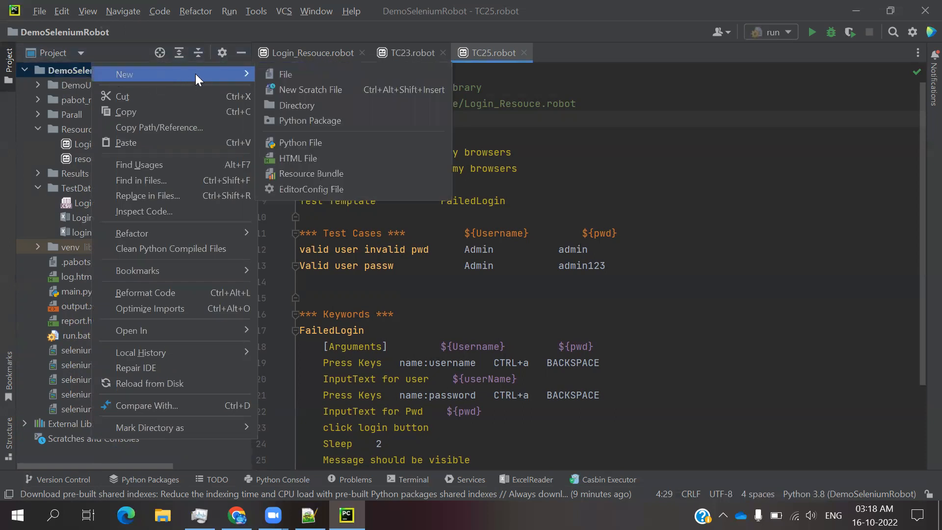
mouse_move(296, 105)
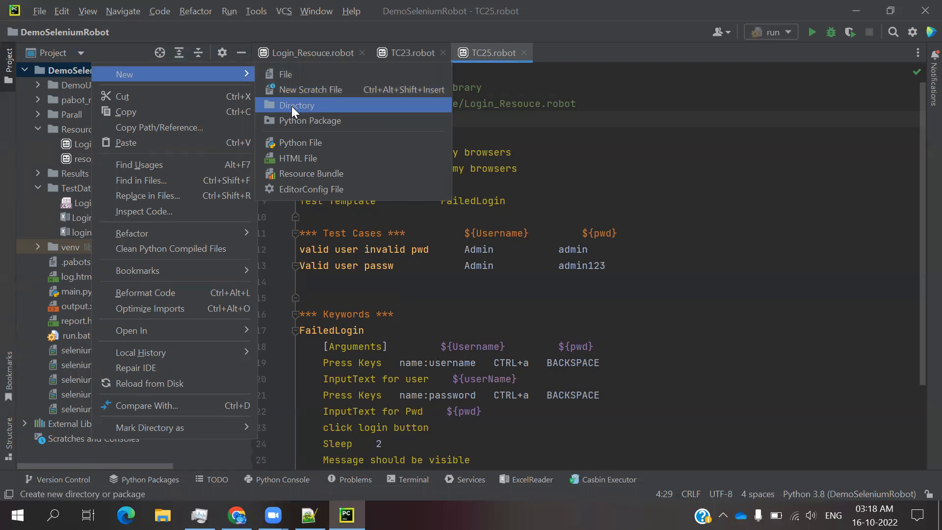
mouse_move(286, 74)
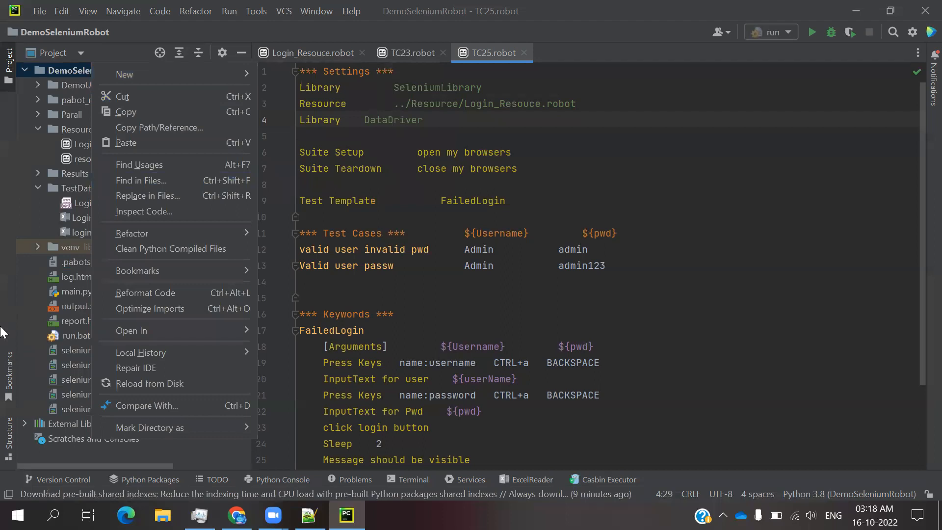
mouse_move(149, 427)
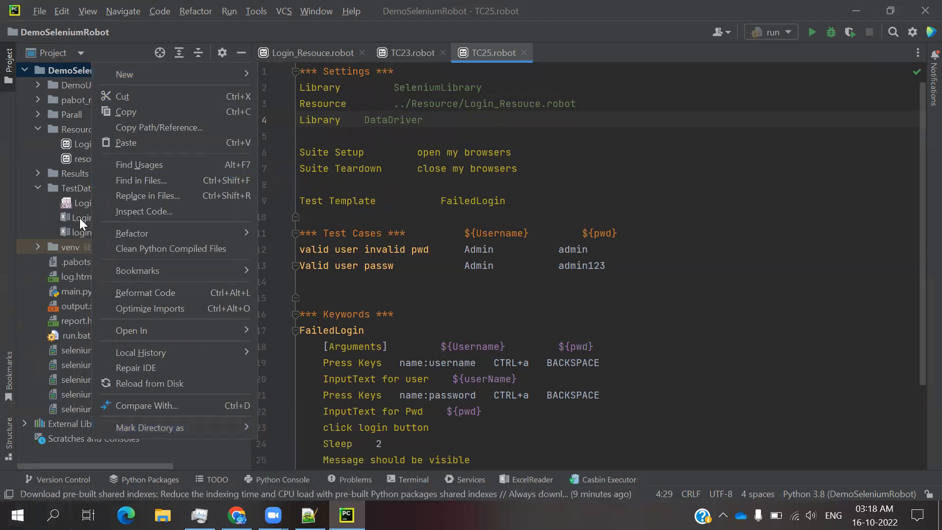
click(103, 218)
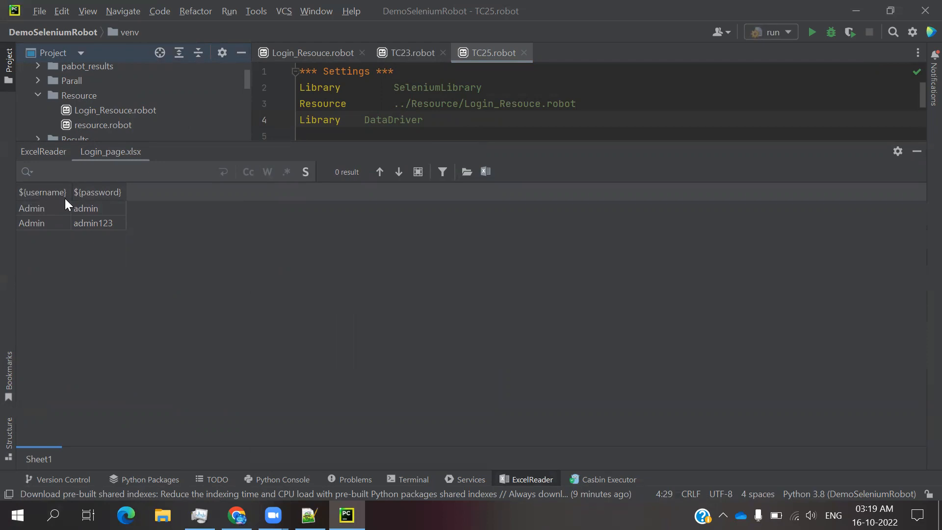
mouse_move(102, 200)
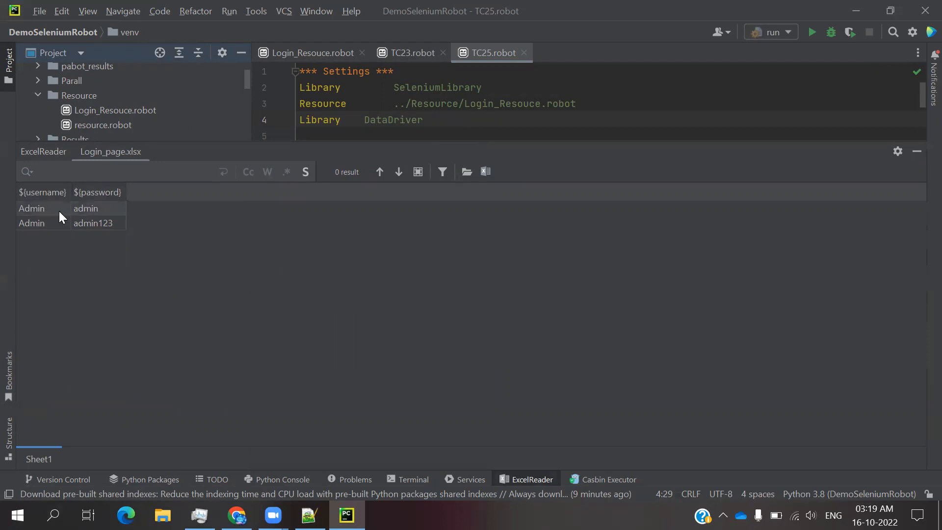
mouse_move(82, 236)
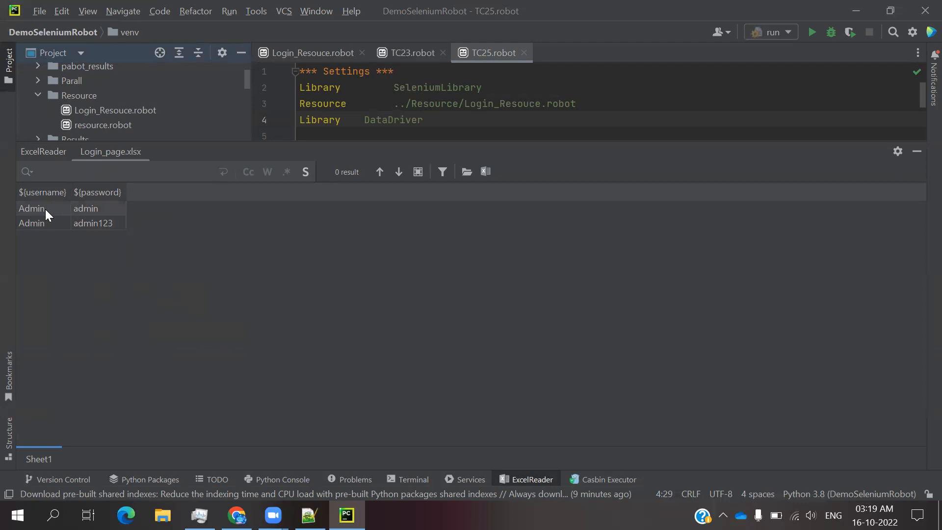
mouse_move(127, 245)
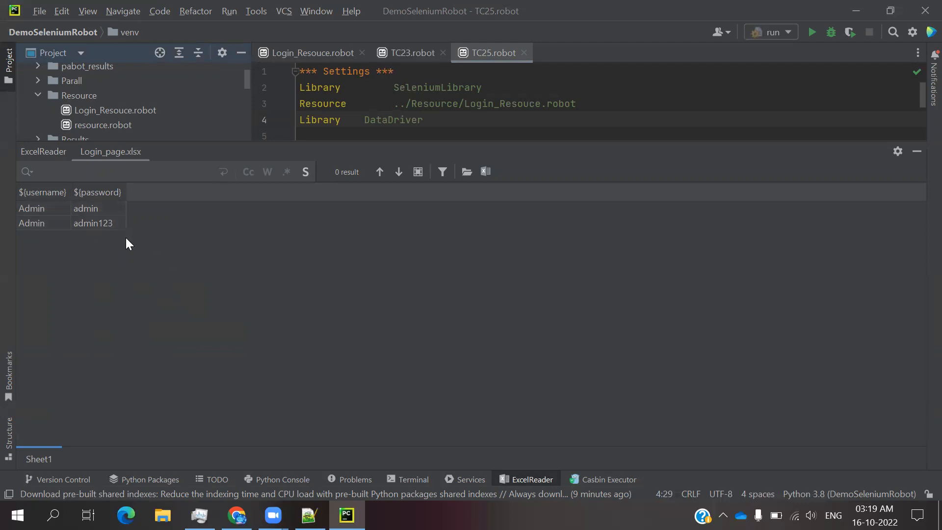
mouse_move(916, 151)
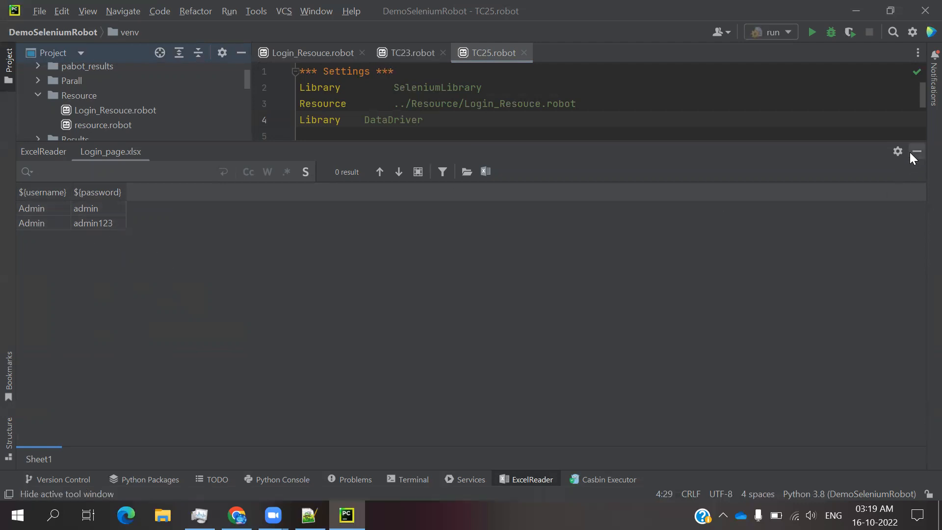
Hide the ExcelReader preview to return to the TC25.robot editor
click(916, 151)
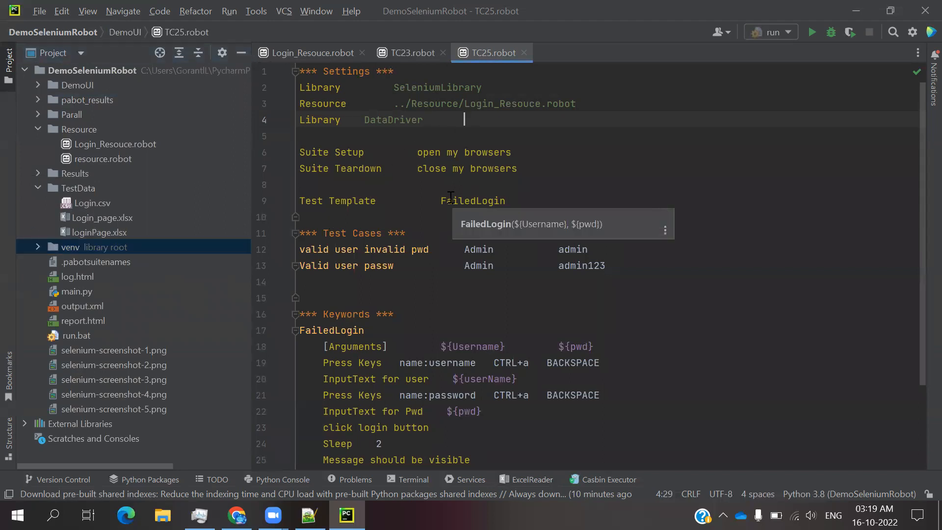
Append ../TestData/Login_page.xlsx after 'Library DataDriver' on line 4 of TC25.robot
text(..)
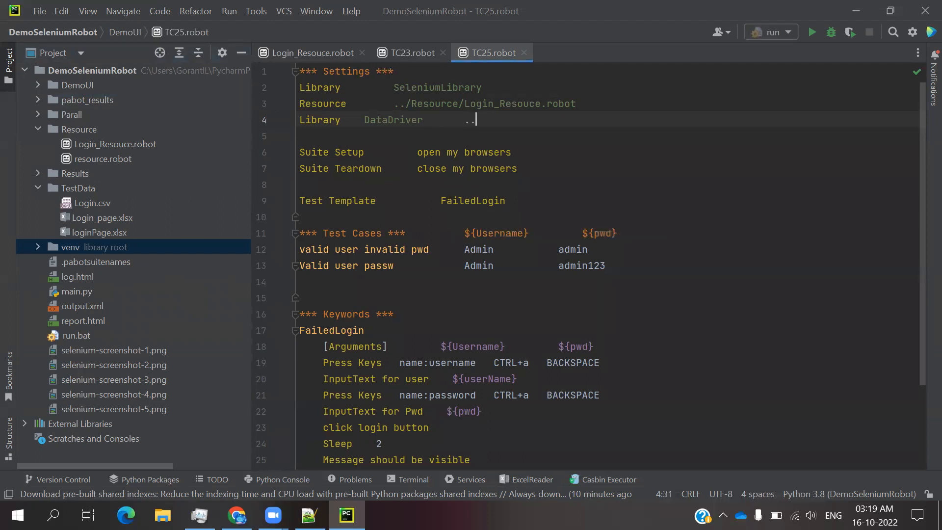
text(/)
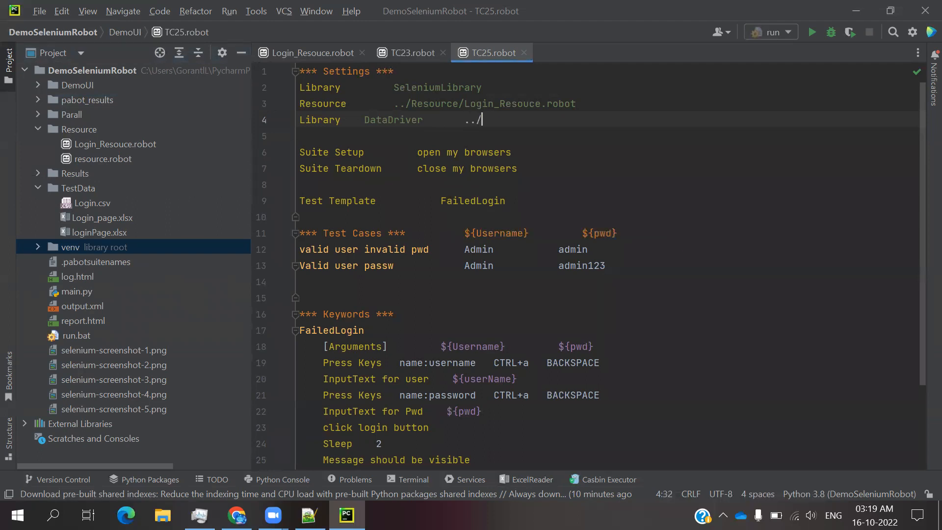
text(Te)
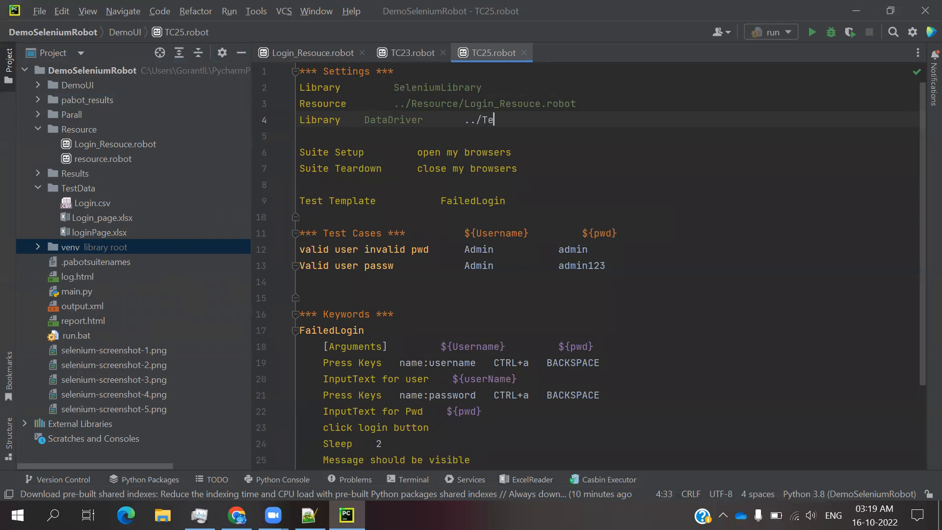
text(stData)
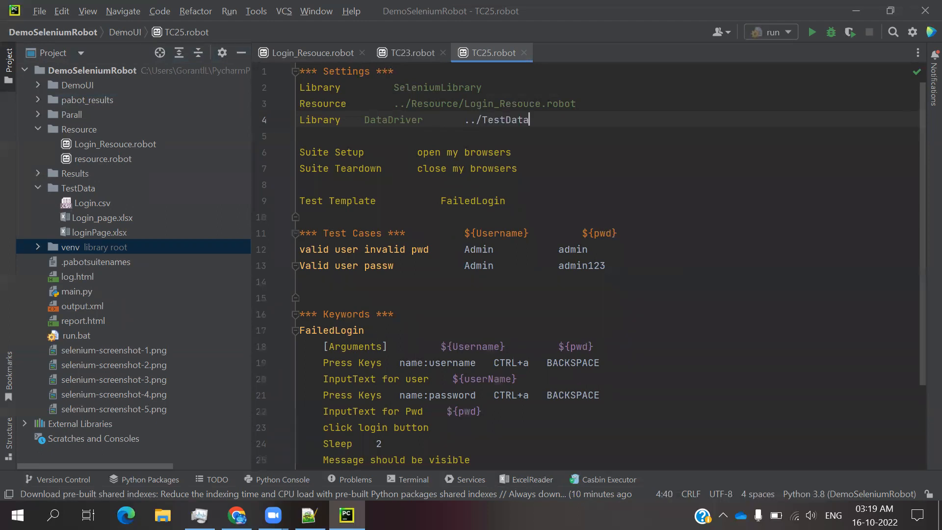
text(/)
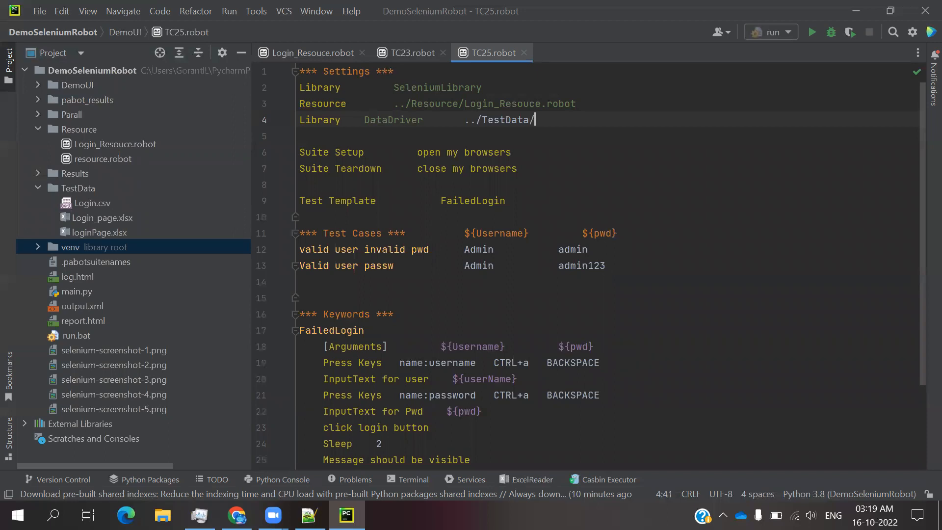
text(Lo)
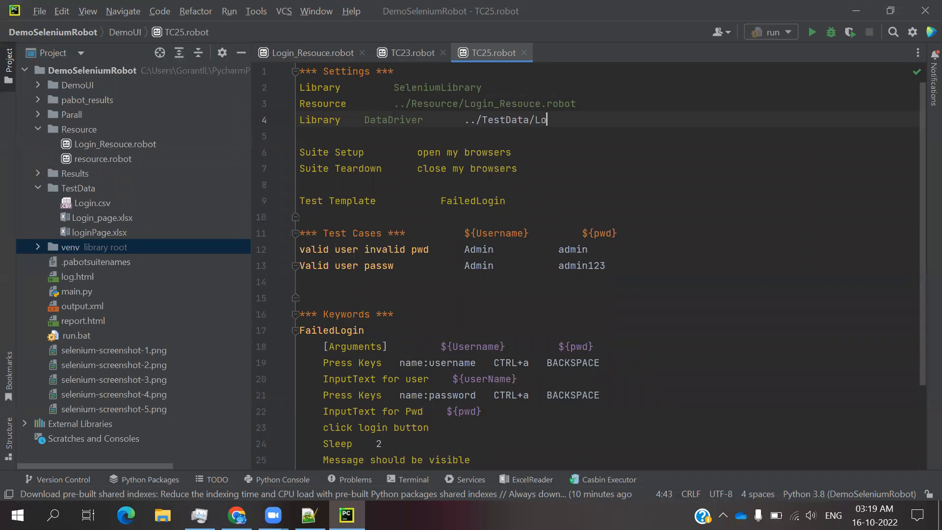
text(g)
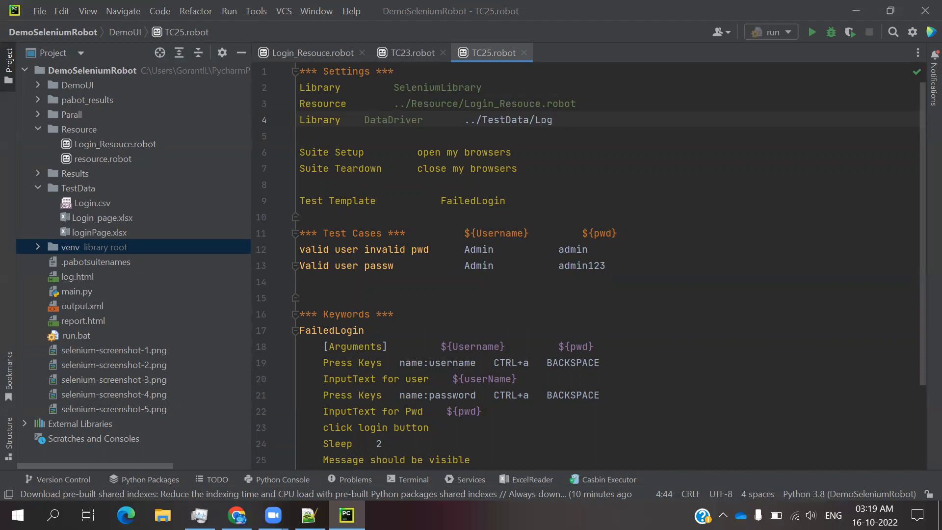
text(in)
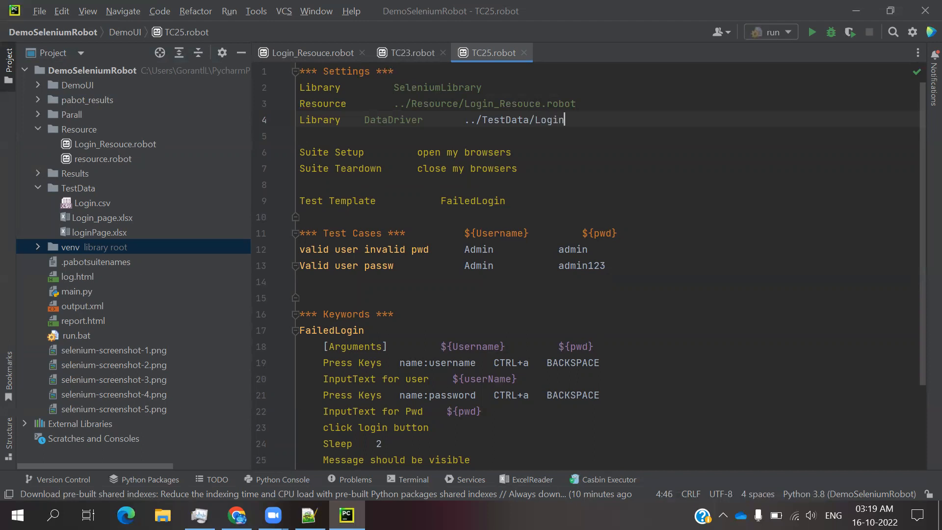
text(_pa)
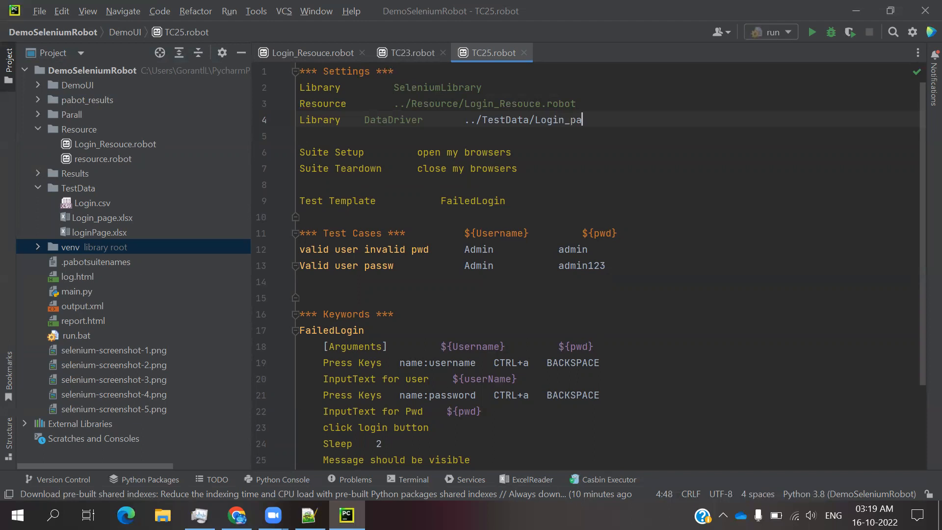
text(ge.)
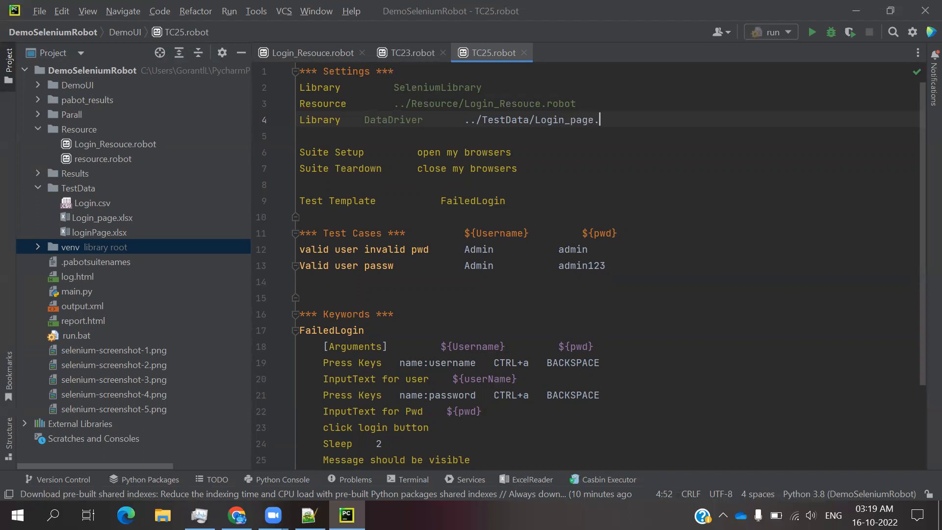
text(xlsx)
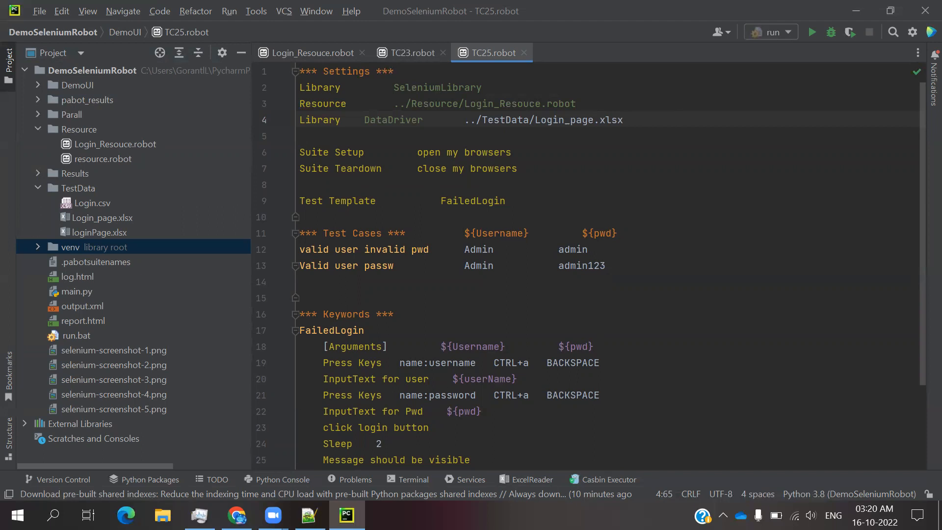
mouse_move(406, 162)
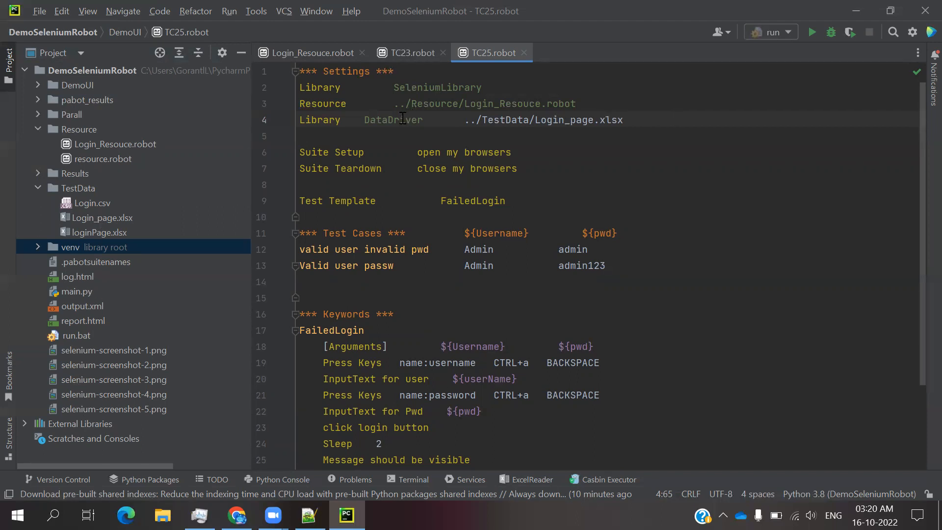
mouse_move(392, 120)
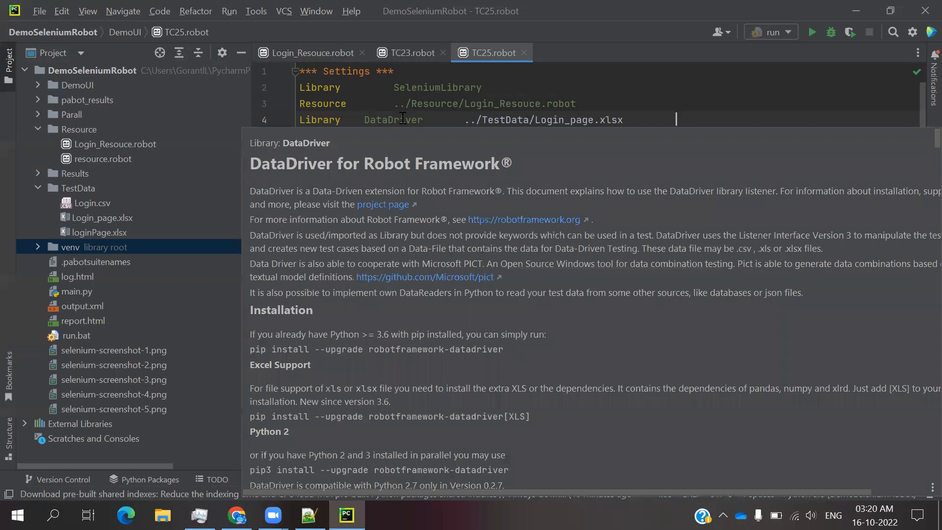
click(657, 121)
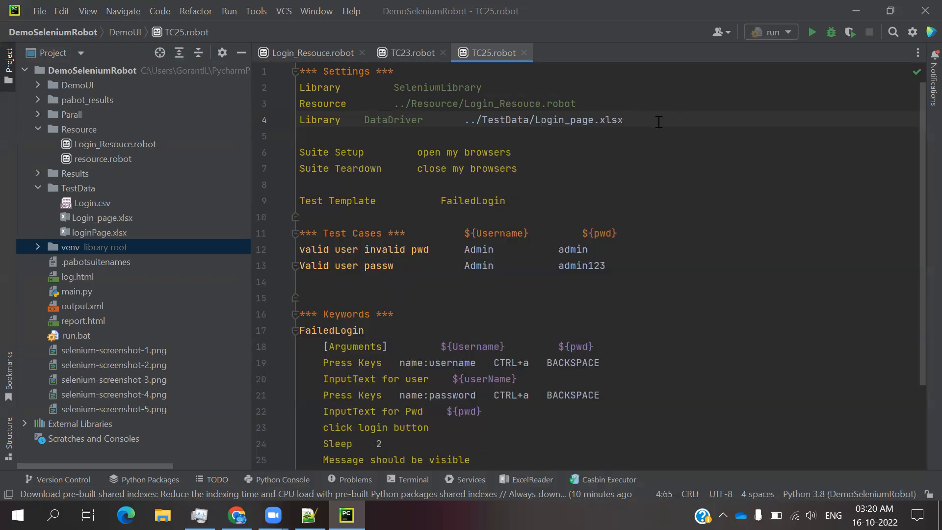
mouse_move(672, 129)
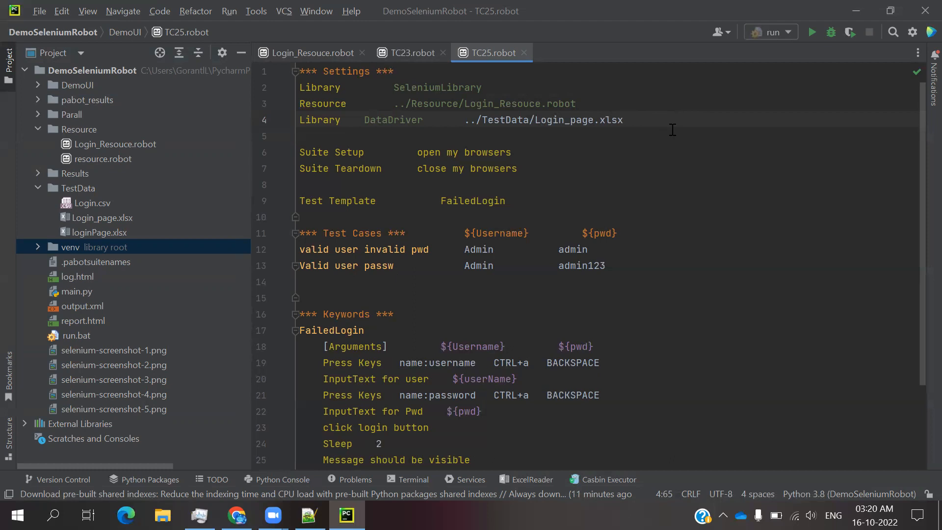
click(674, 120)
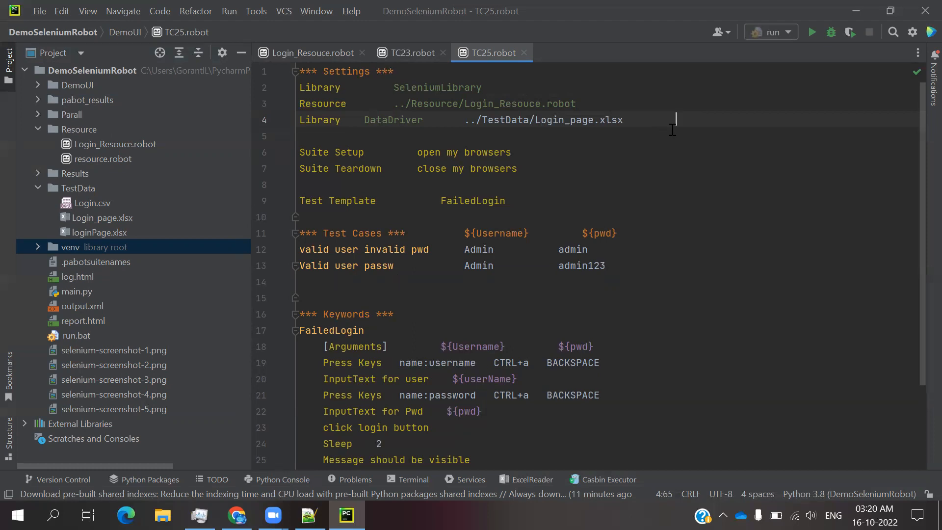
Append sheet_name=Sheet1 to the DataDriver import, then switch to File Explorer
text(sheet_)
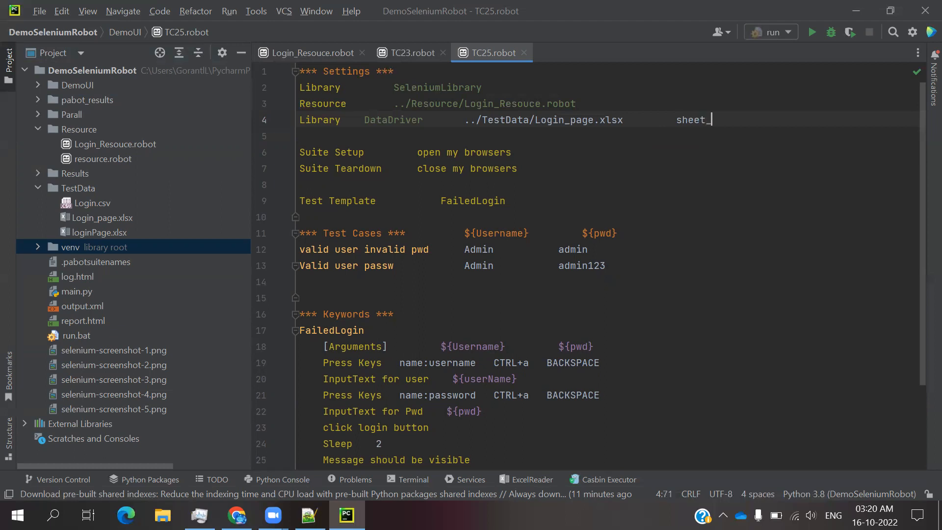
text(name)
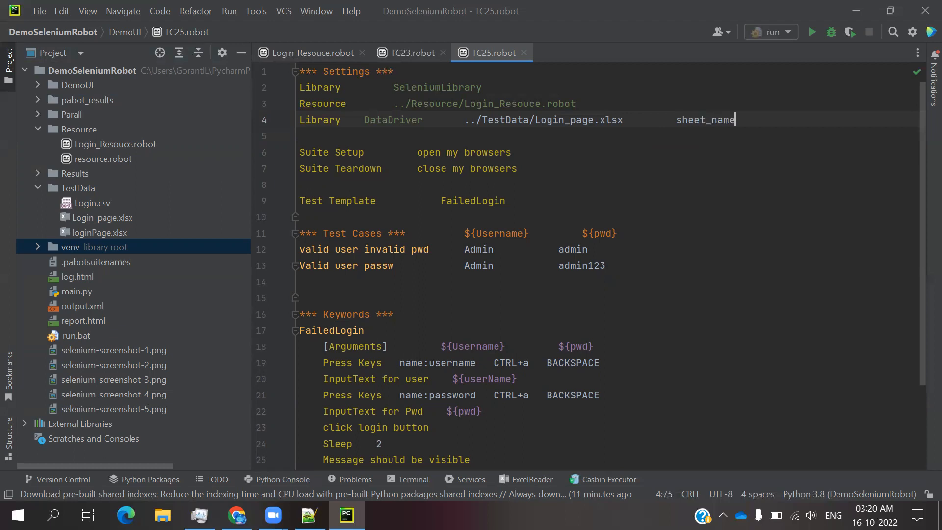
text(=)
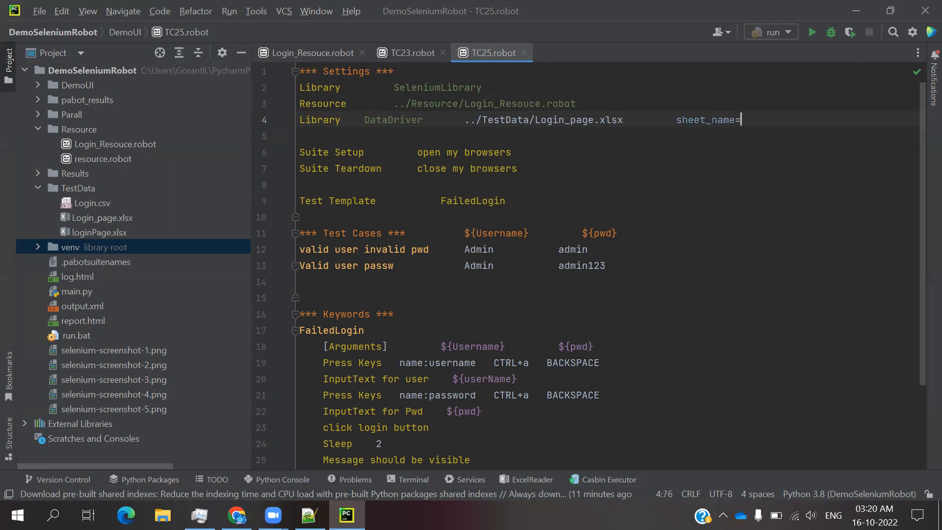
text(Sheet)
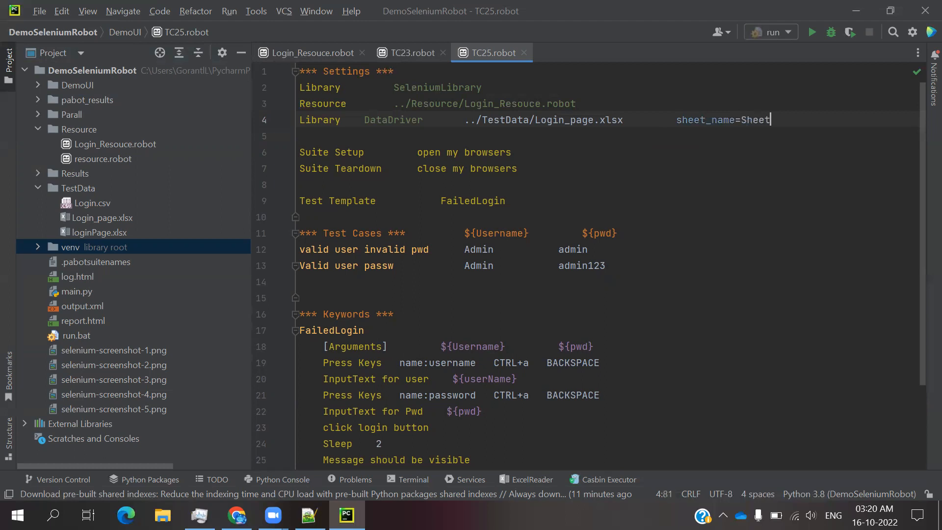
text(1)
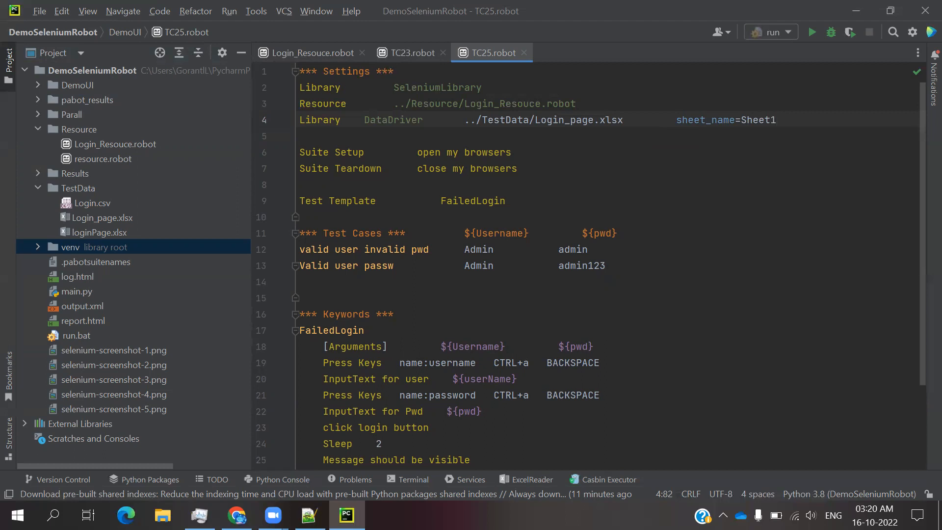
click(775, 119)
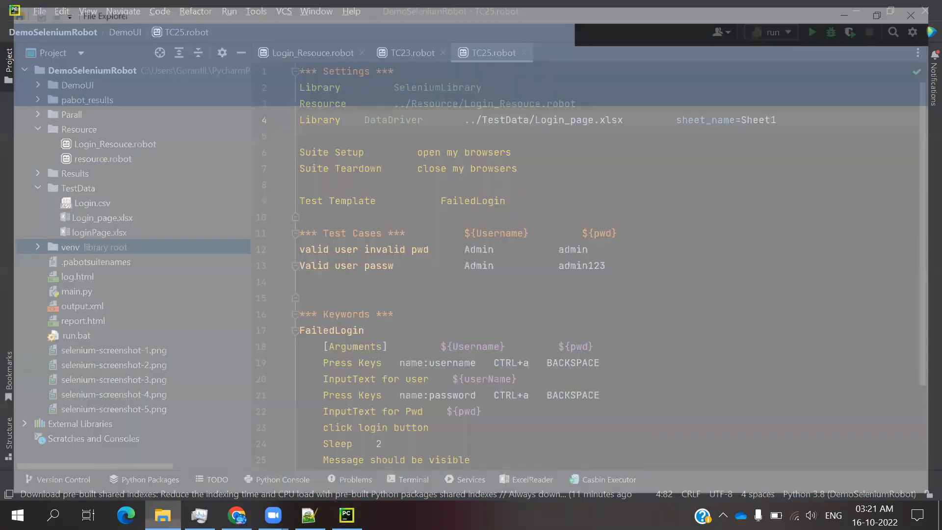
click(162, 515)
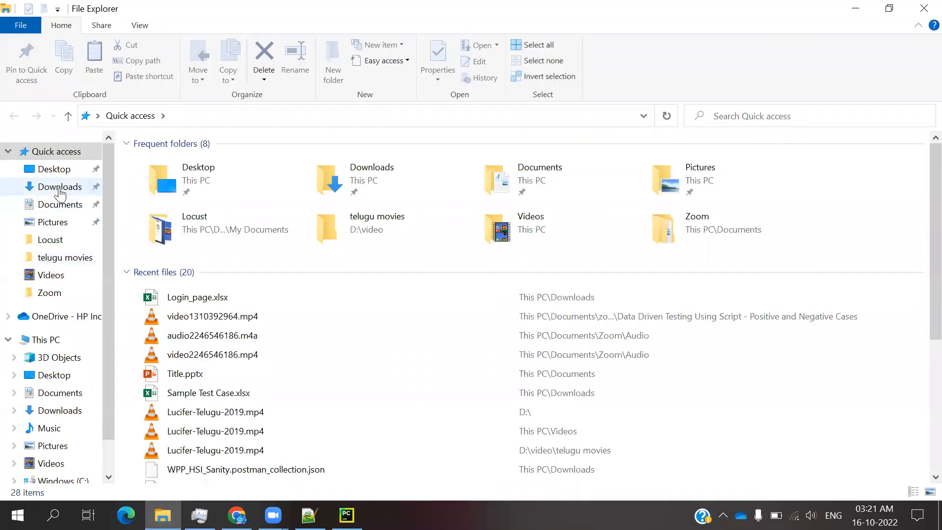
Open Login_page.xlsx from the Downloads folder in Excel
click(59, 187)
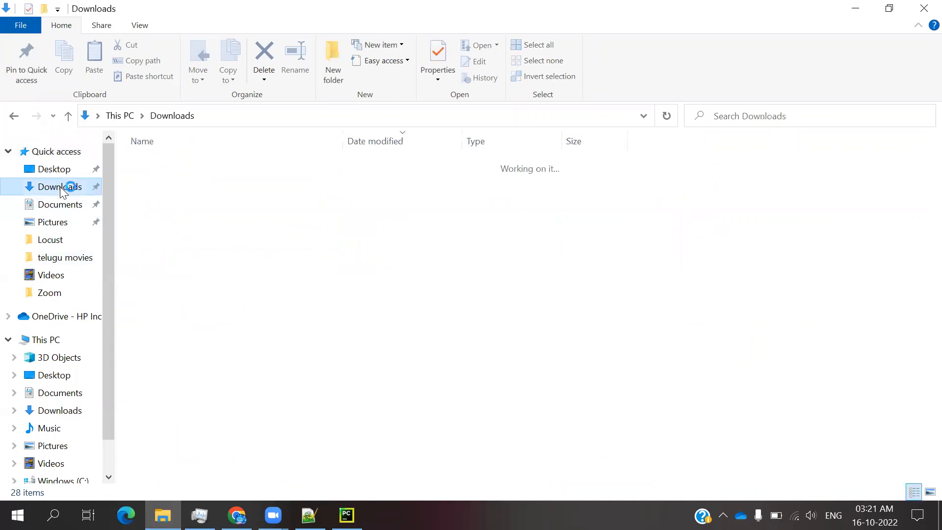
click(59, 186)
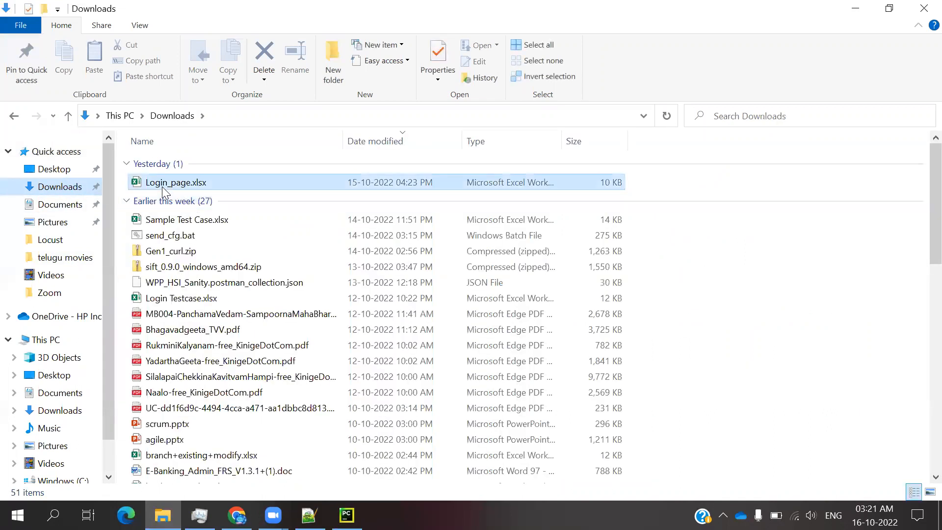
click(176, 183)
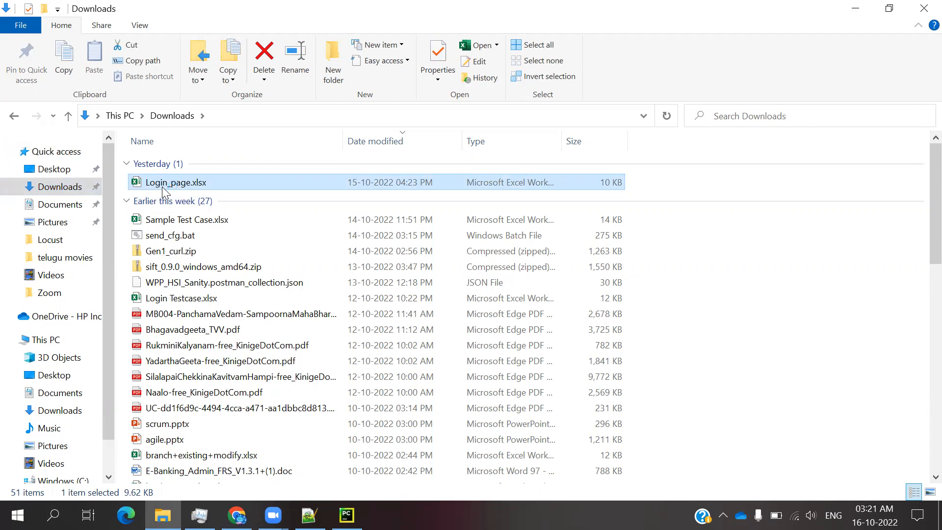
double_click(176, 183)
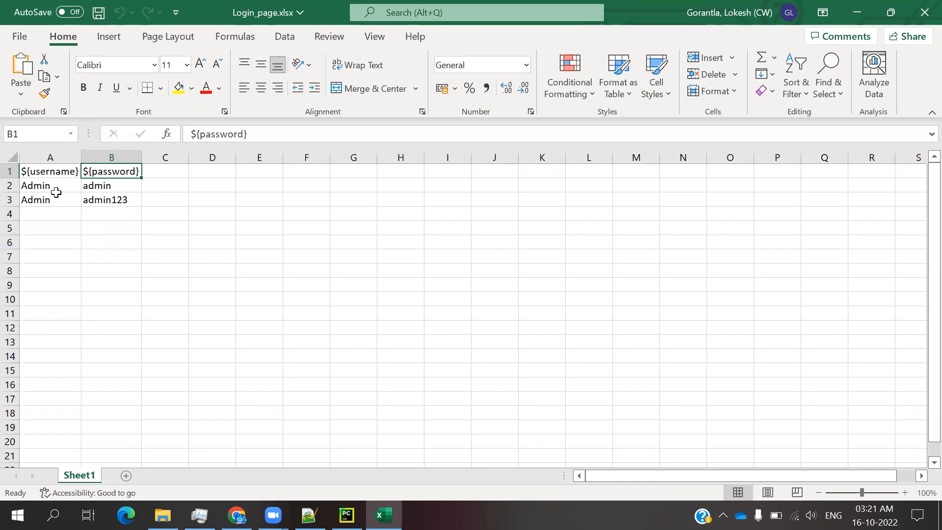
mouse_move(137, 200)
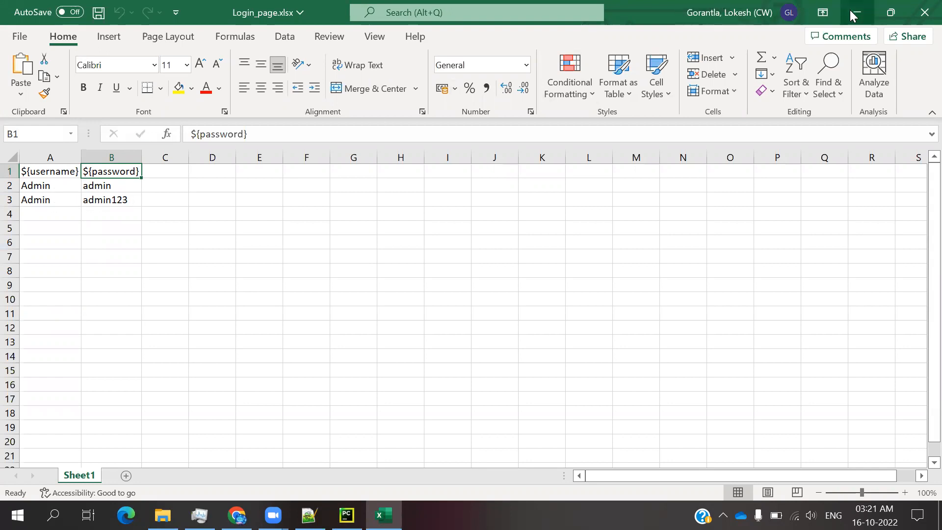
Minimize the Excel workbook and bring PyCharm's TC25.robot back up
click(162, 515)
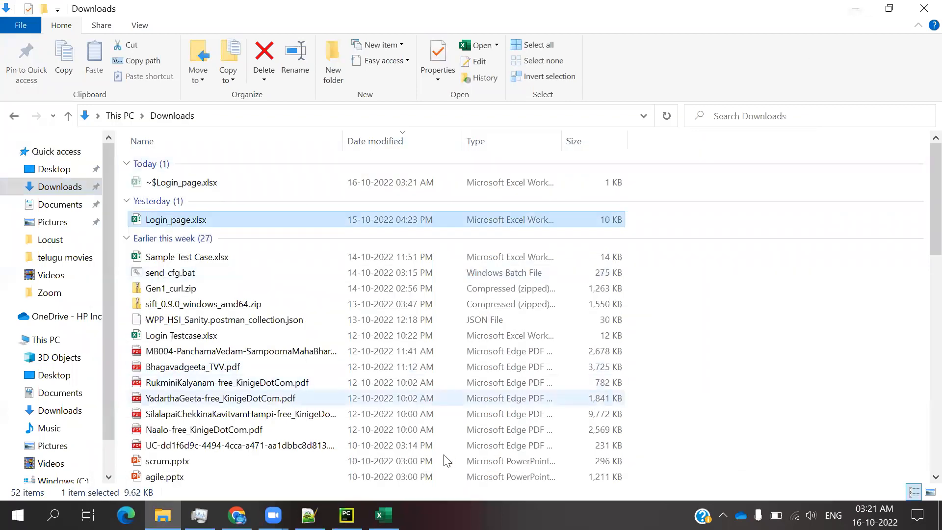
click(345, 515)
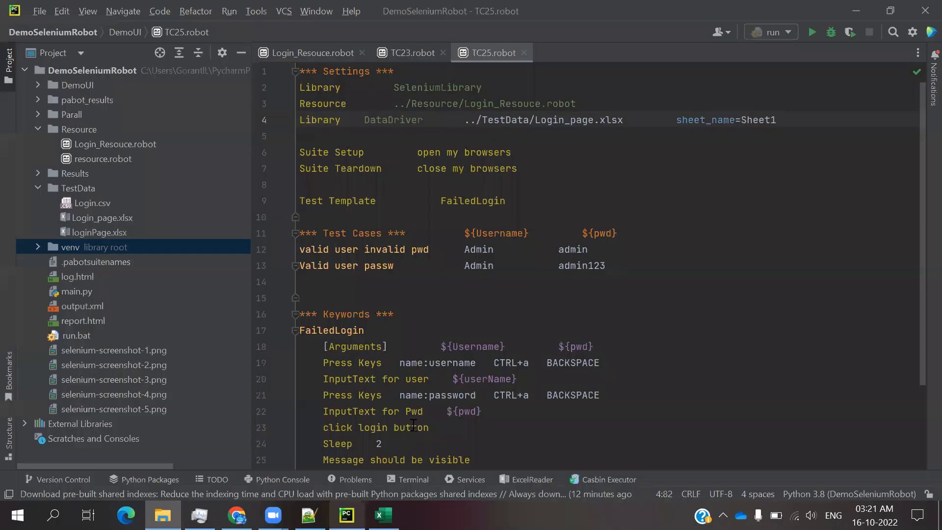
Change FailedLogin's arguments and InputText steps to ${username} and ${password}, checking the Excel headers
click(428, 411)
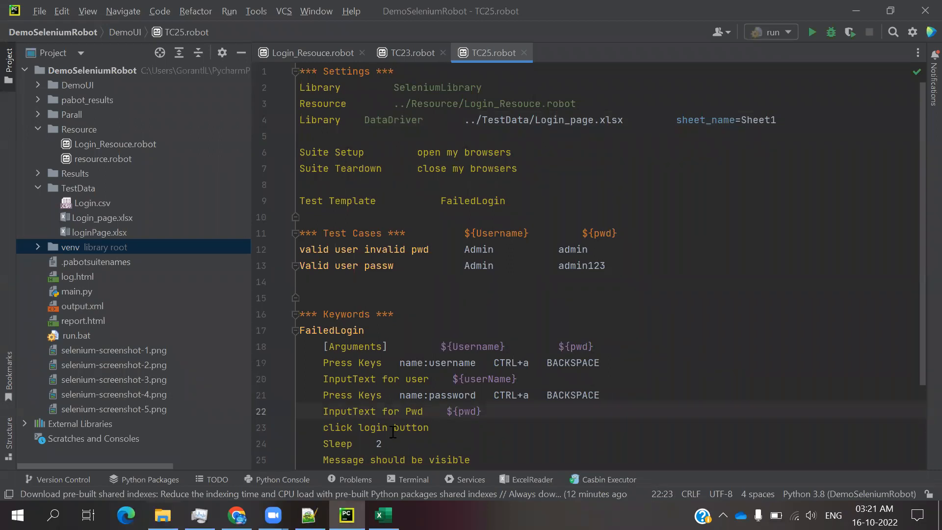
mouse_move(382, 515)
text(u)
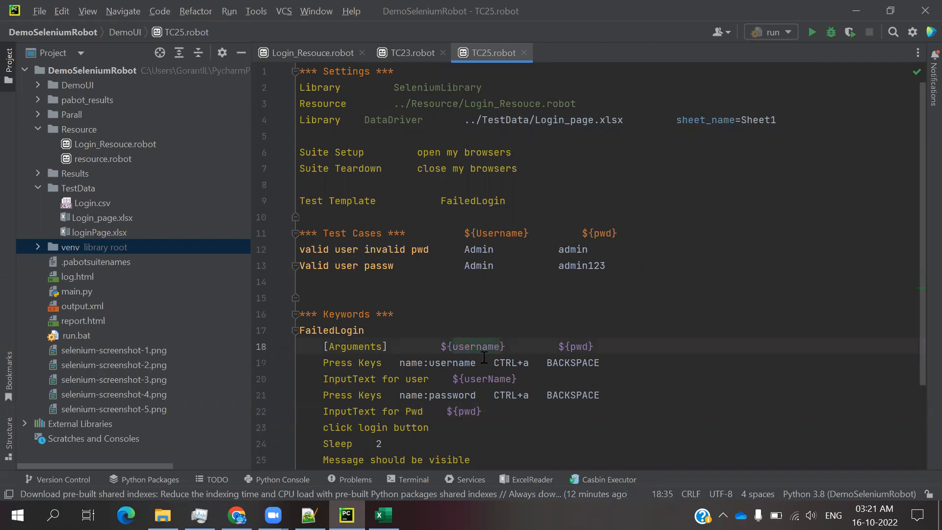
click(383, 516)
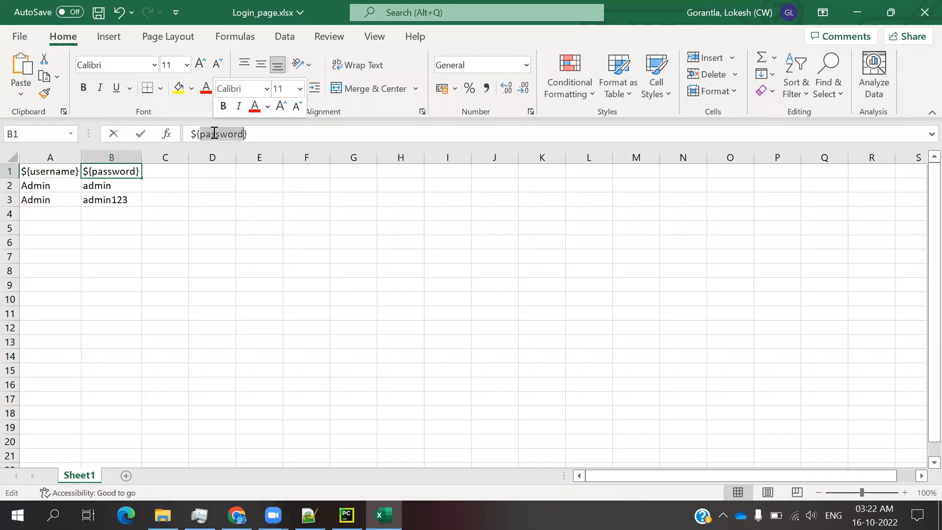
click(345, 515)
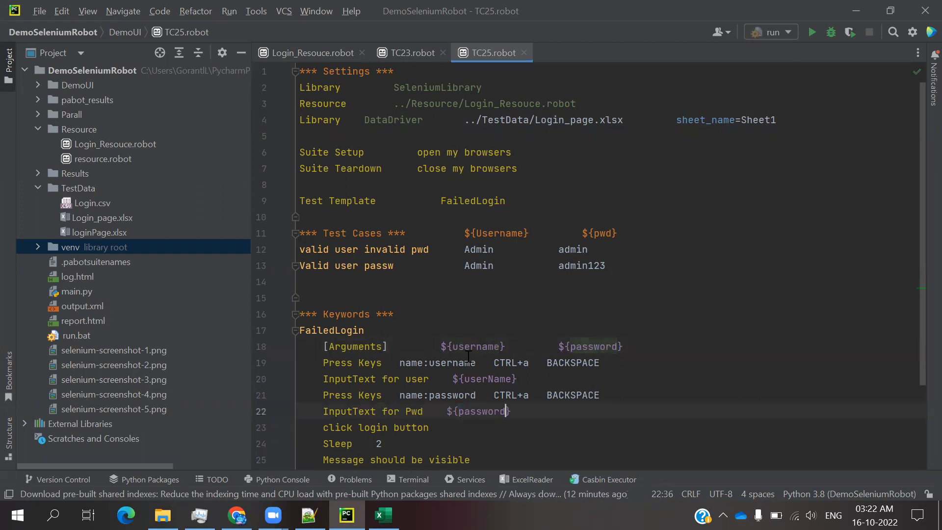
double_click(474, 346)
text(n)
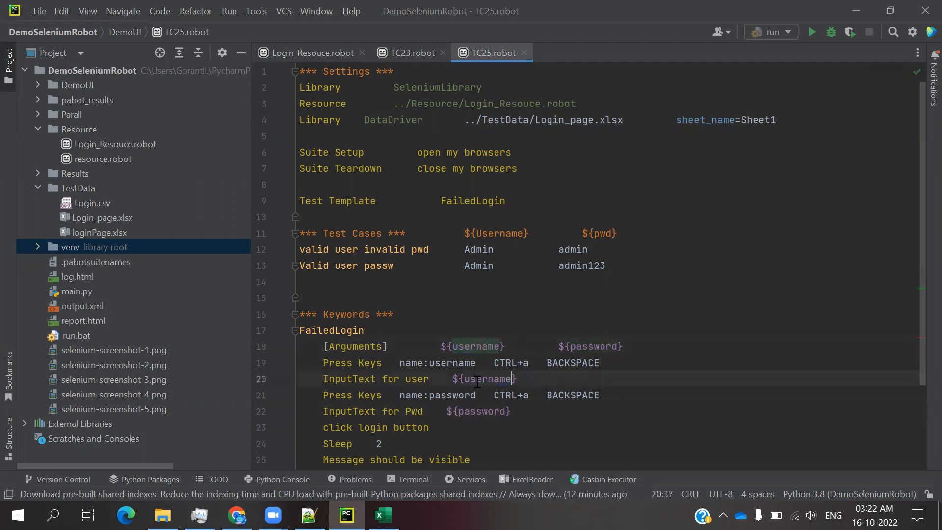
mouse_move(465, 449)
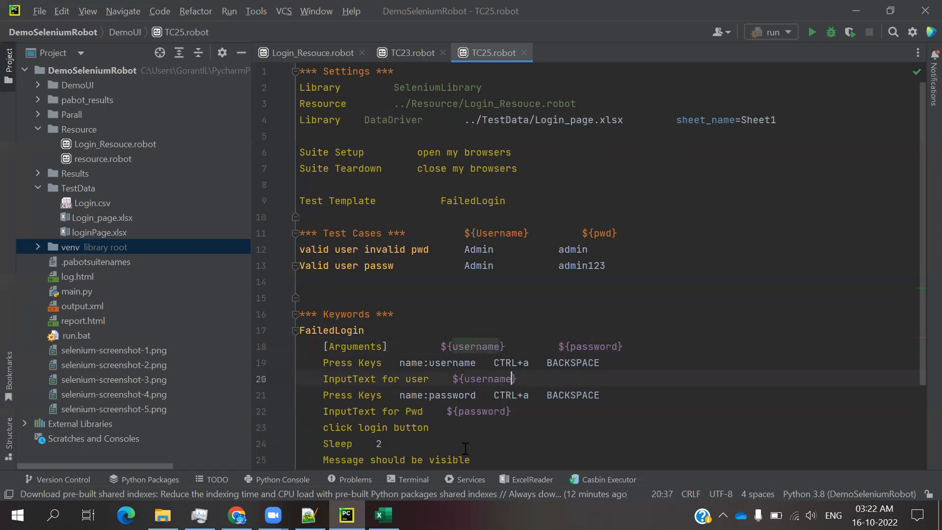
click(381, 515)
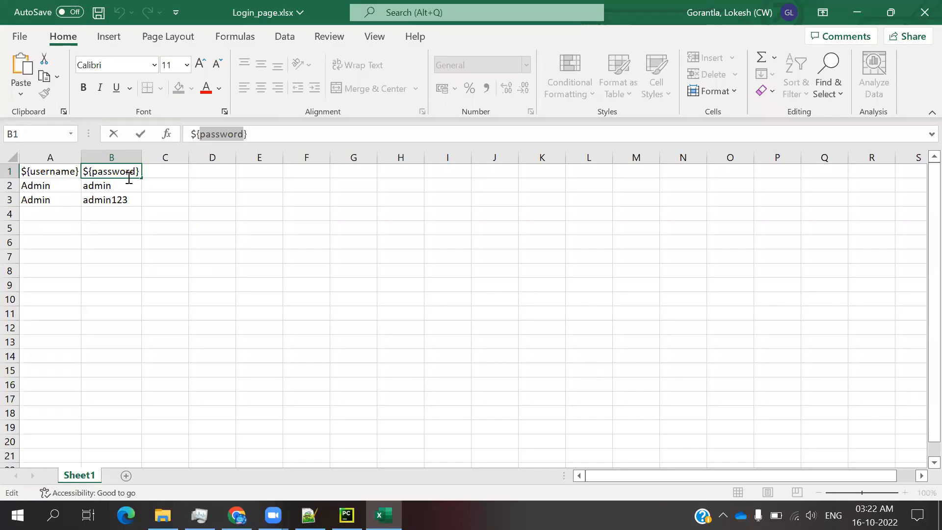
click(344, 515)
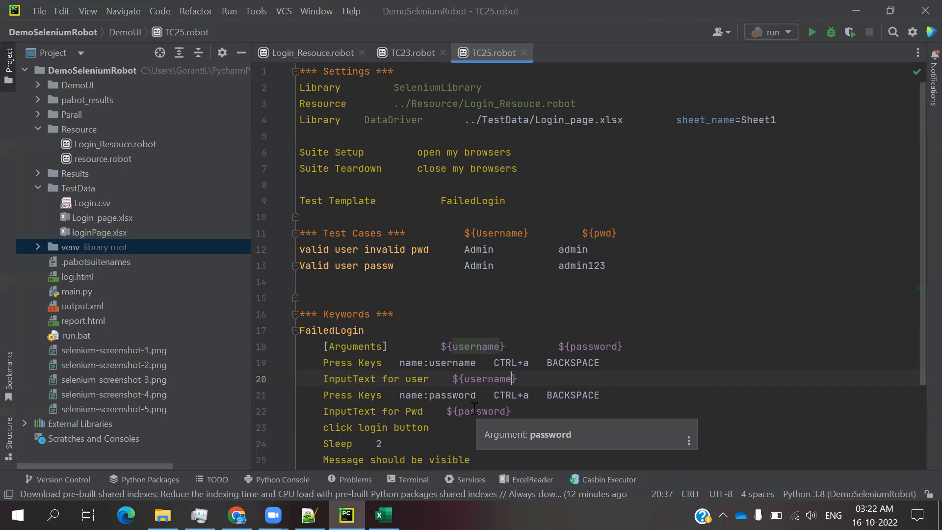
mouse_move(473, 347)
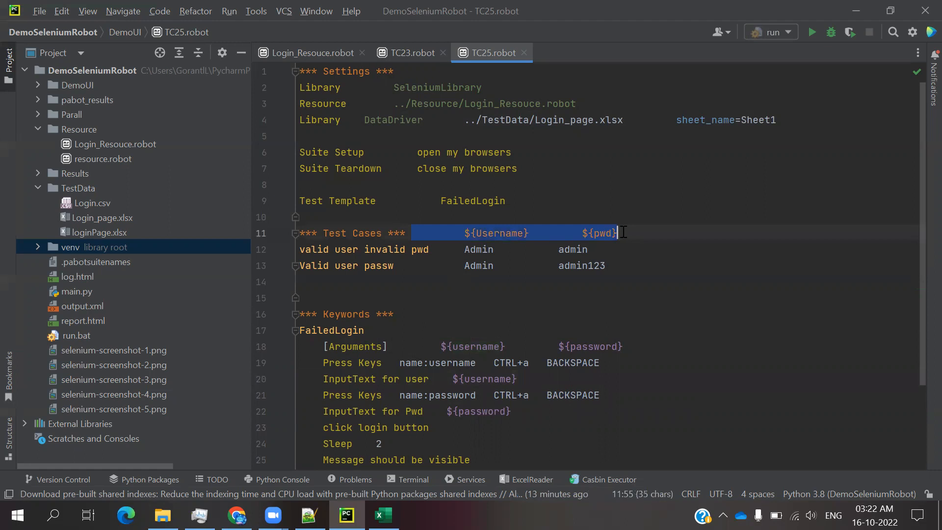
Delete the two hard-coded valid-user test rows on lines 12–13 under Test Cases
key(Delete)
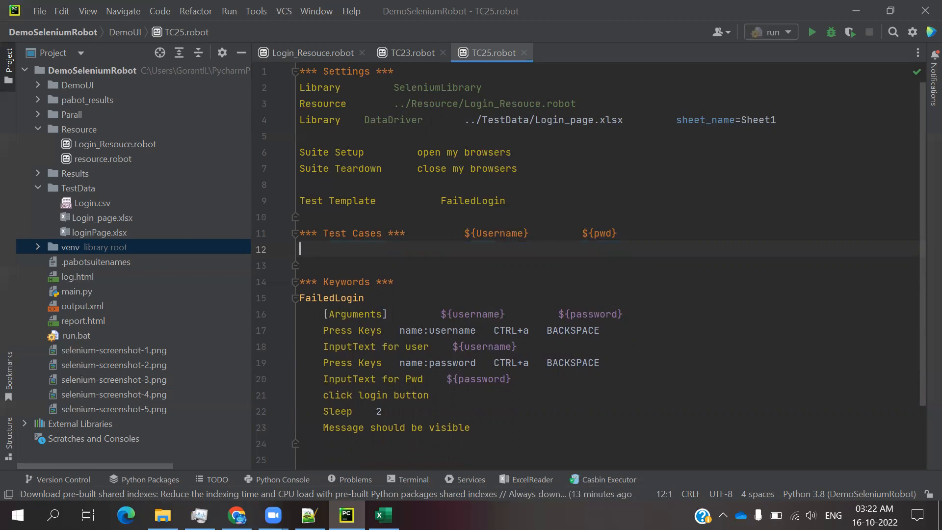
Write the templated test row 'Login OrgGRM using ${userName} ${pwd}' under Test Cases
text(Lo)
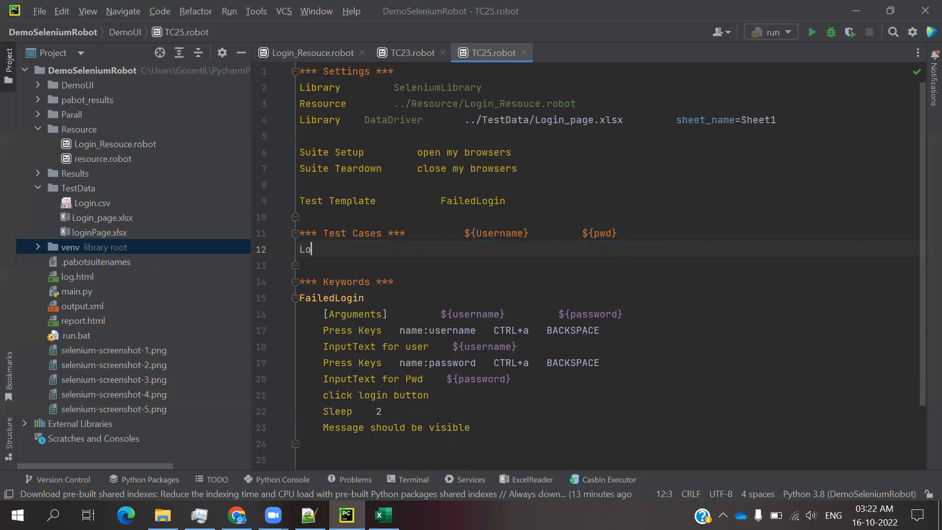
text(gin)
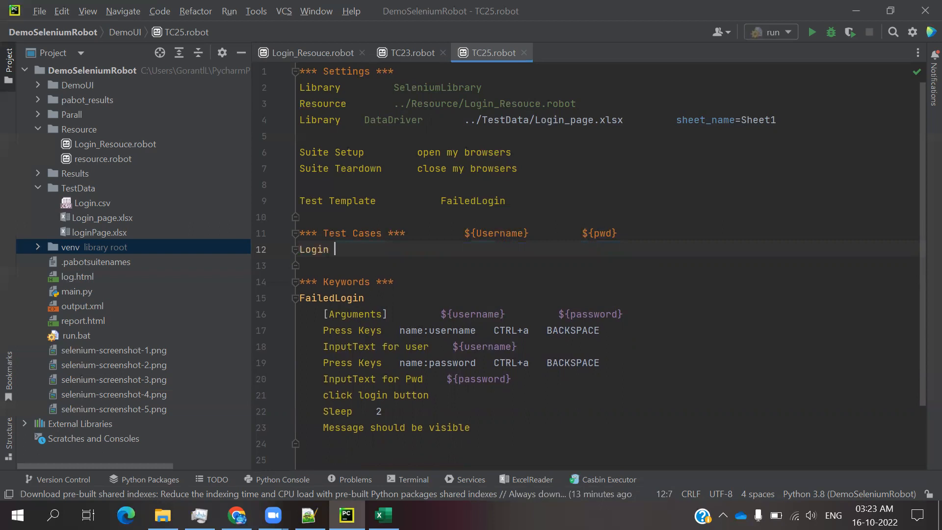
text(Org)
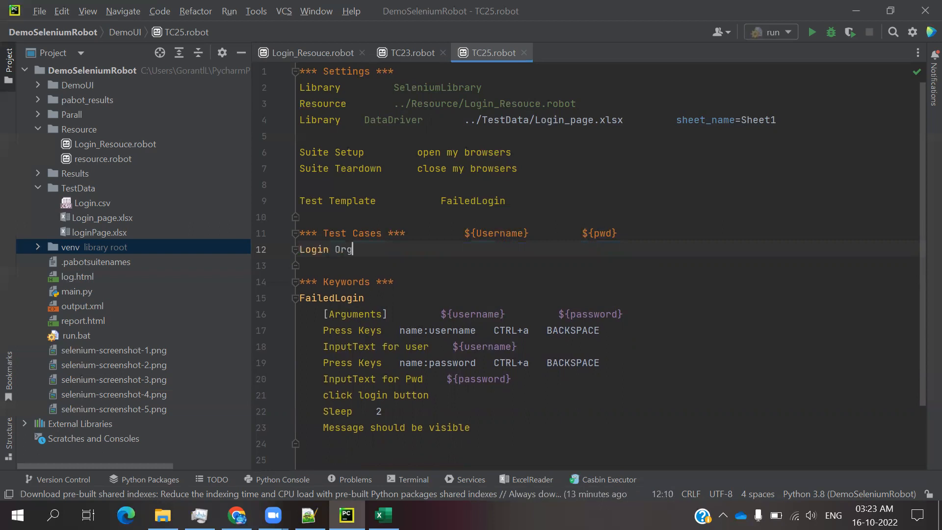
text(GR)
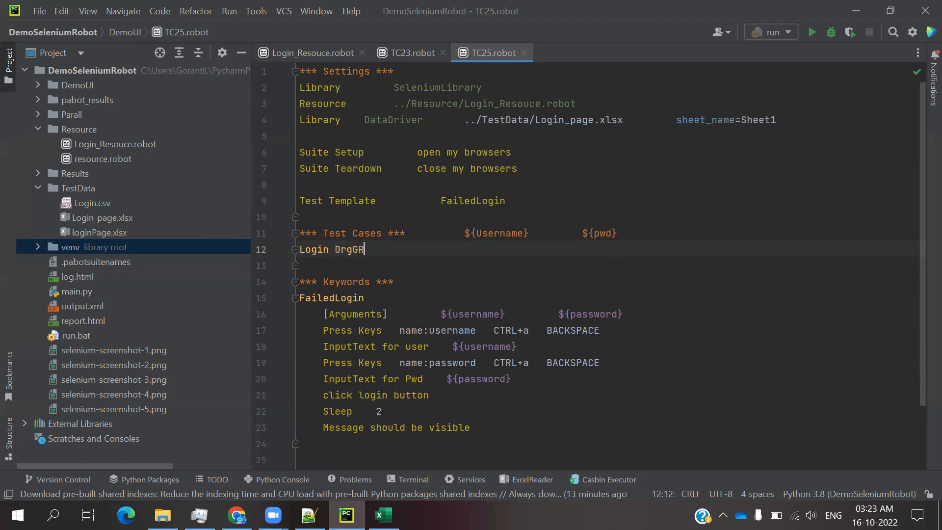
text(M)
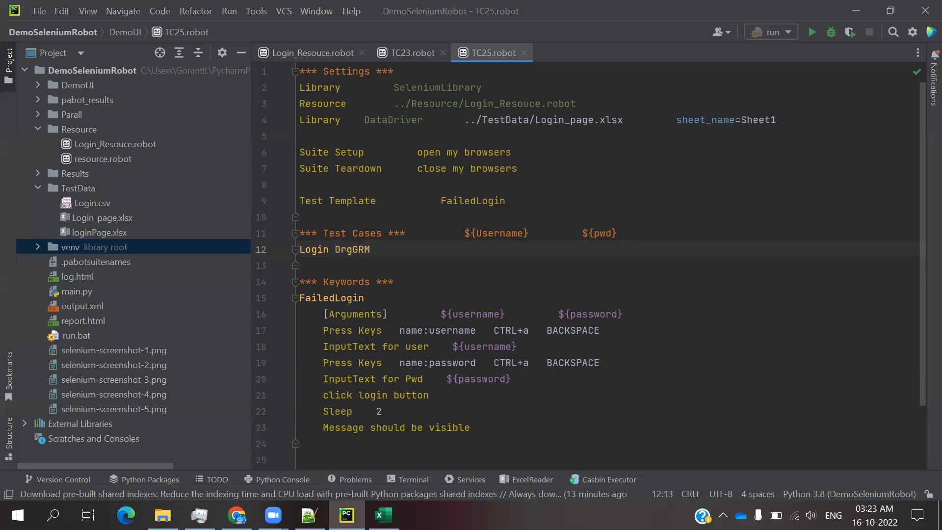
click(381, 249)
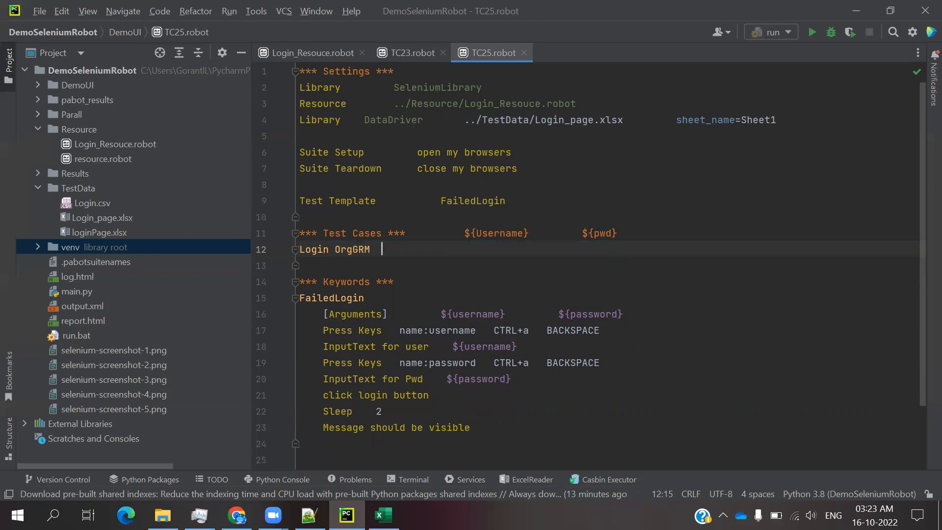
text(using)
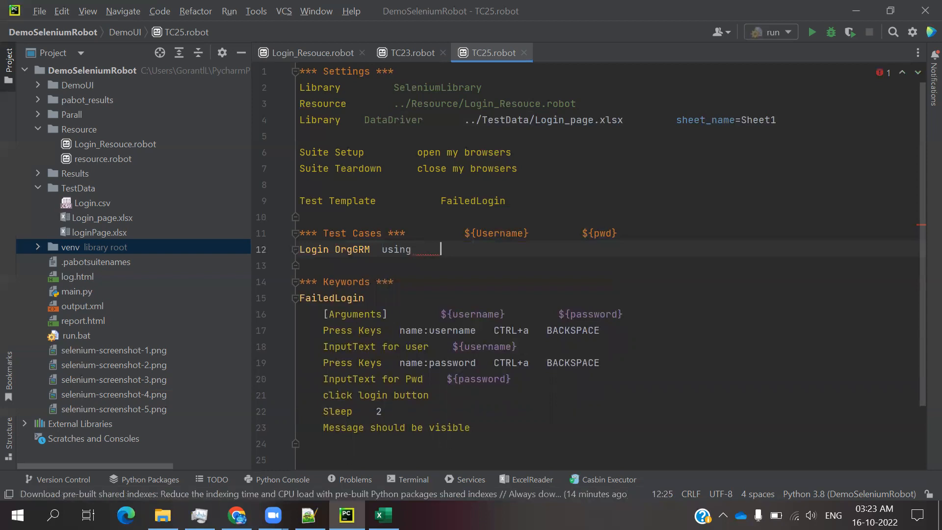
text($)
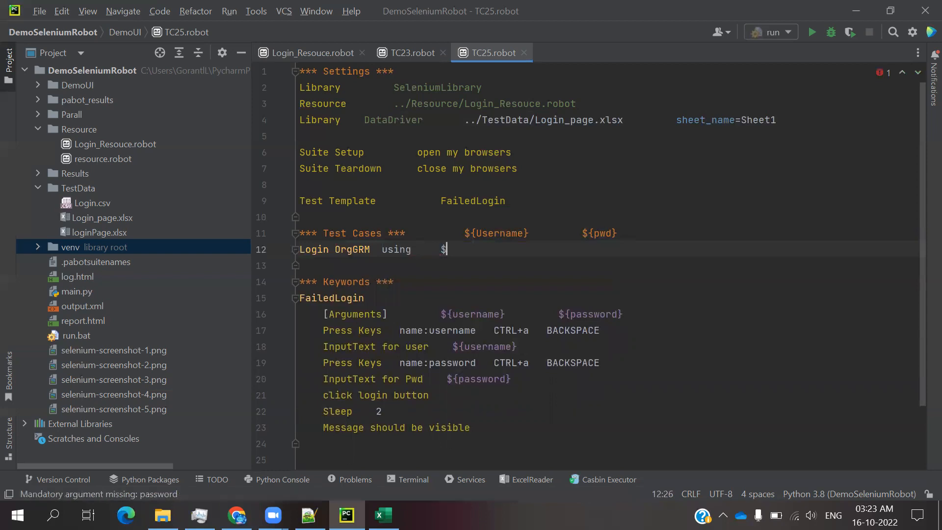
text({use)
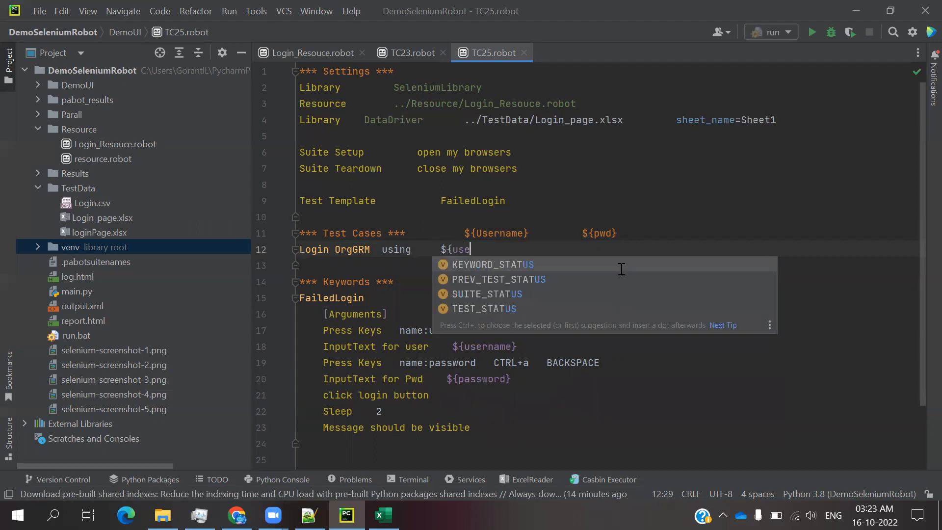
text(rName)
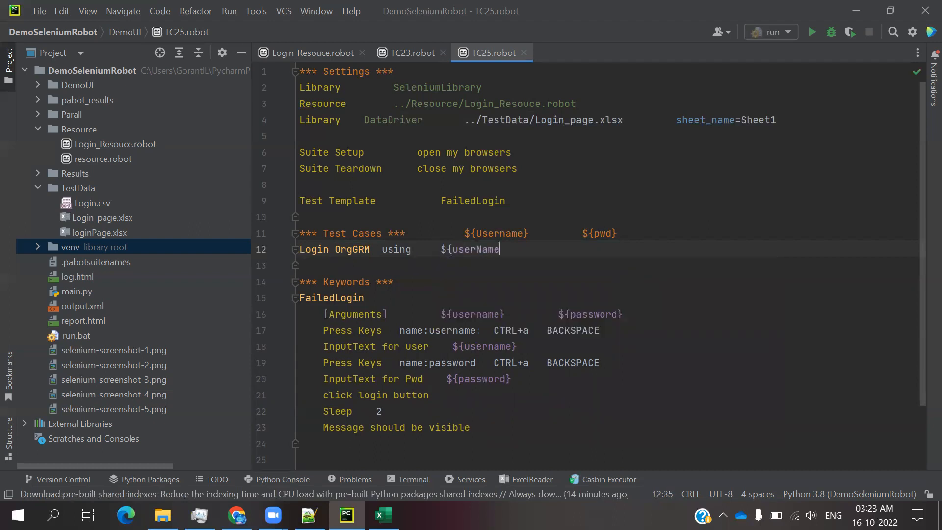
text(})
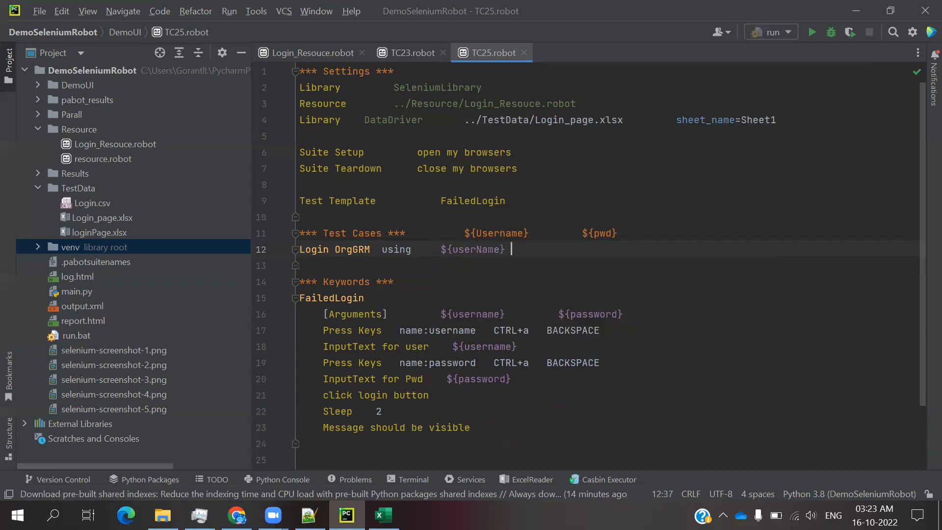
text($)
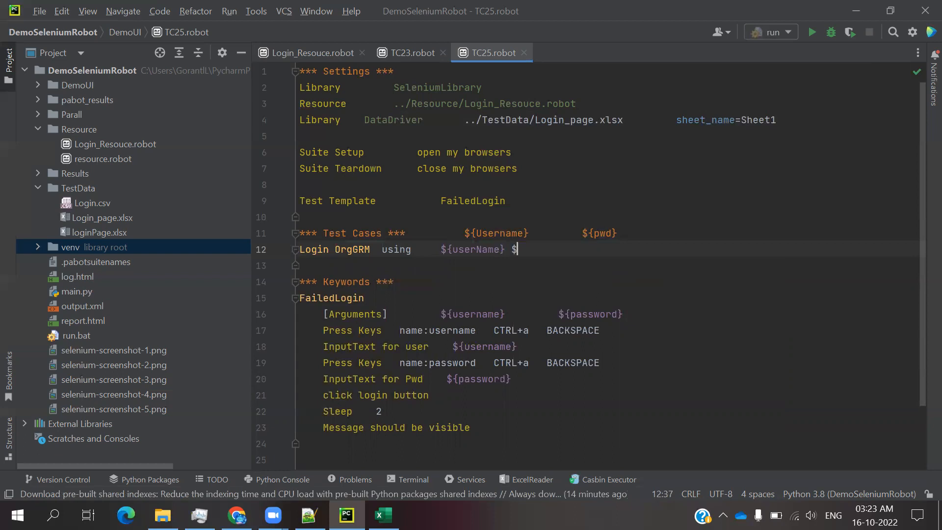
text({)
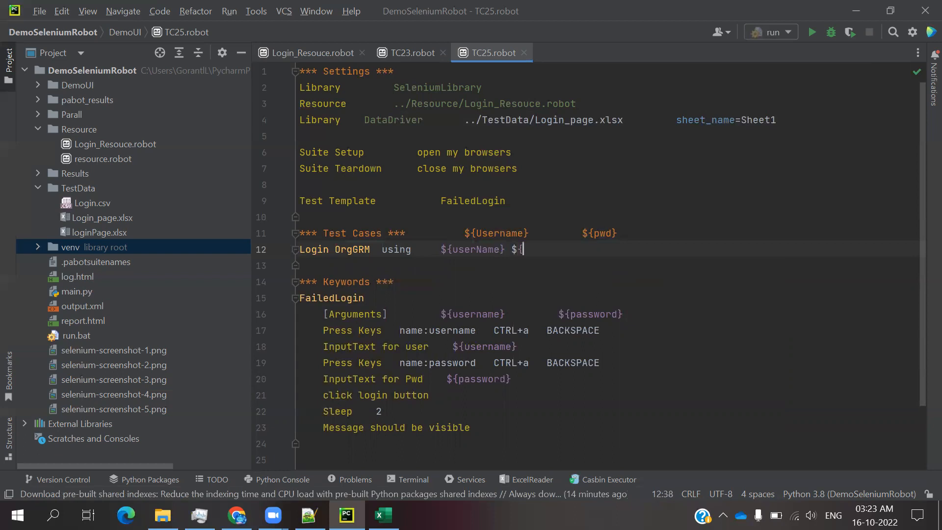
text(p)
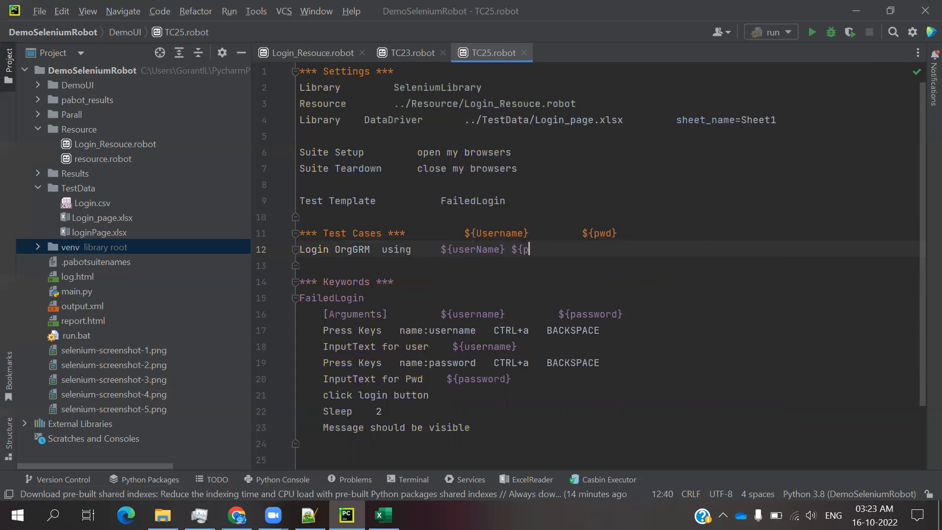
text(wd)
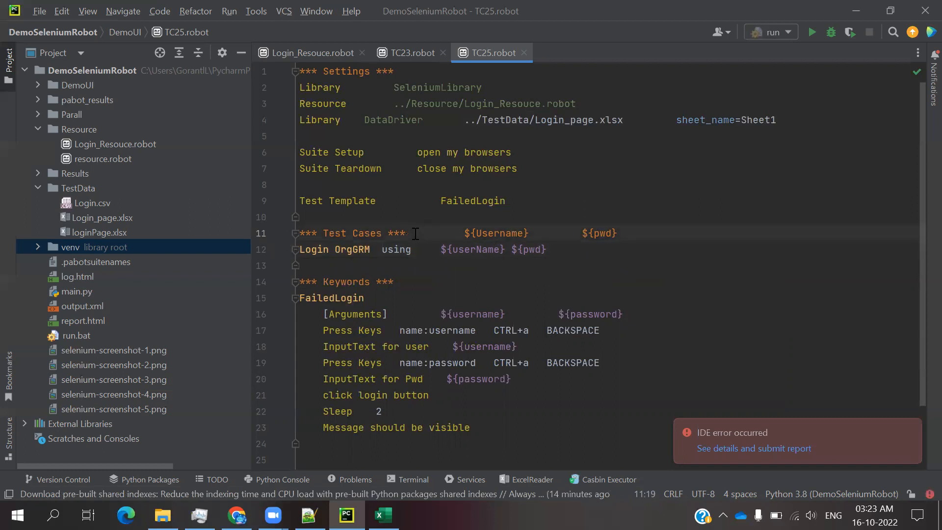
Delete the column names after the *** Test Cases *** header, review line 12's arguments, and switch to Excel
drag(411, 233, 586, 233)
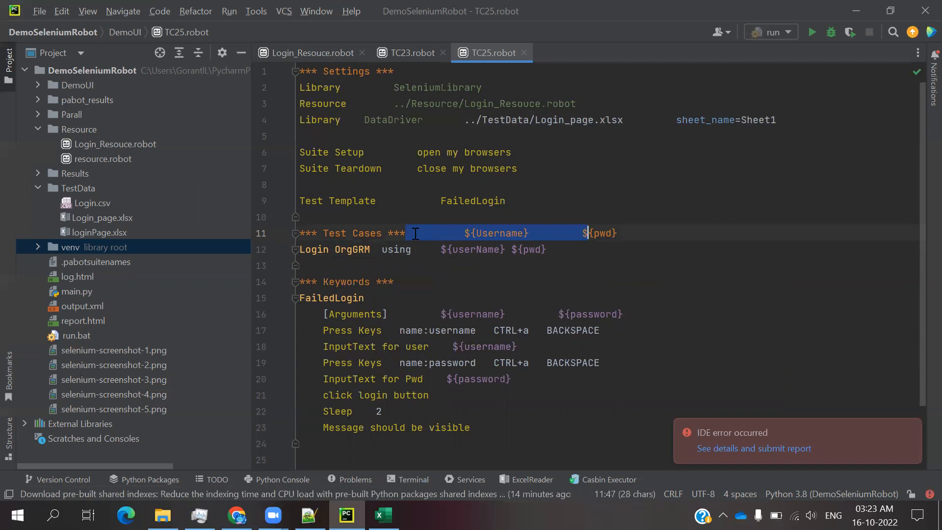
key(Delete)
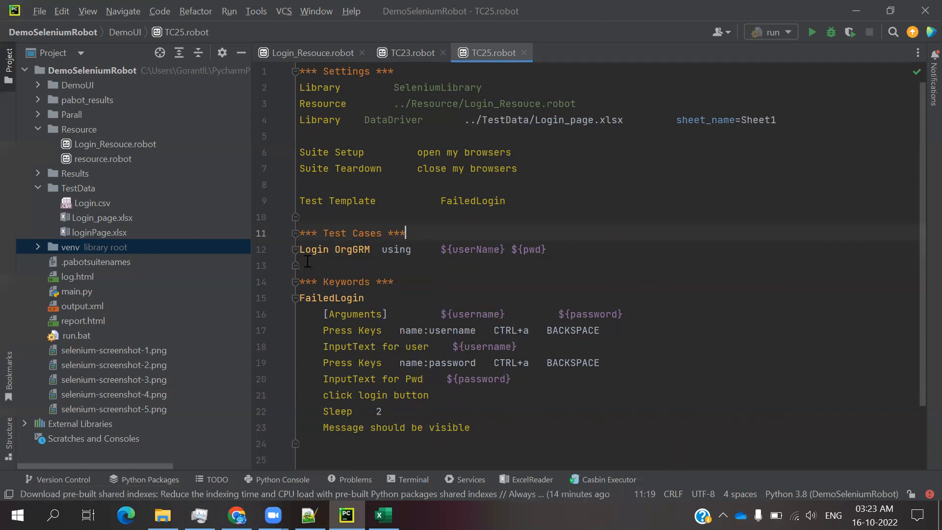
click(371, 249)
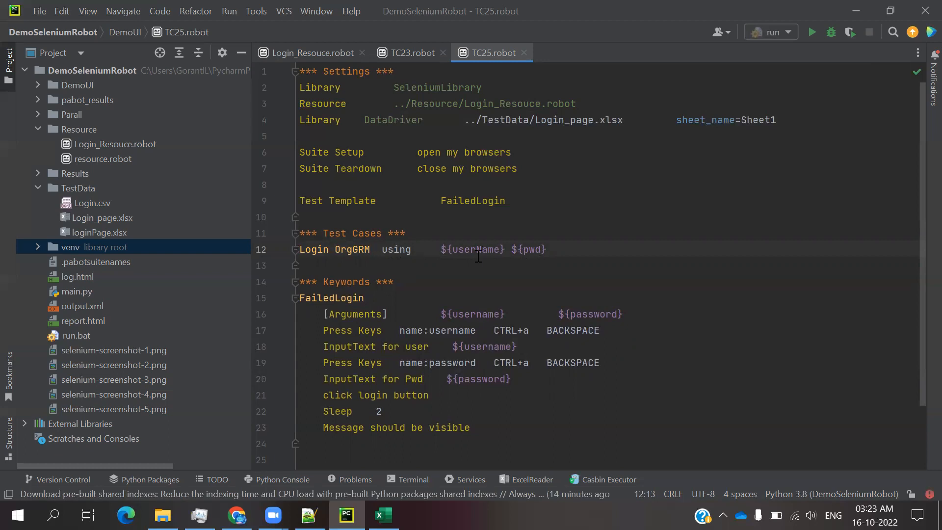
click(534, 249)
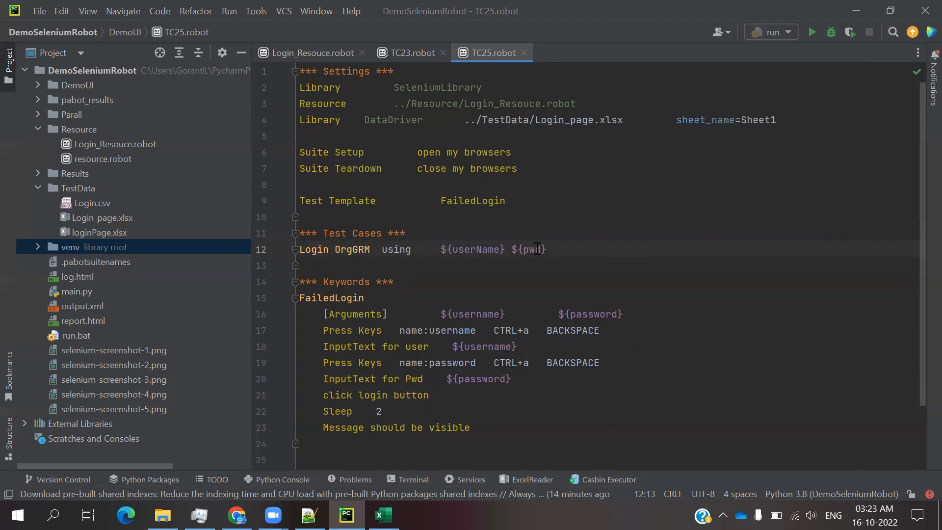
click(371, 248)
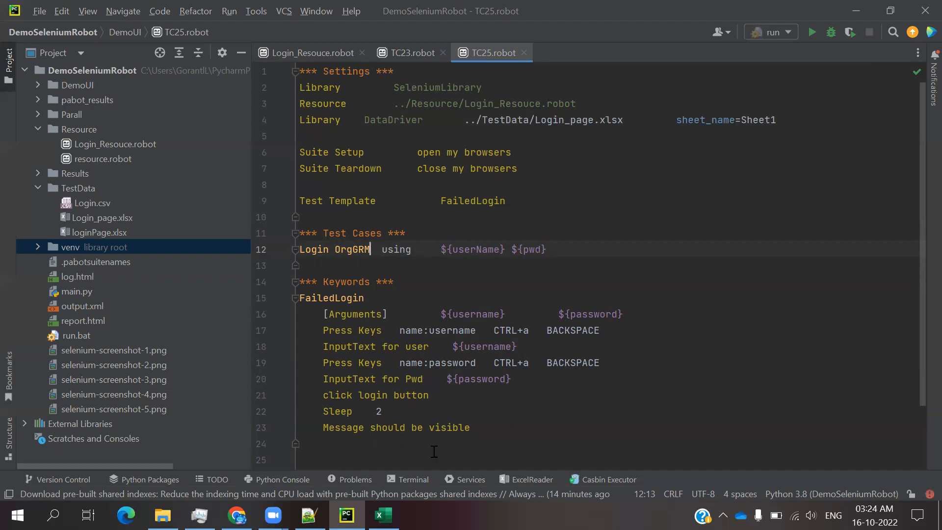
click(383, 515)
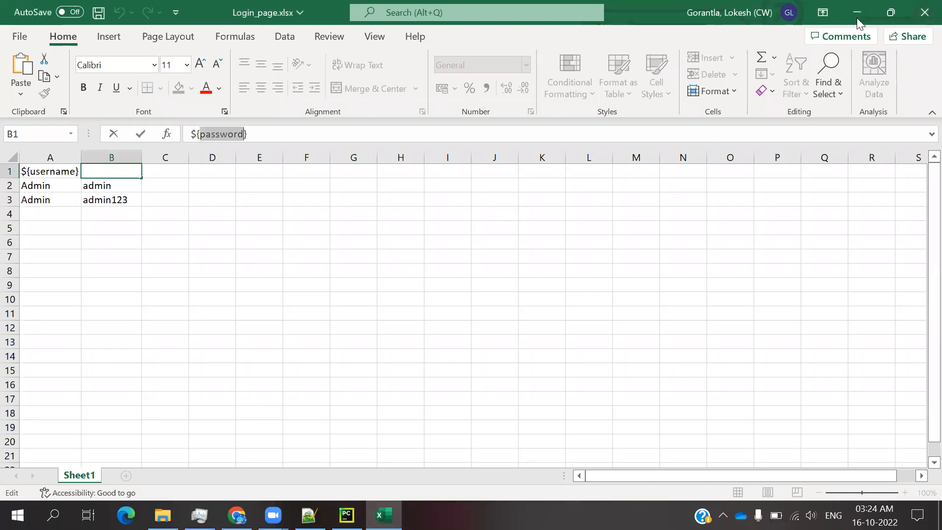
Minimize the Login_page.xlsx workbook to return to TC25.robot in PyCharm
click(344, 516)
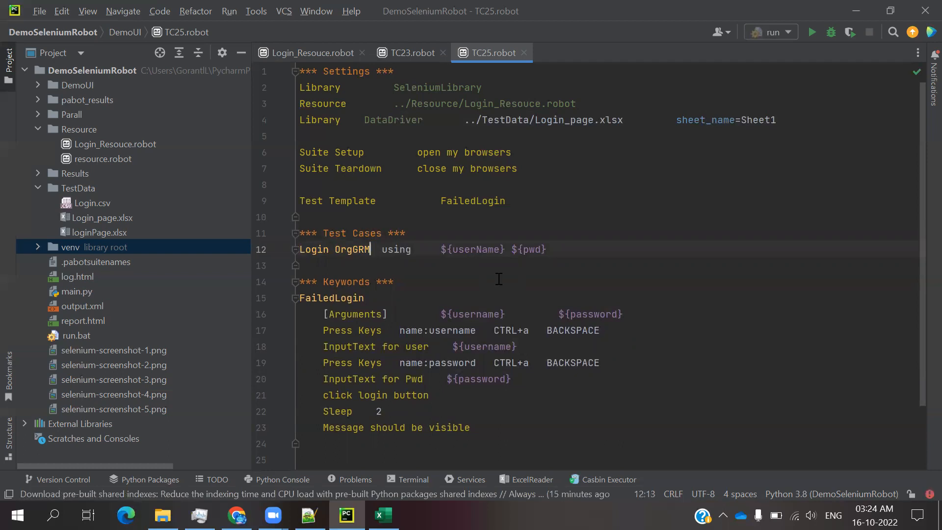
mouse_move(446, 261)
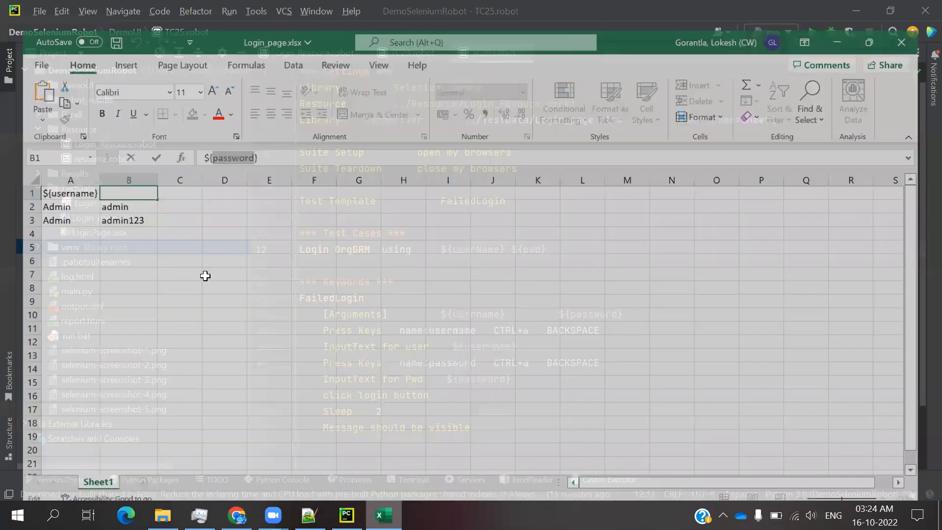
Head column B ${password}, add a status column with pas and fail, then return to PyCharm
click(164, 285)
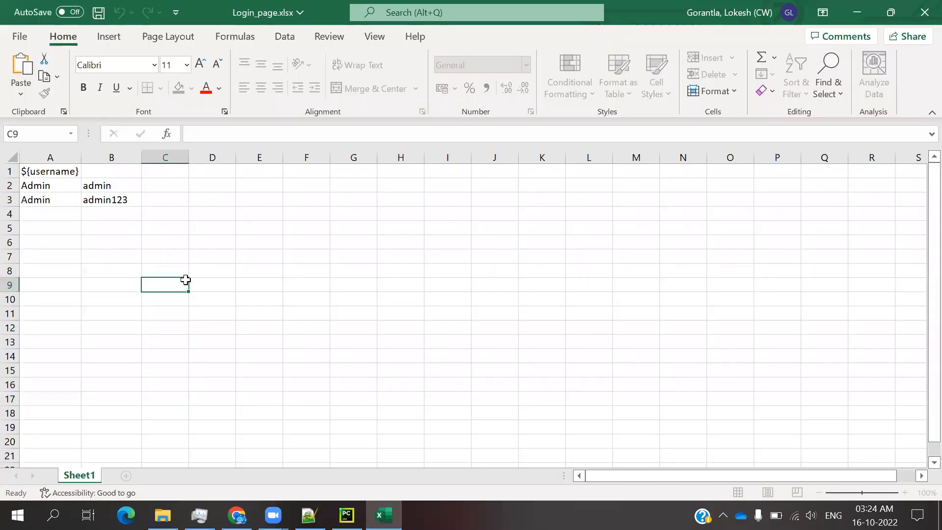
text(${password})
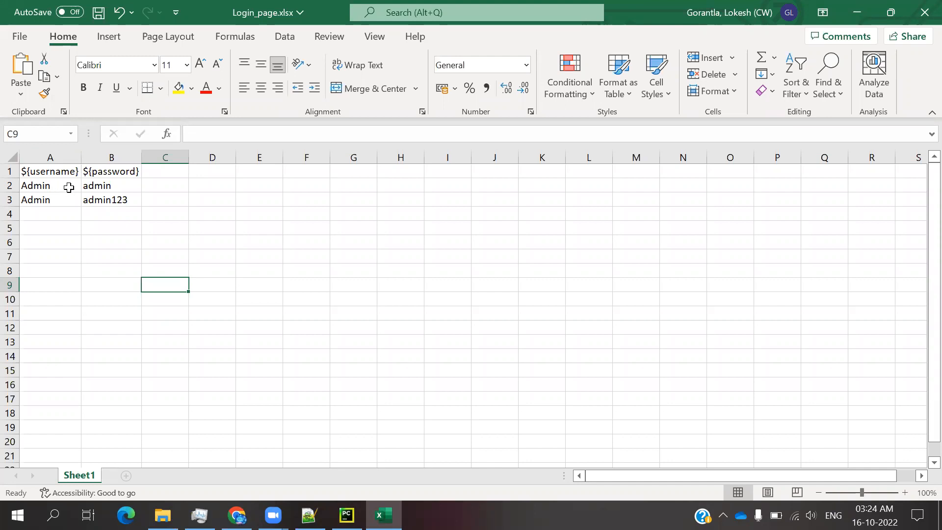
mouse_move(131, 265)
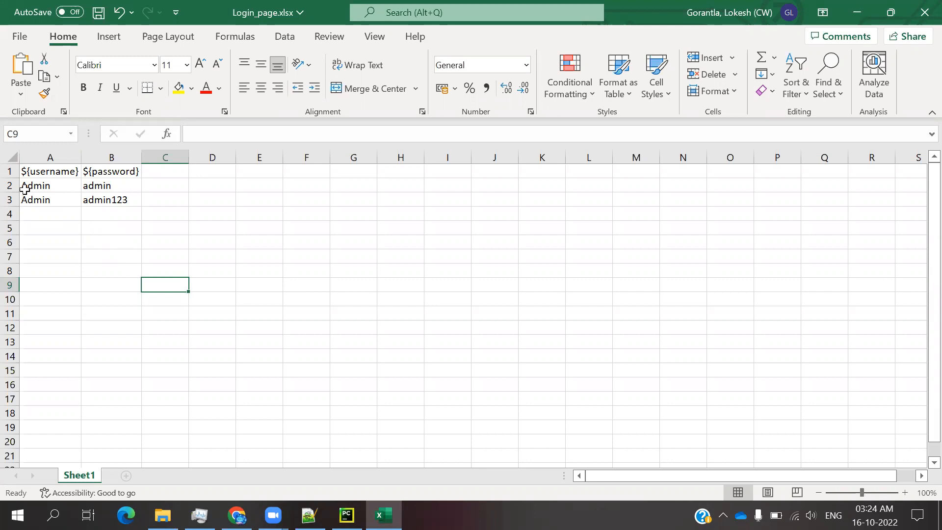
mouse_move(74, 183)
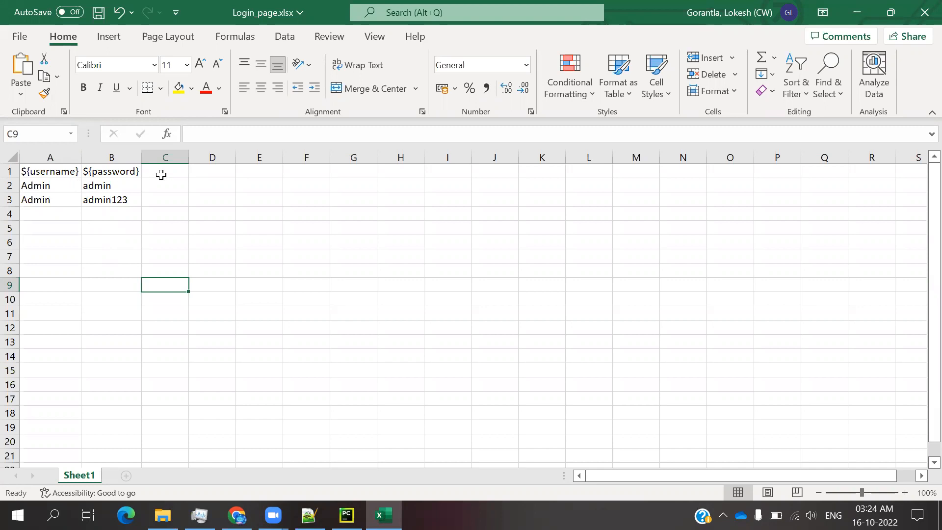
text(status)
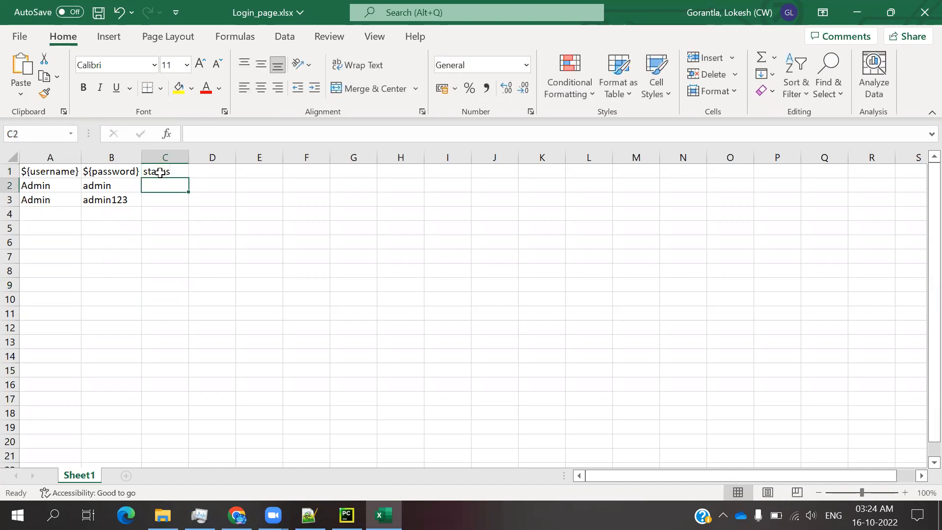
text(pas)
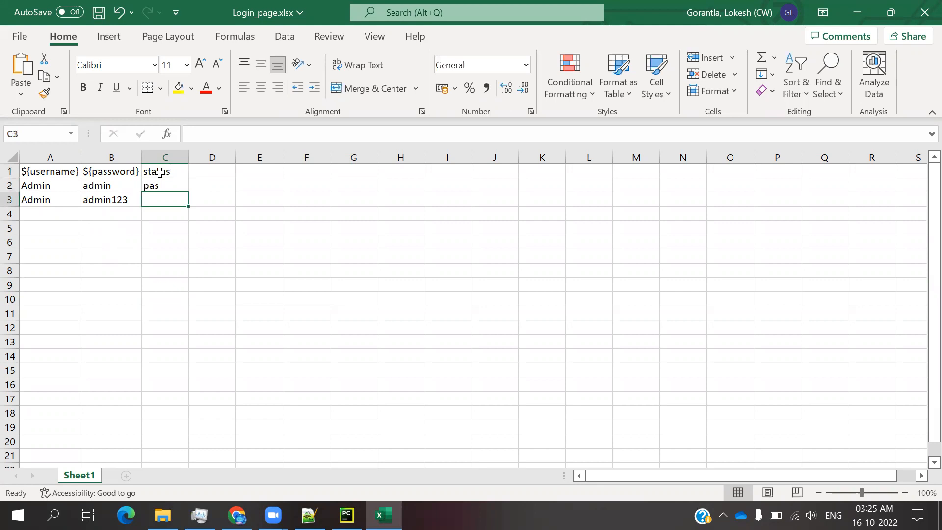
text(fail)
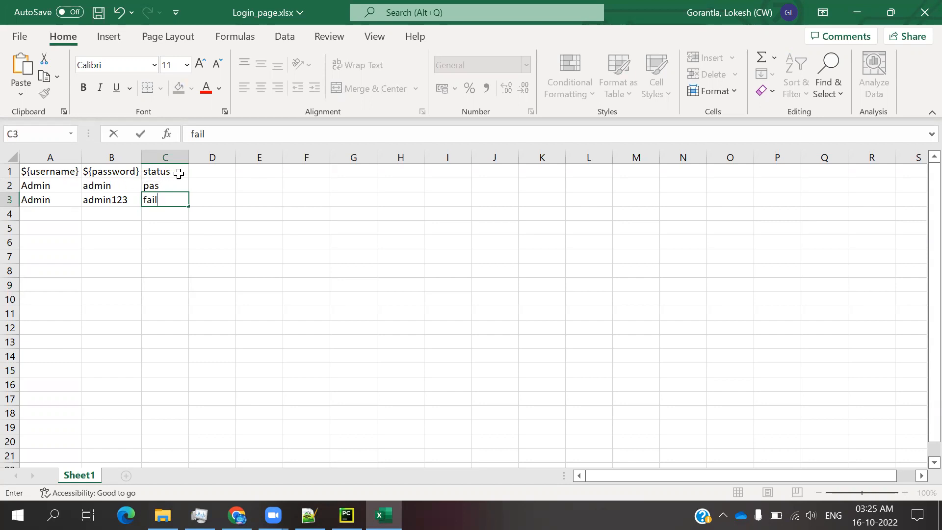
mouse_move(169, 256)
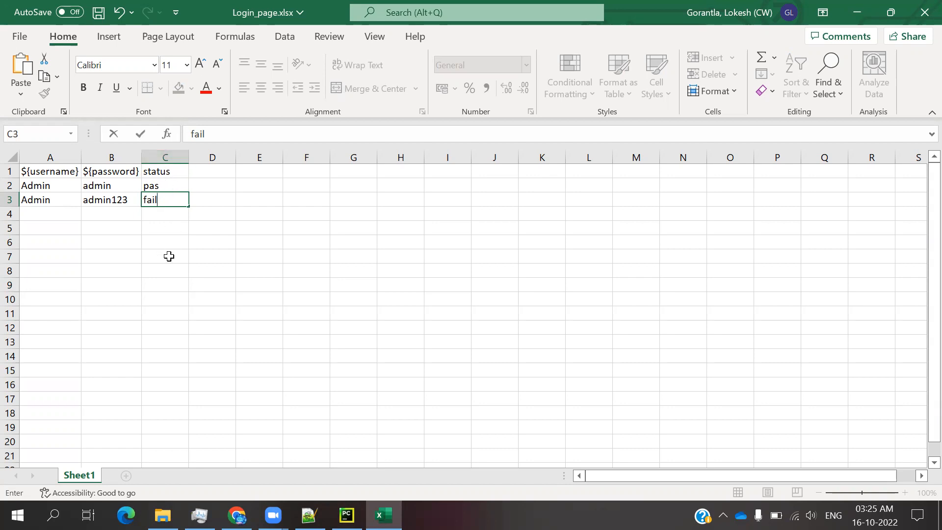
mouse_move(159, 261)
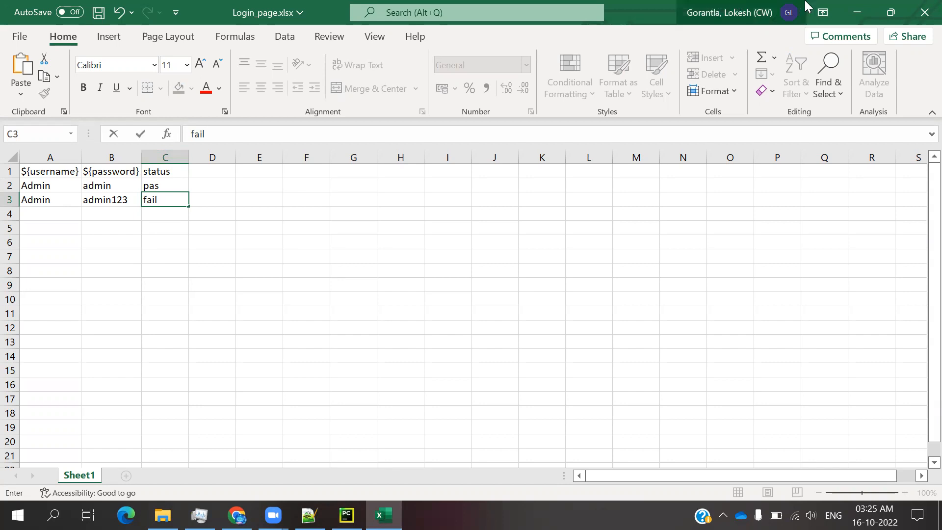
click(346, 515)
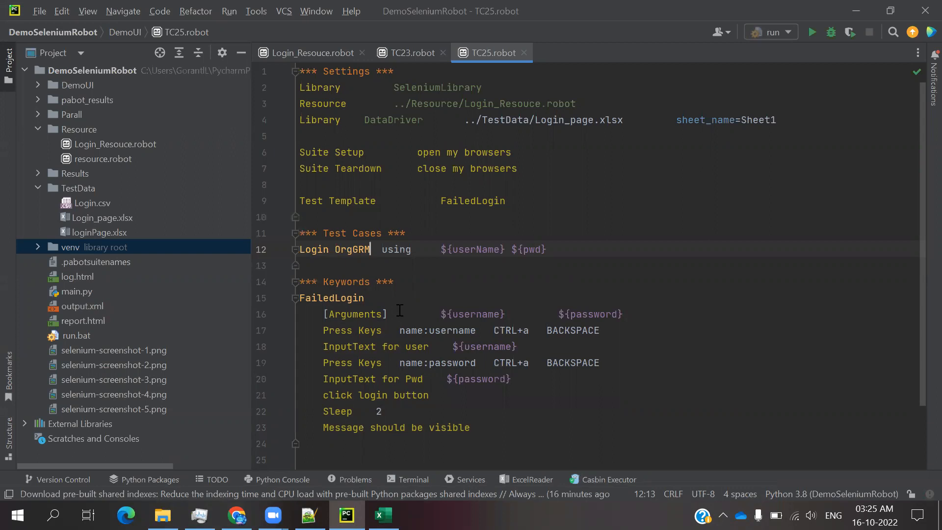
mouse_move(398, 264)
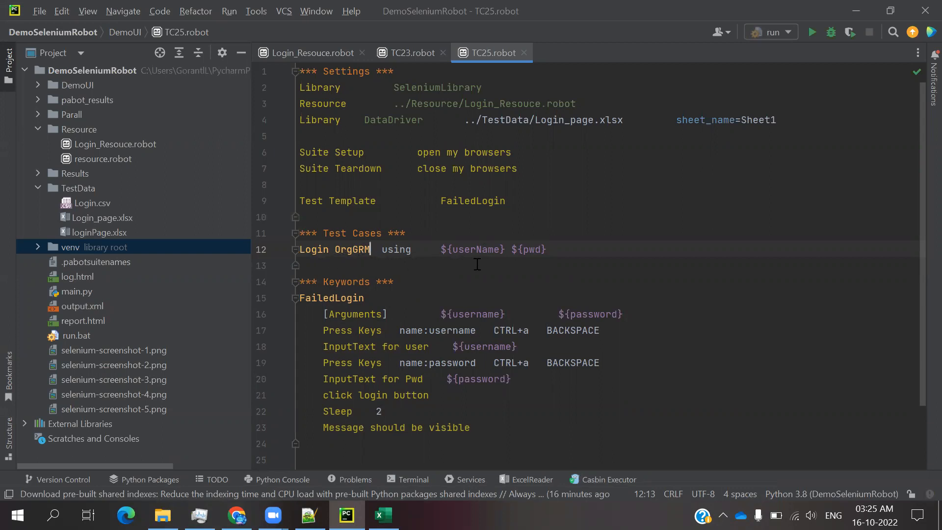
mouse_move(420, 293)
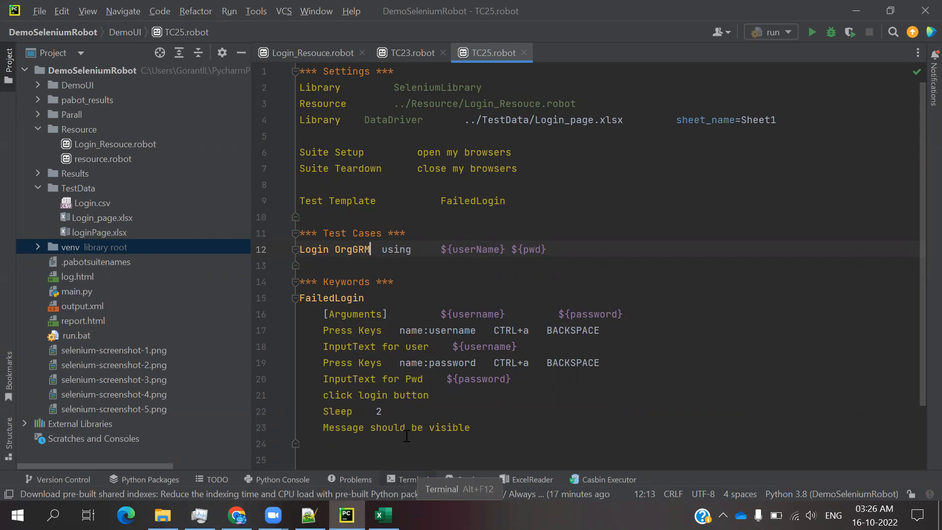
Open a PowerShell terminal session for the DemoSeleniumRobot project
click(413, 479)
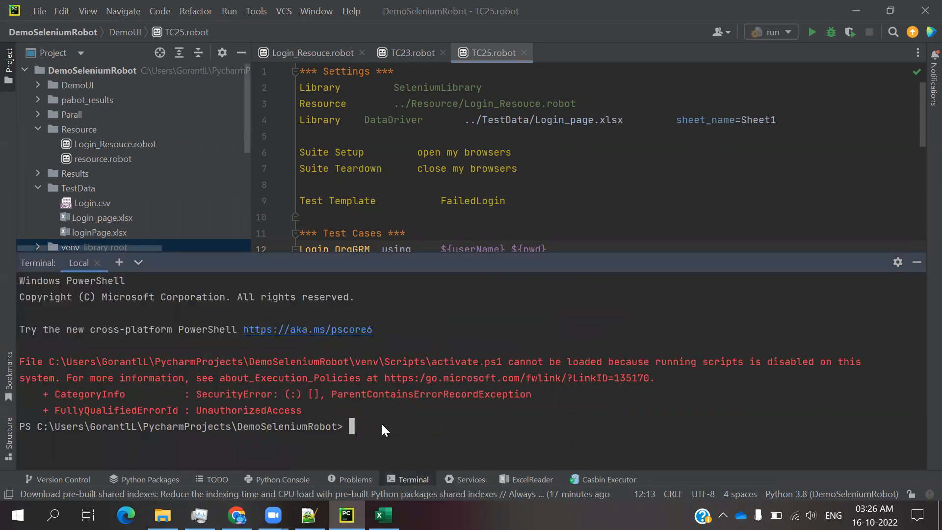
Run the command robot DemoUI/TC25.robot in the terminal
text(robot DemoUI/TC24.robot)
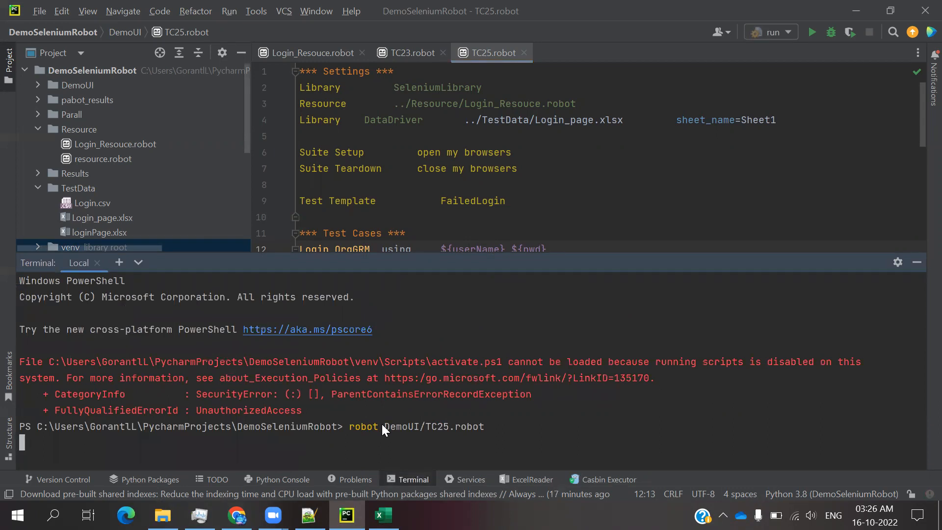
key(enter)
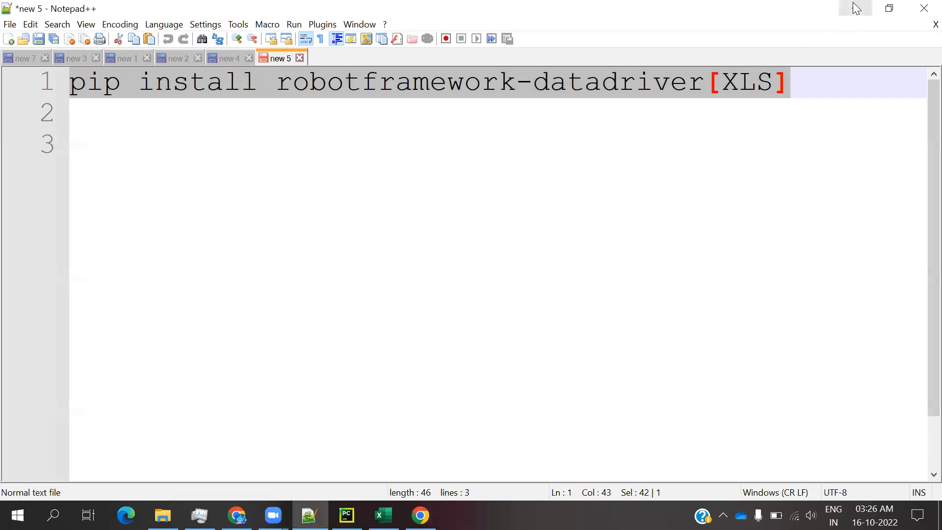
mouse_move(854, 9)
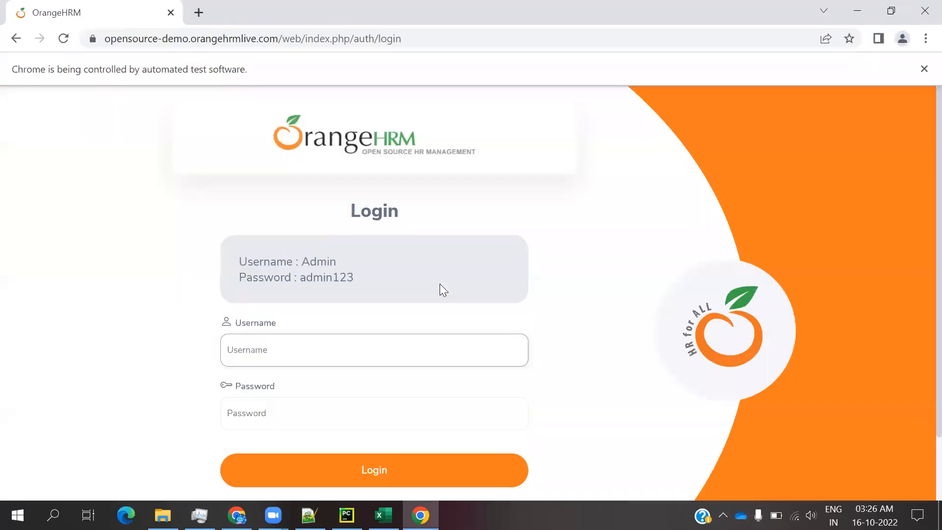
Watch the login test run through both rows until the terminal reports 2 passed, 0 failed
click(374, 470)
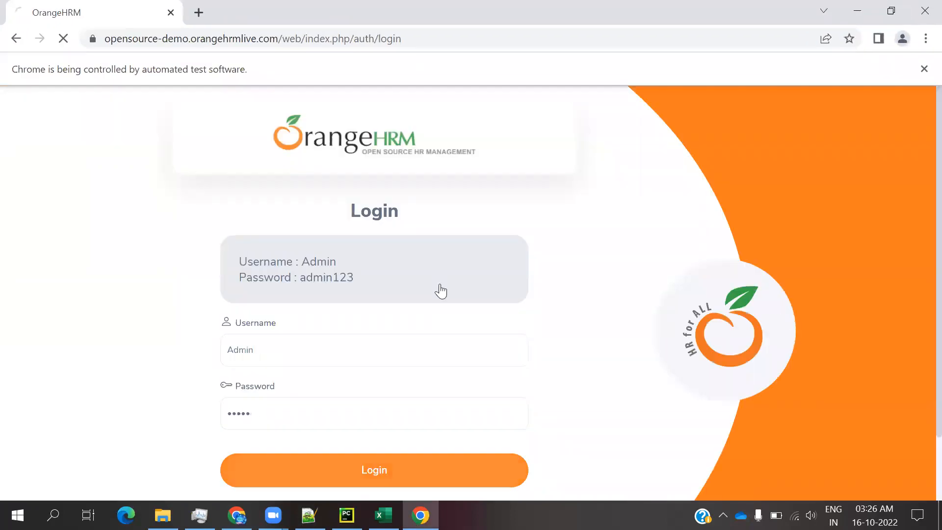
click(374, 470)
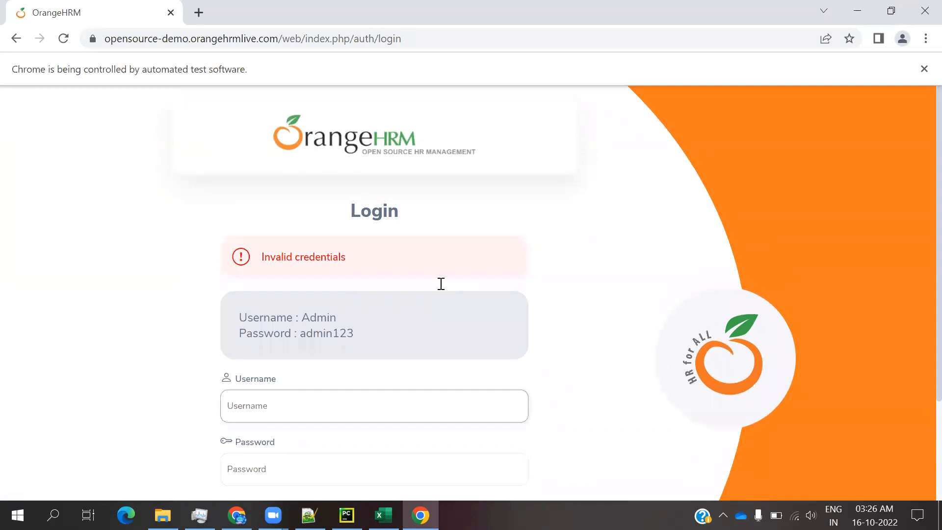
click(374, 482)
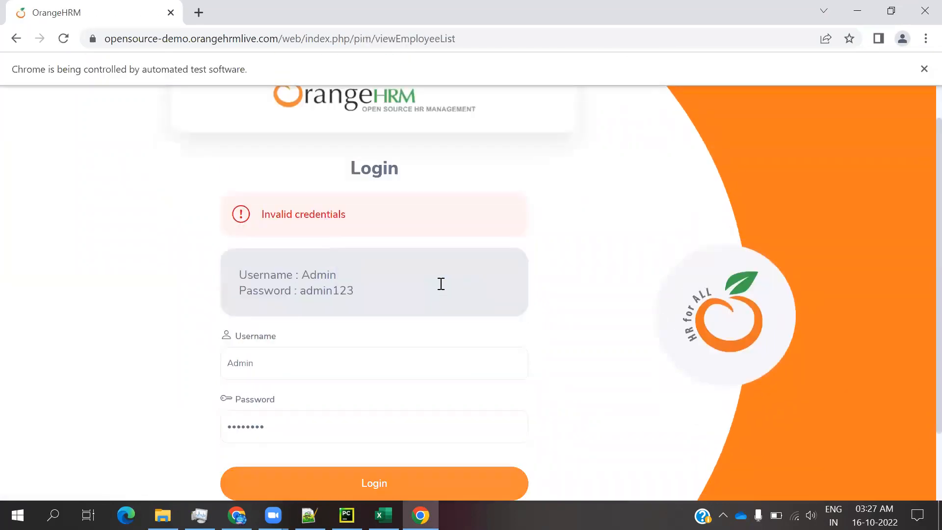
click(374, 482)
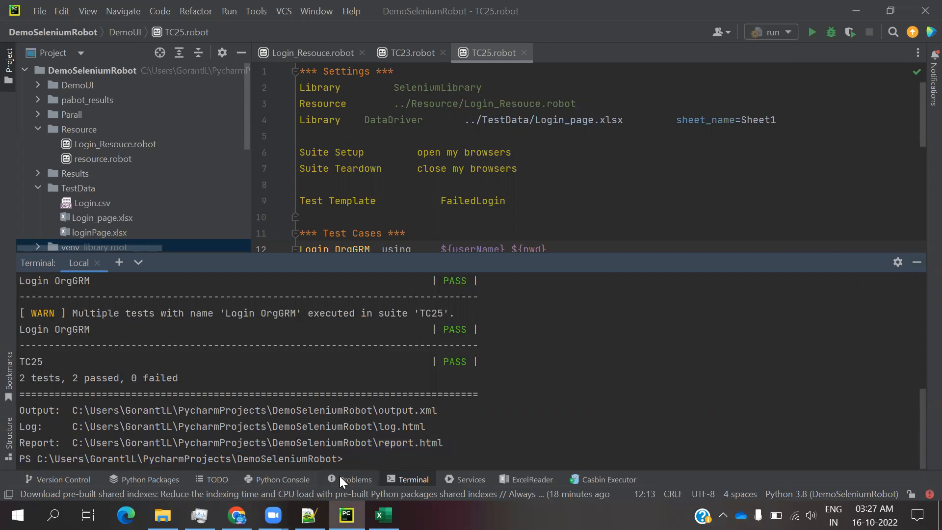
Open the generated TC25 report.html in Chrome showing 2 pass, 0 fail
click(309, 515)
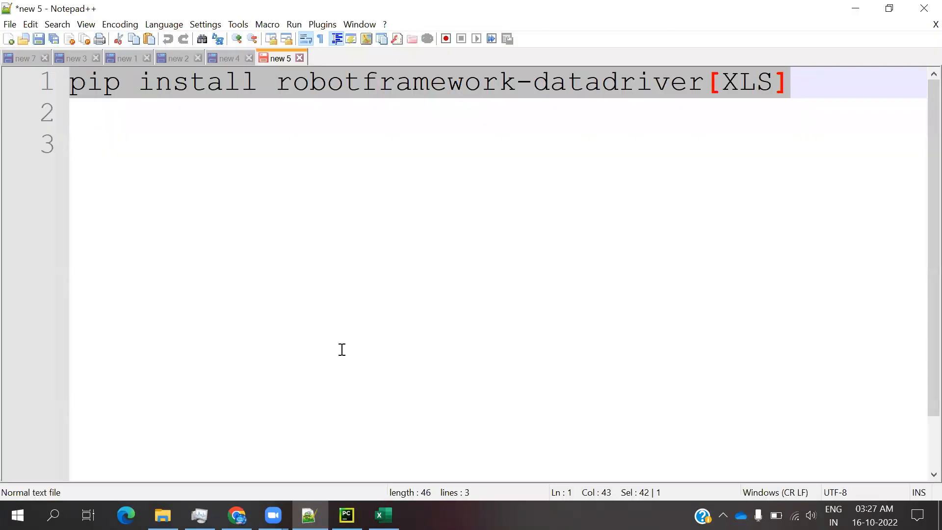
click(236, 515)
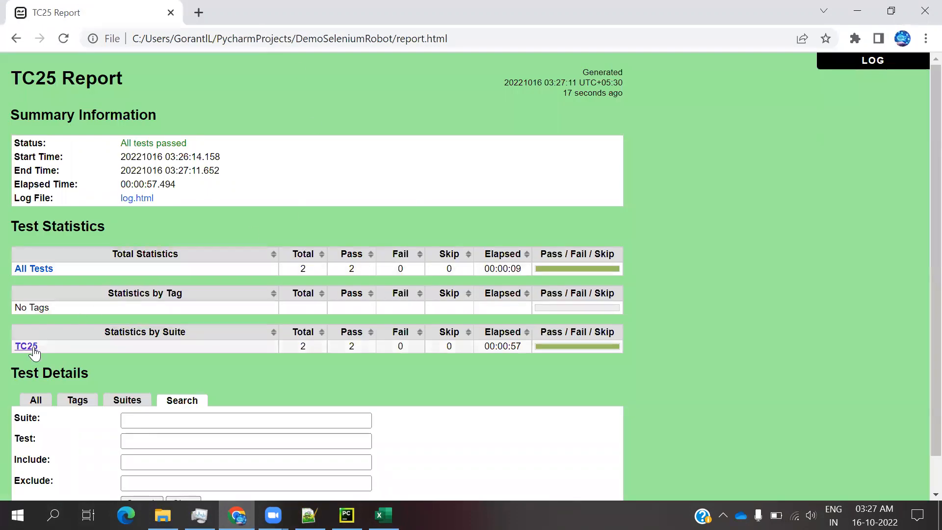
Expand the first Login OrgGRM test's FailedLogin steps and compare with the spreadsheet's Admin/admin row
click(26, 347)
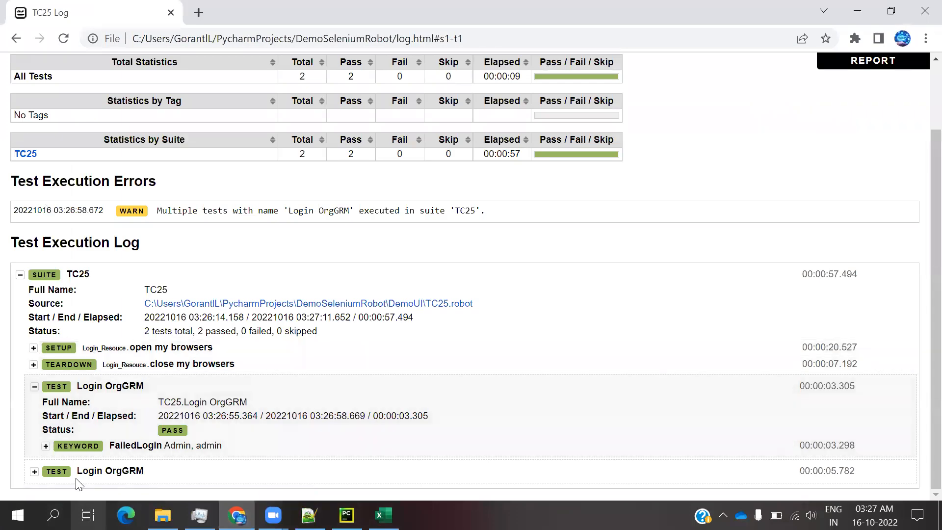
click(46, 446)
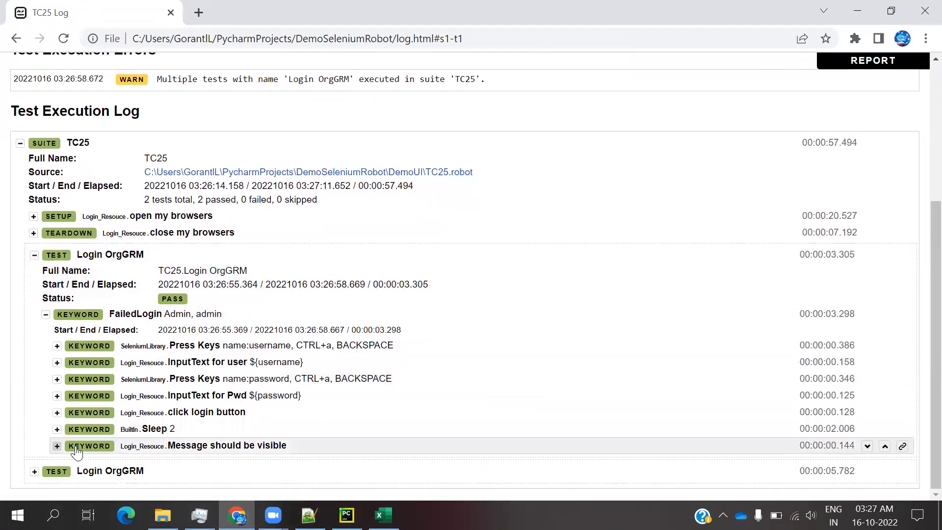
mouse_move(192, 344)
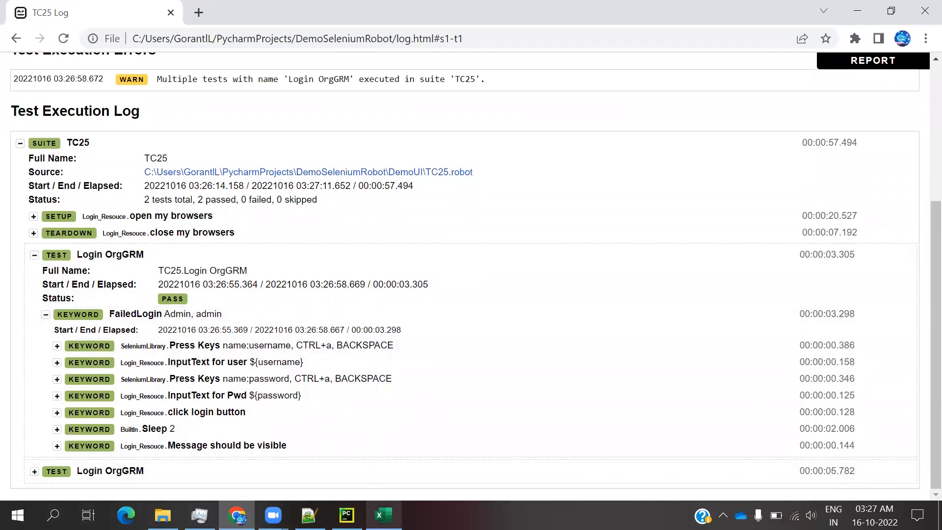
click(383, 515)
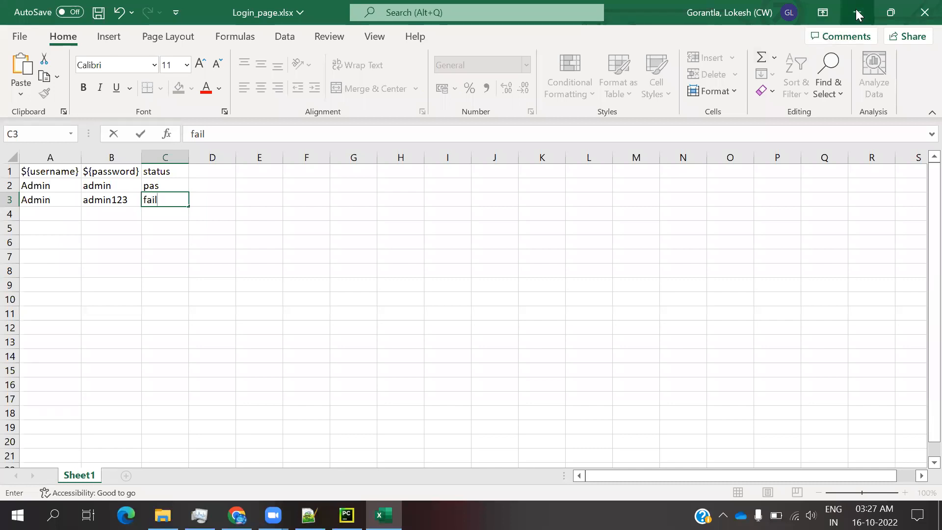
click(236, 515)
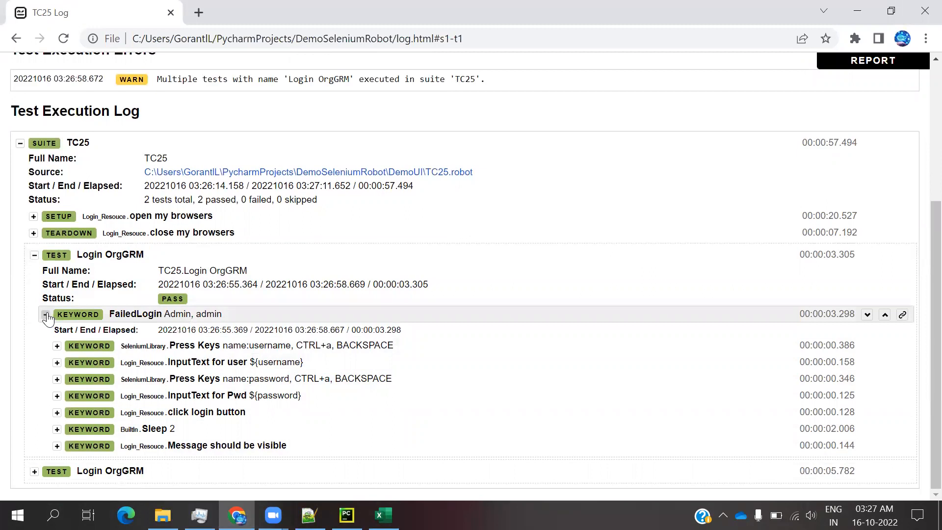
click(46, 314)
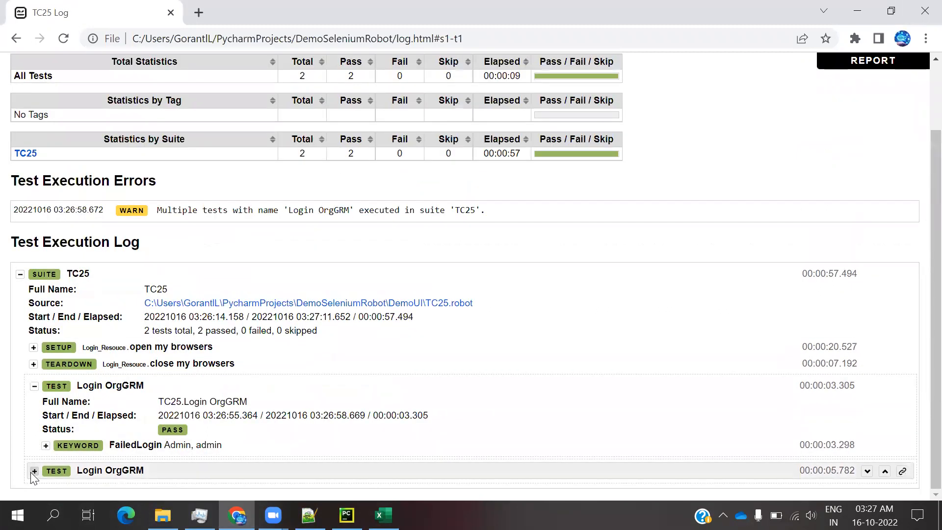
click(34, 470)
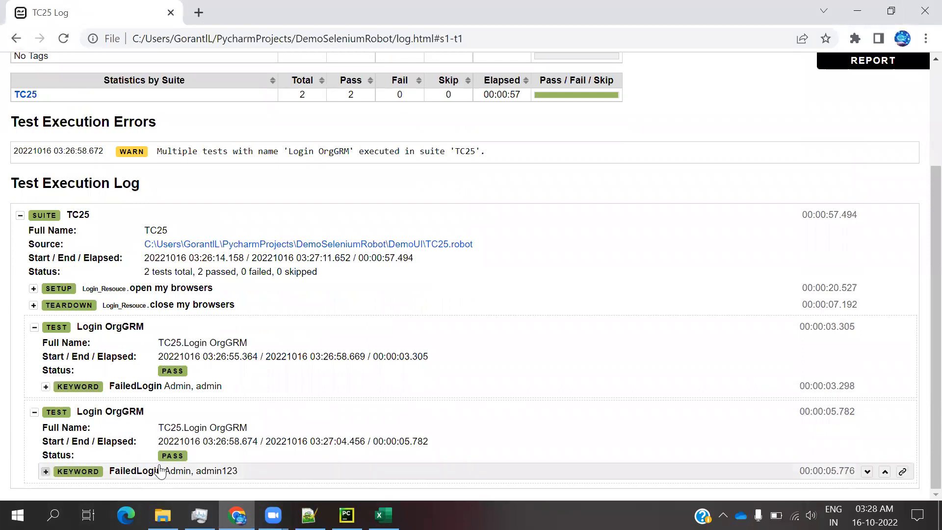
mouse_move(212, 477)
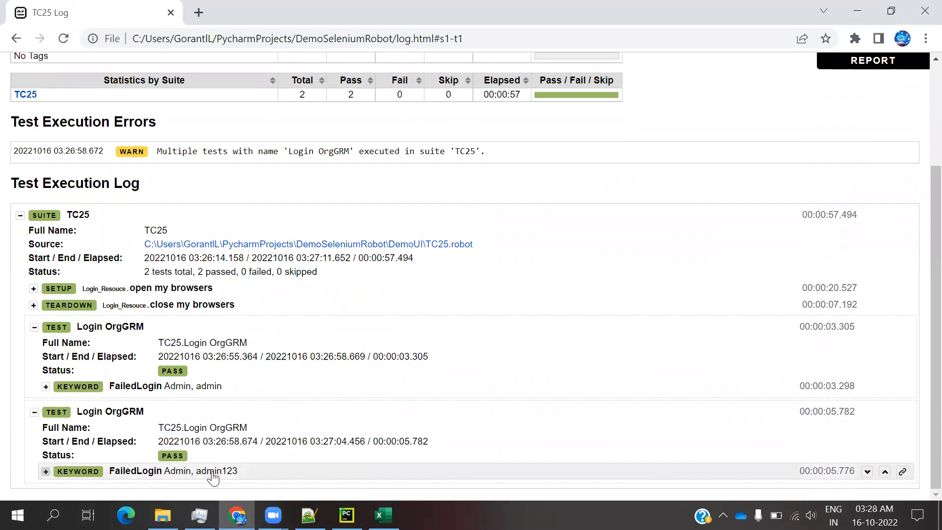
mouse_move(237, 481)
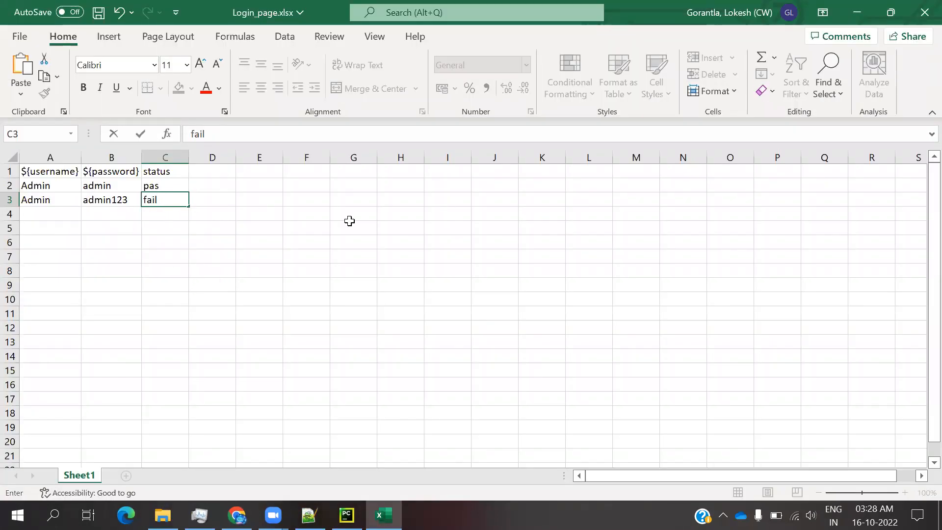
click(237, 515)
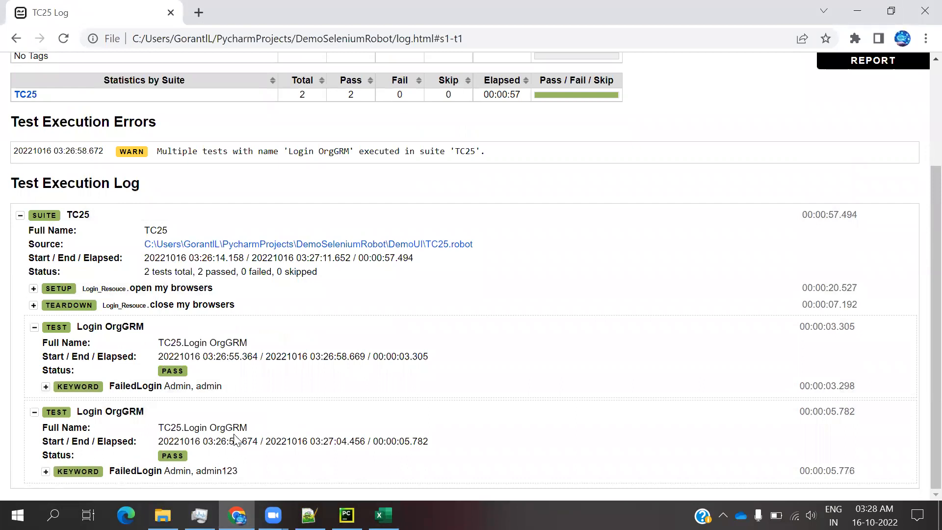
mouse_move(376, 401)
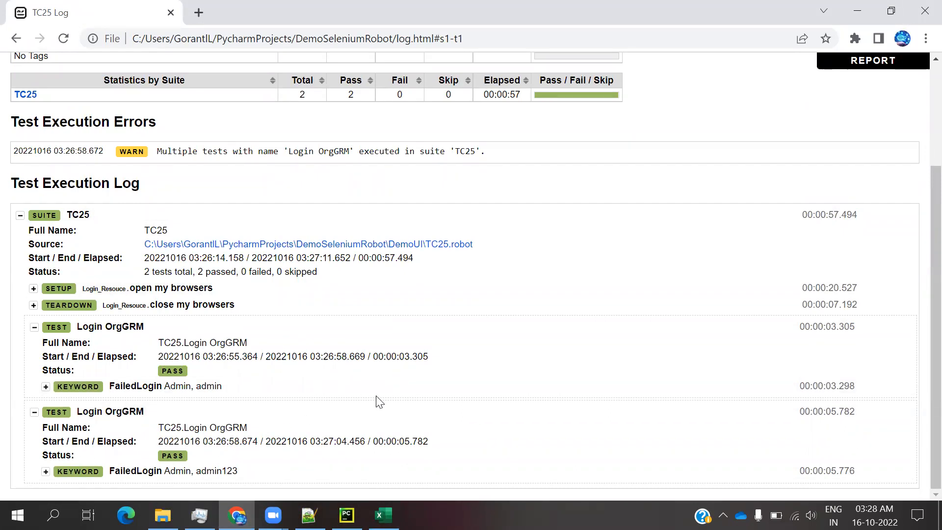
click(345, 515)
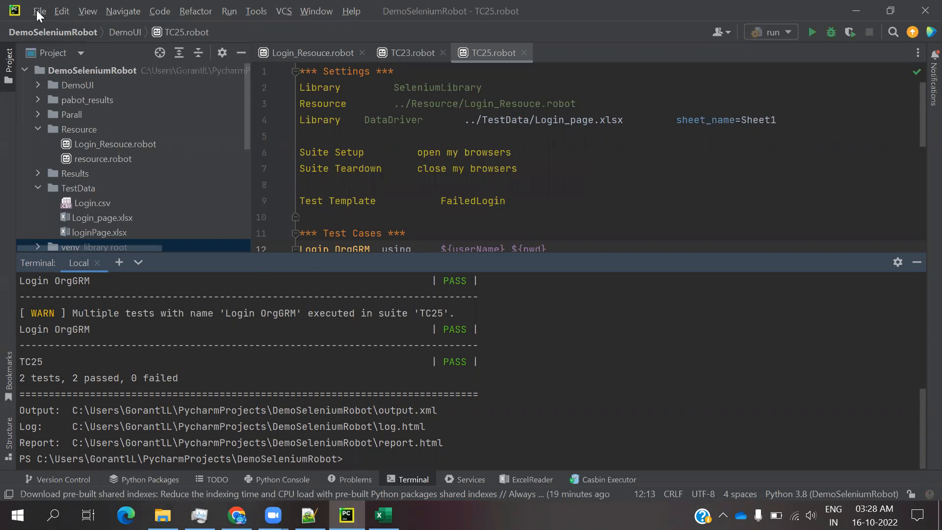
click(38, 11)
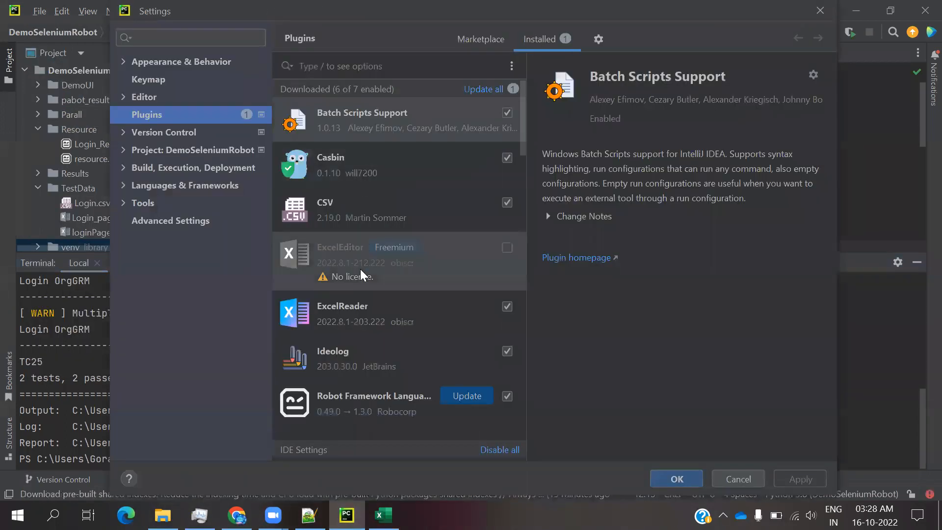
mouse_move(208, 150)
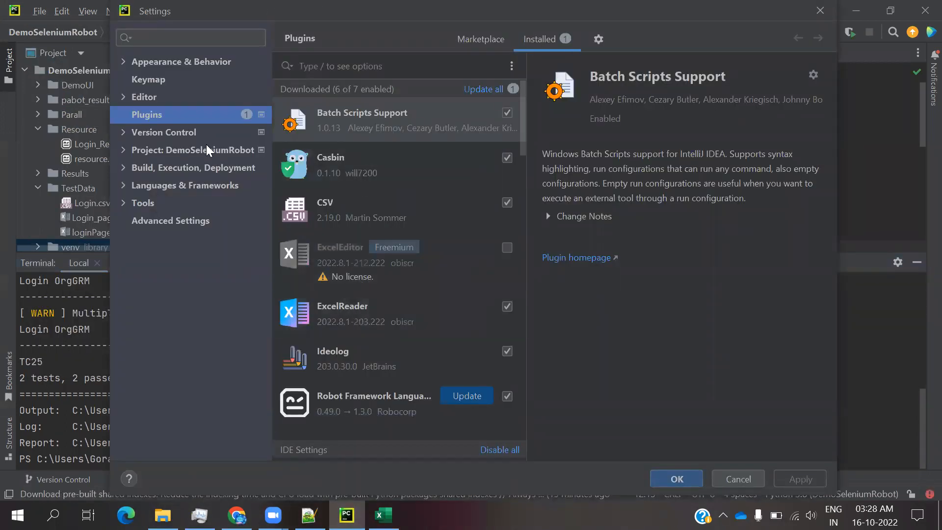
click(194, 149)
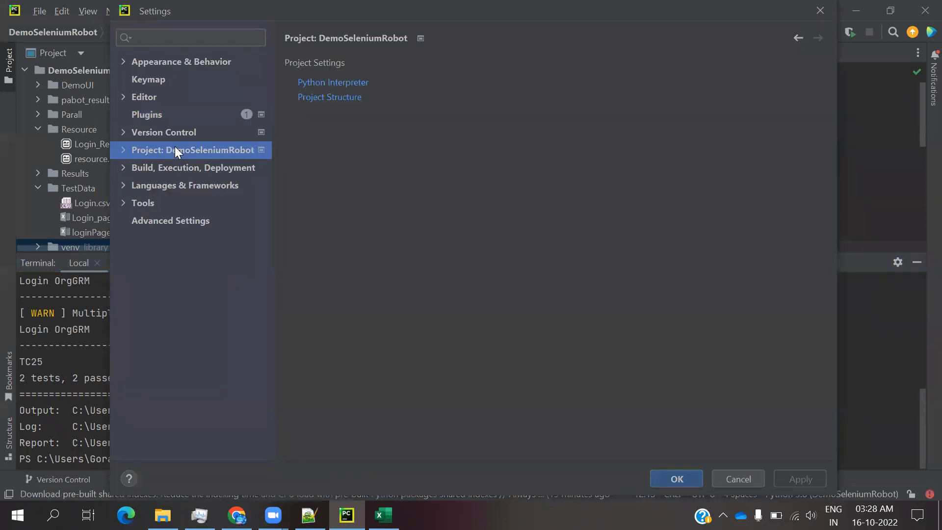
mouse_move(755, 33)
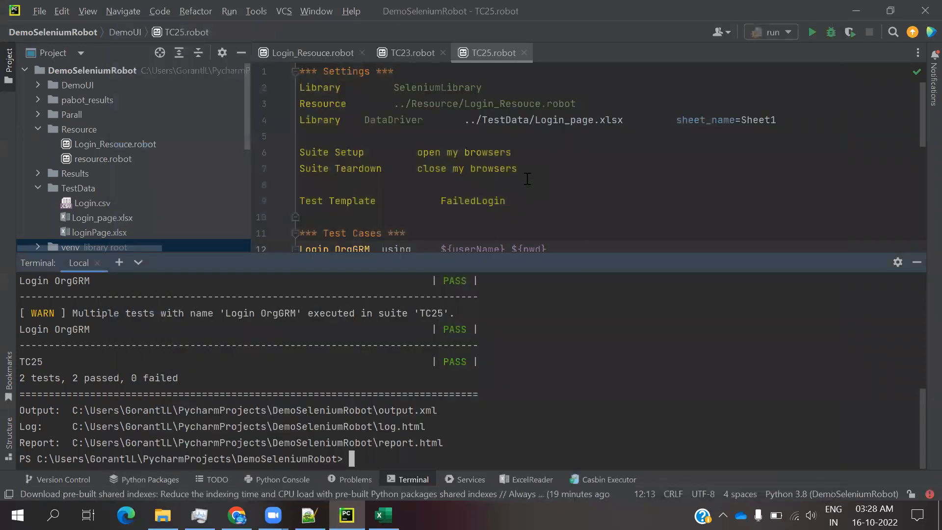
mouse_move(729, 181)
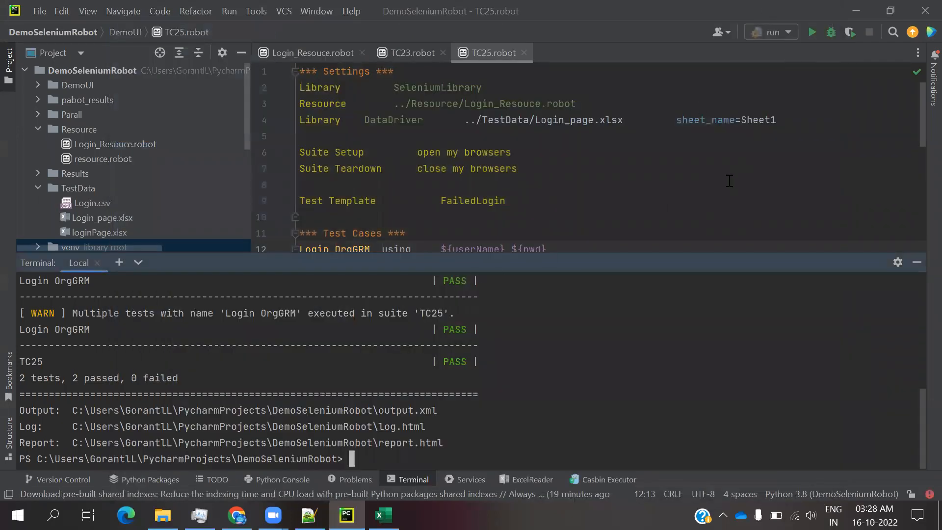
mouse_move(320, 124)
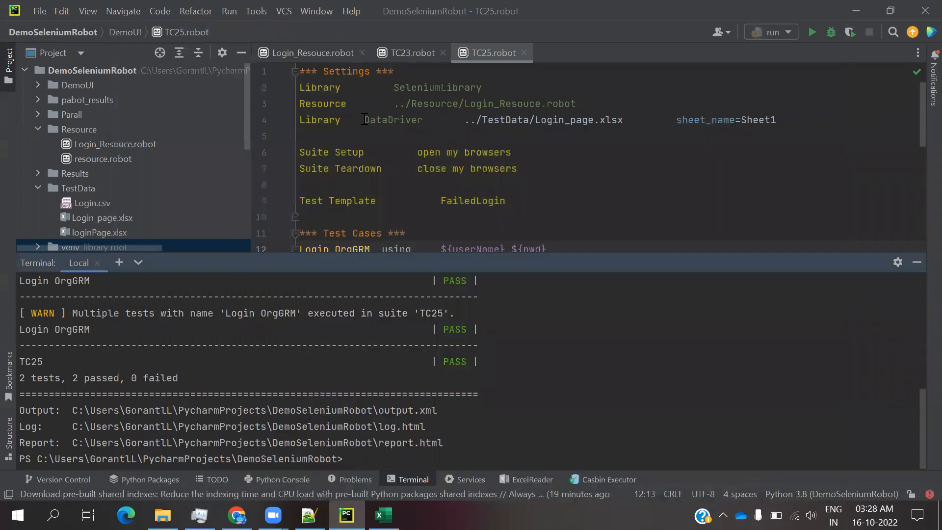
mouse_move(391, 120)
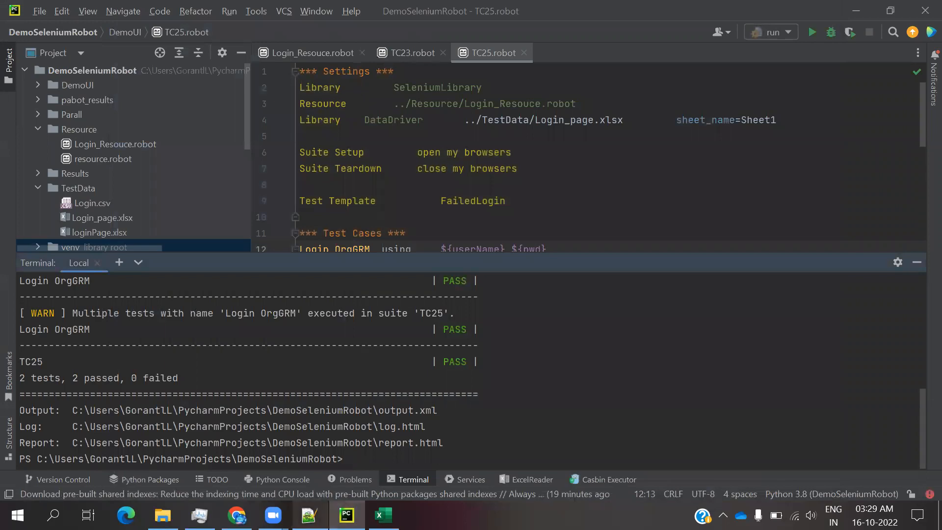
click(309, 515)
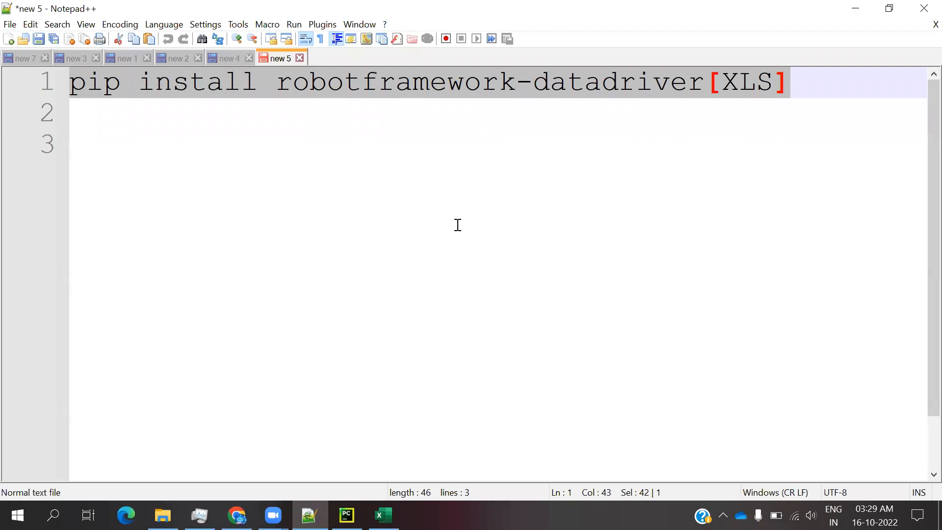
mouse_move(846, 22)
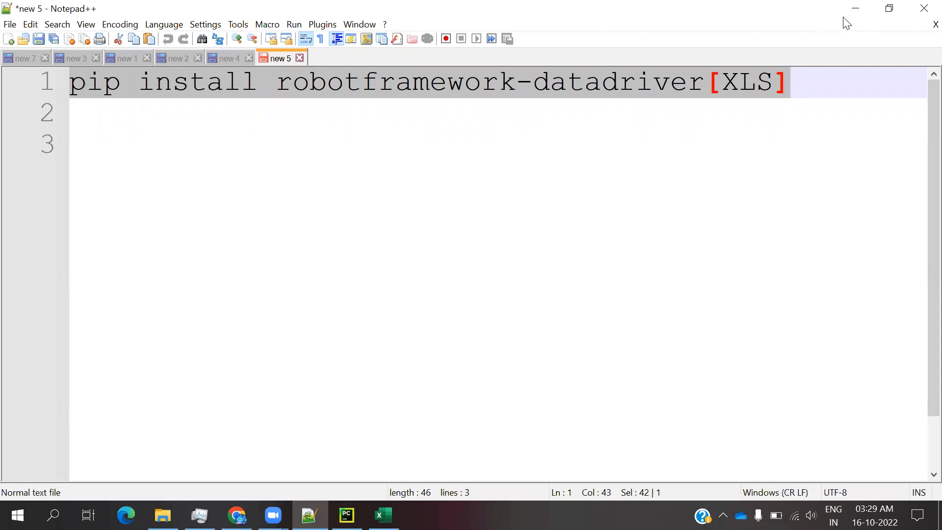
click(345, 515)
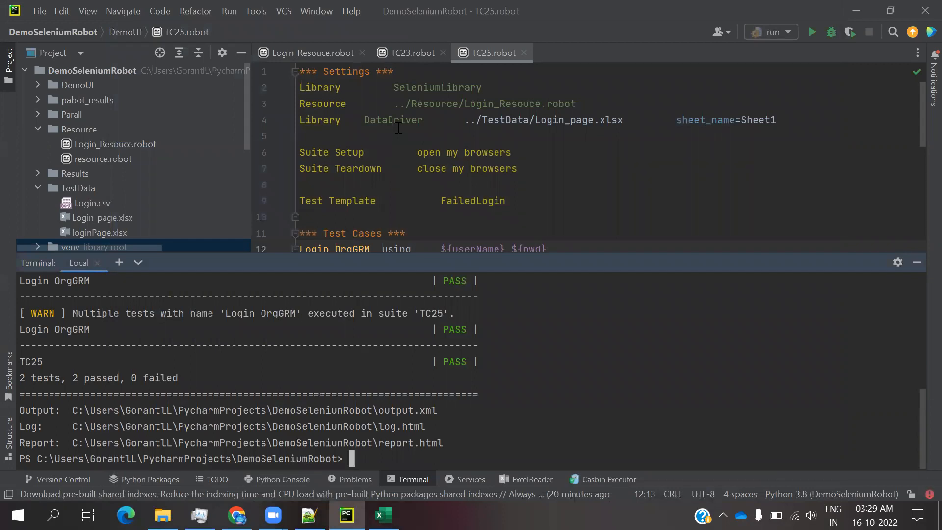
mouse_move(373, 380)
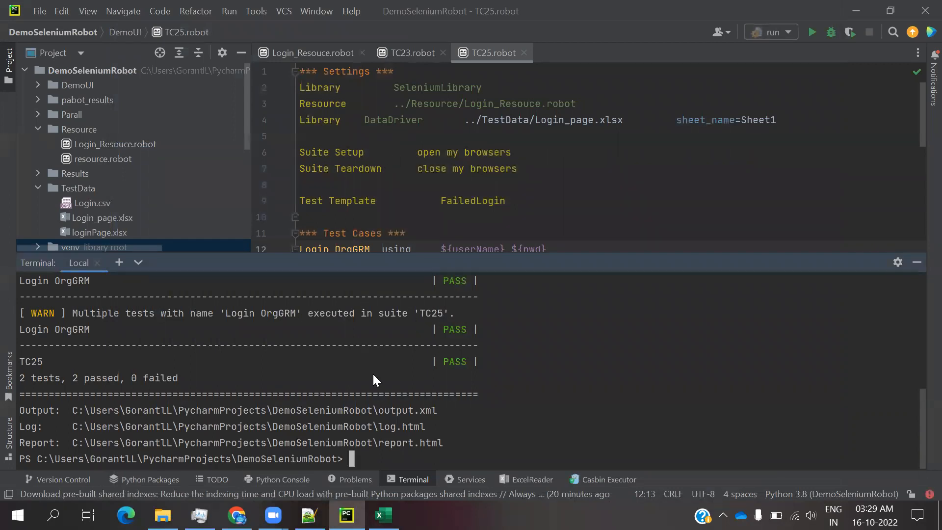
mouse_move(360, 372)
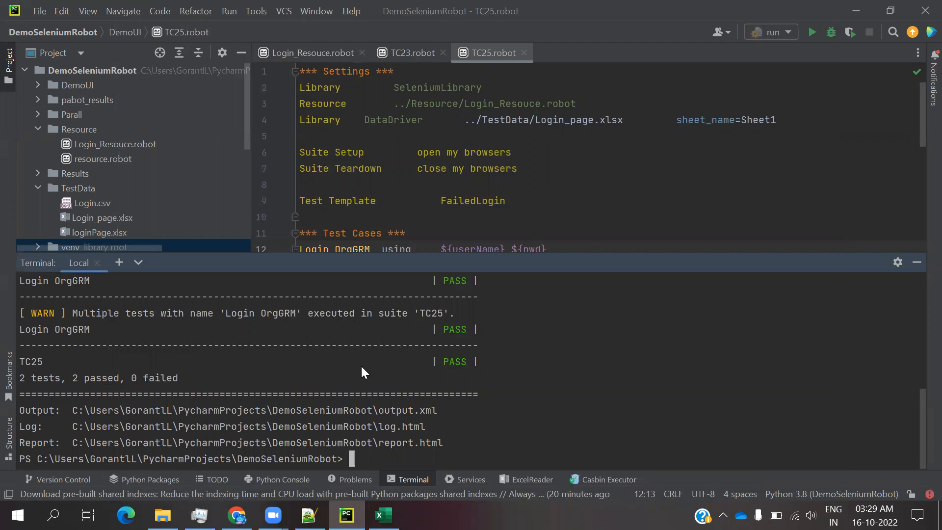
mouse_move(363, 370)
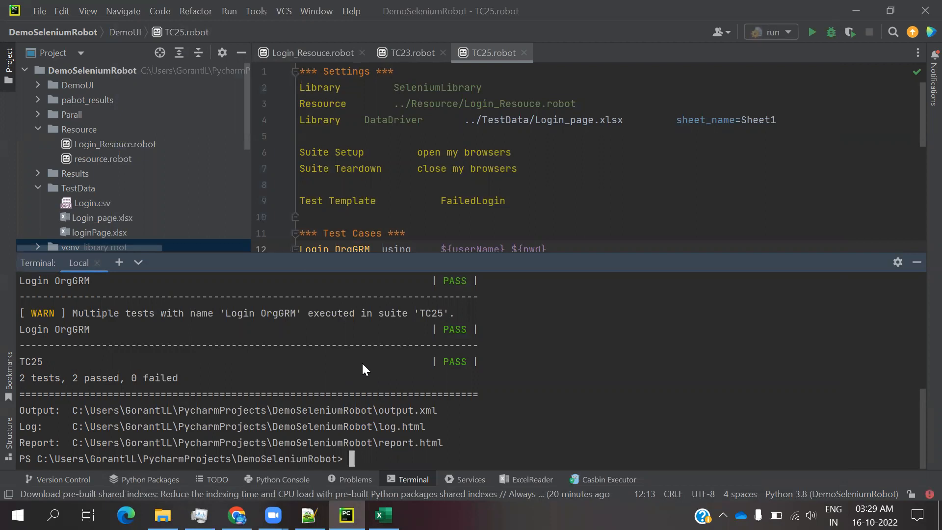
mouse_move(391, 372)
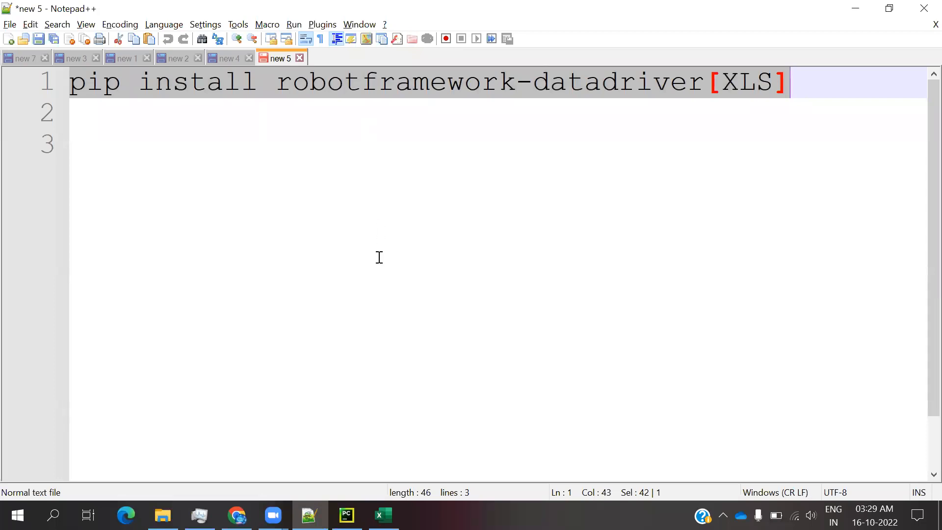
click(345, 515)
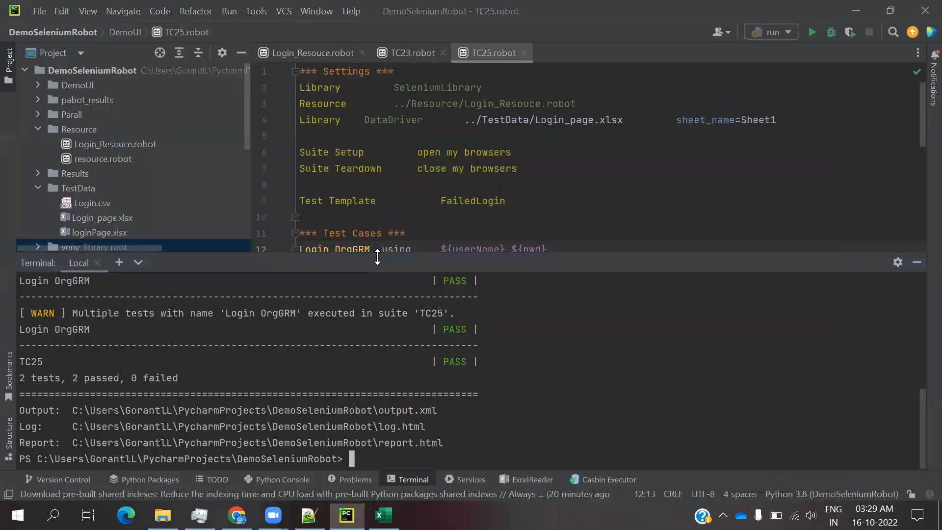